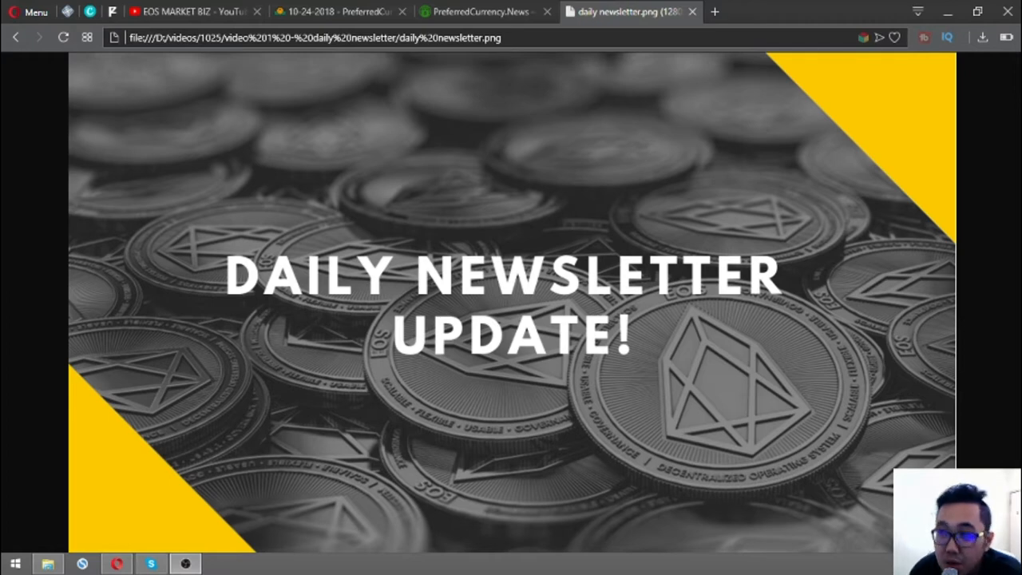
- Switch to the PreferredCurrency.News homepage and scroll through its Subscribe Now and What we do? video sections
left_click(479, 12)
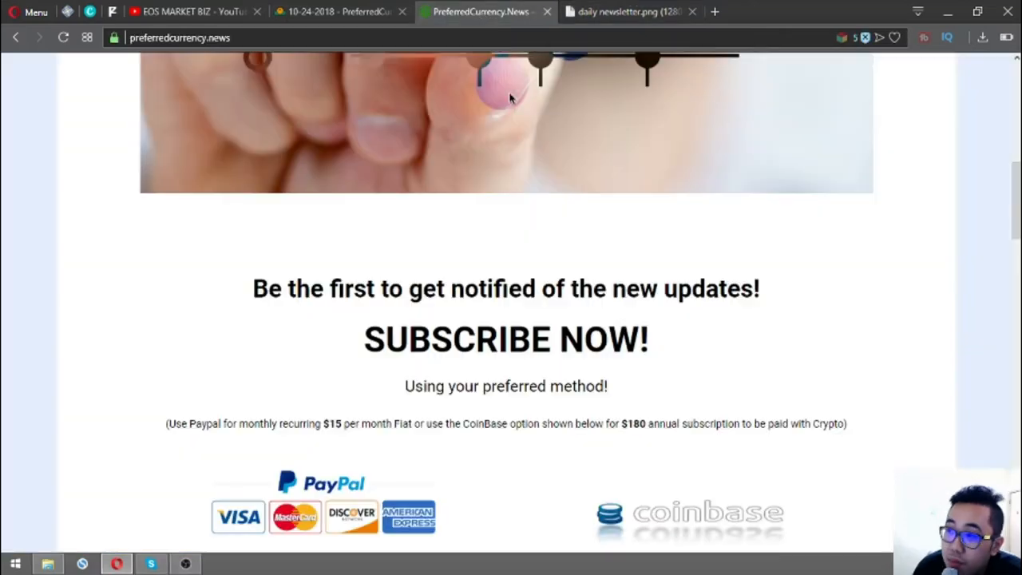
scroll("up", 3)
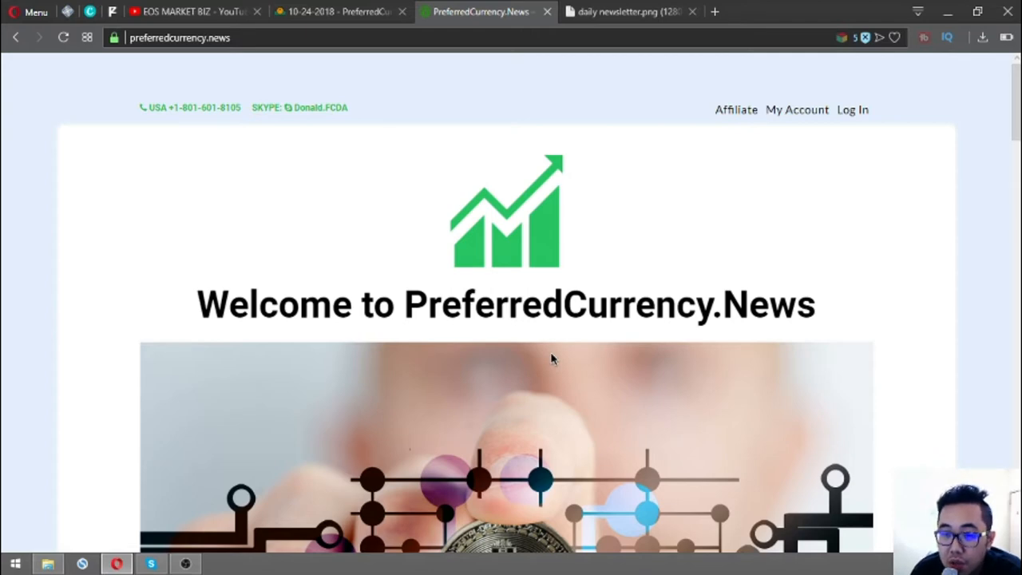
scroll("down", 3)
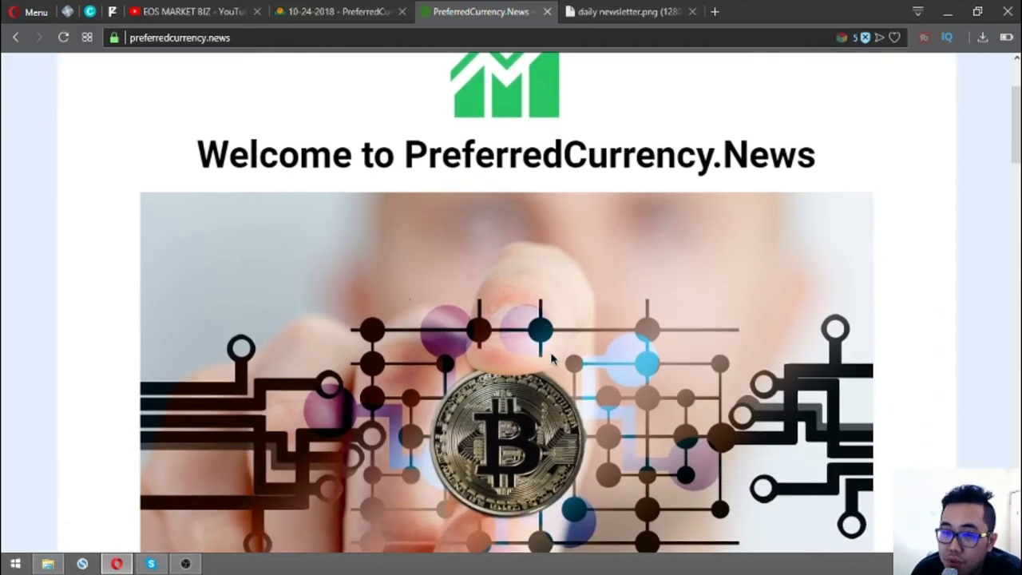
scroll("down", 3)
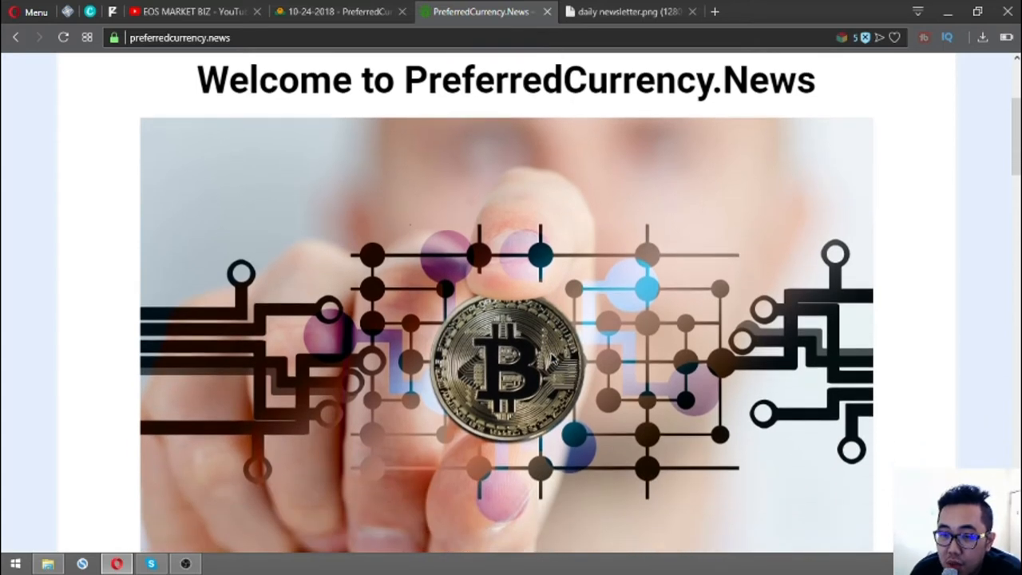
scroll("down", 3)
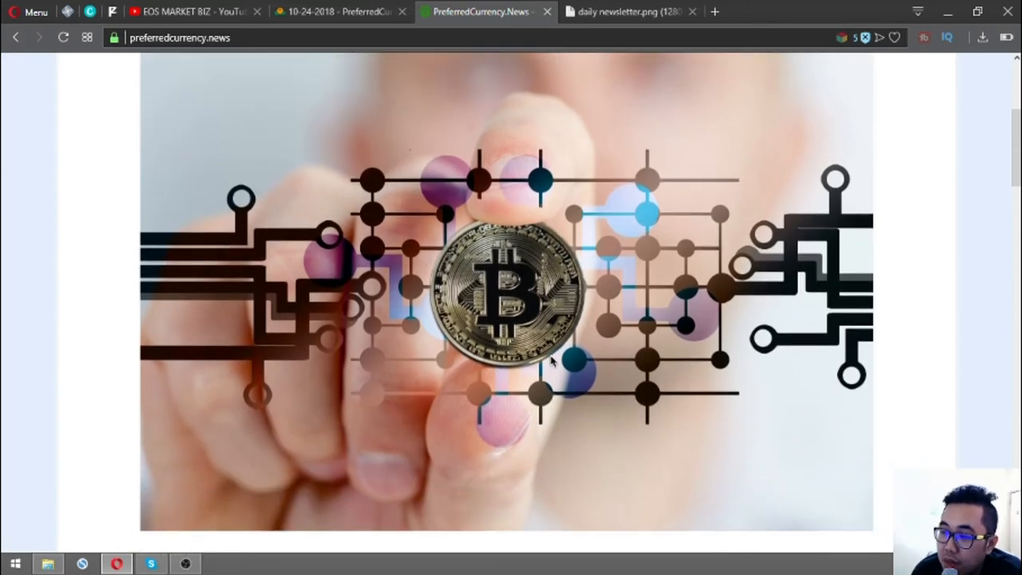
scroll("down", 3)
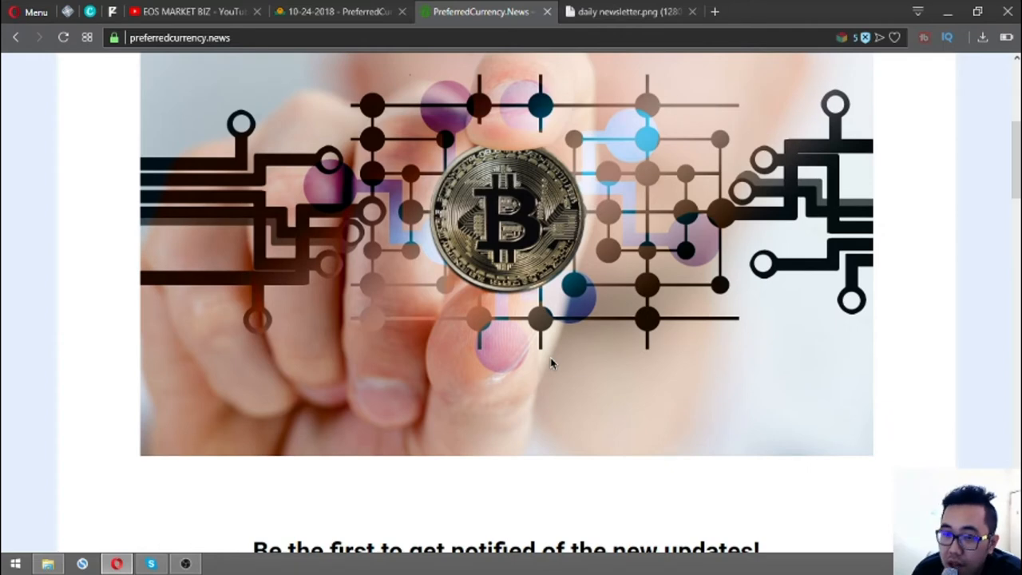
scroll("down", 3)
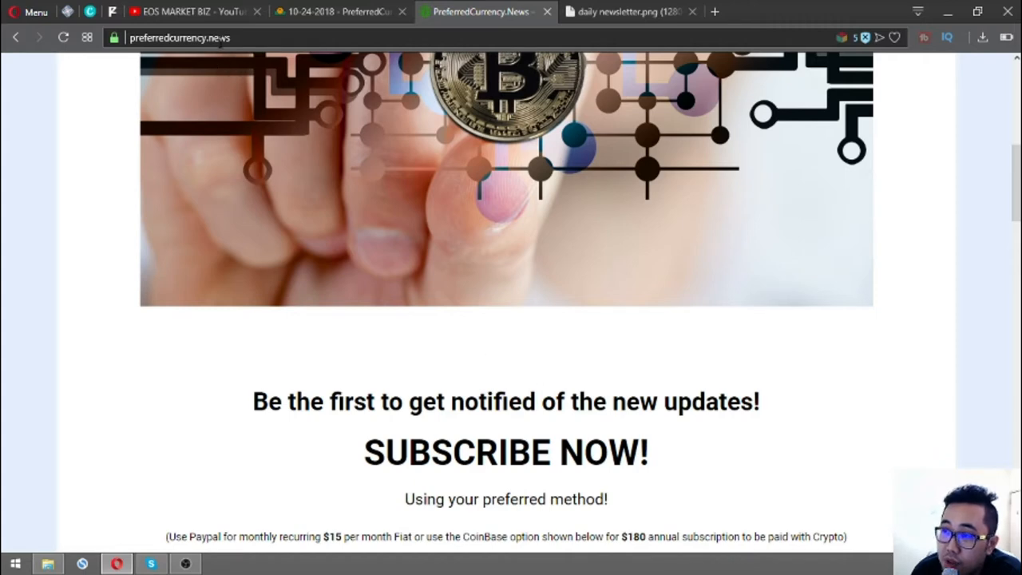
scroll("down", 3)
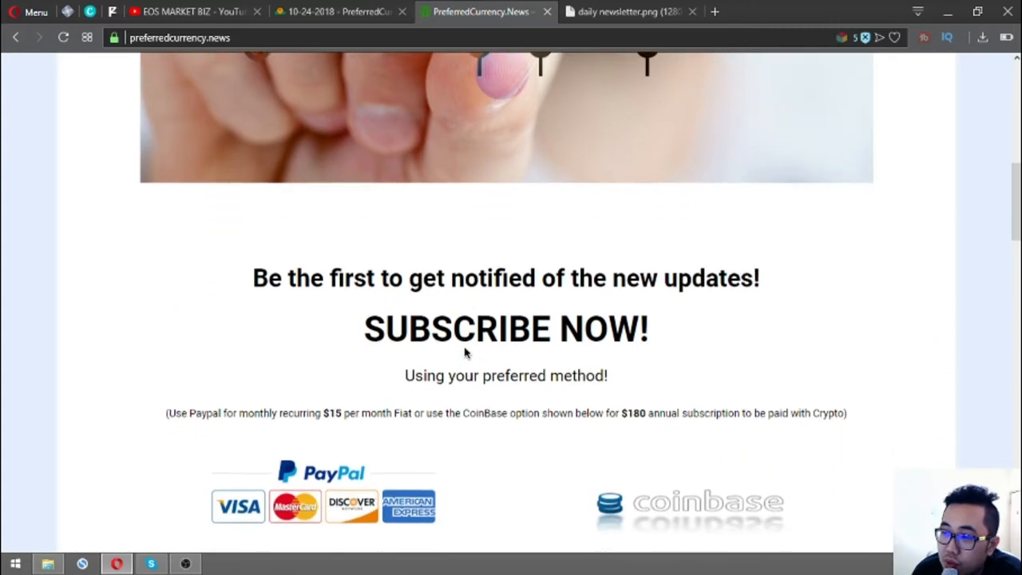
scroll("down", 3)
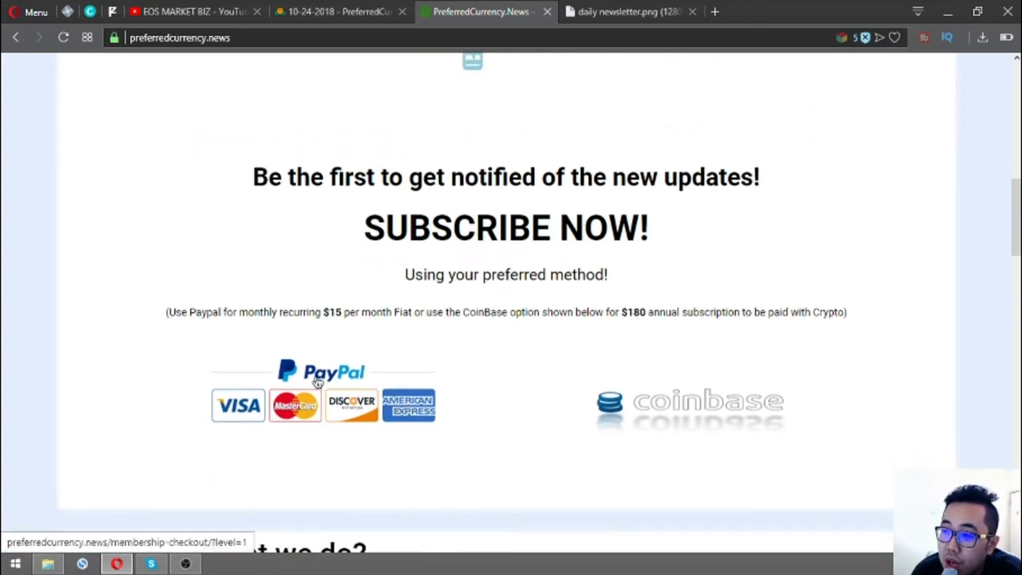
mouse_move(334, 383)
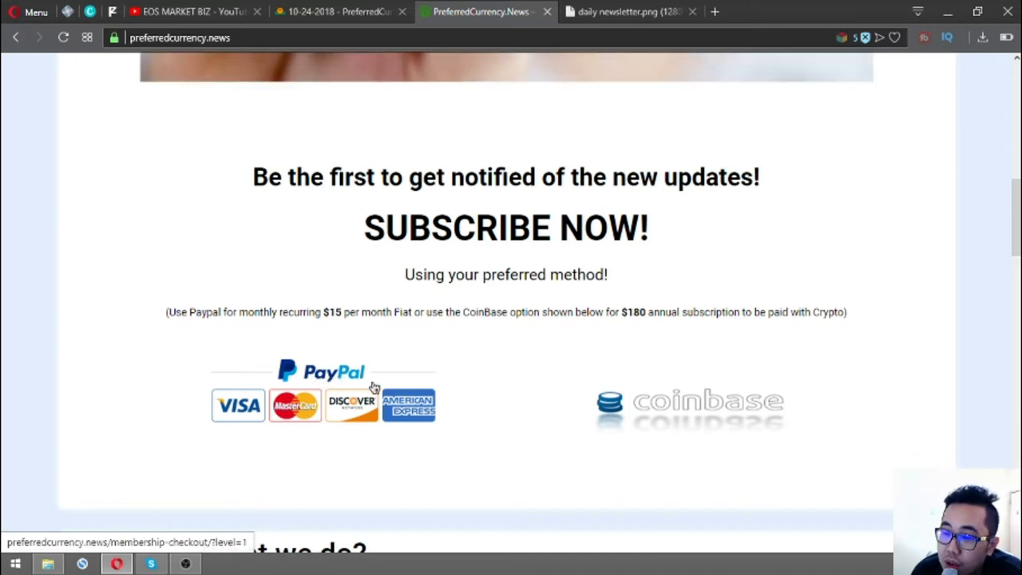
scroll("down", 3)
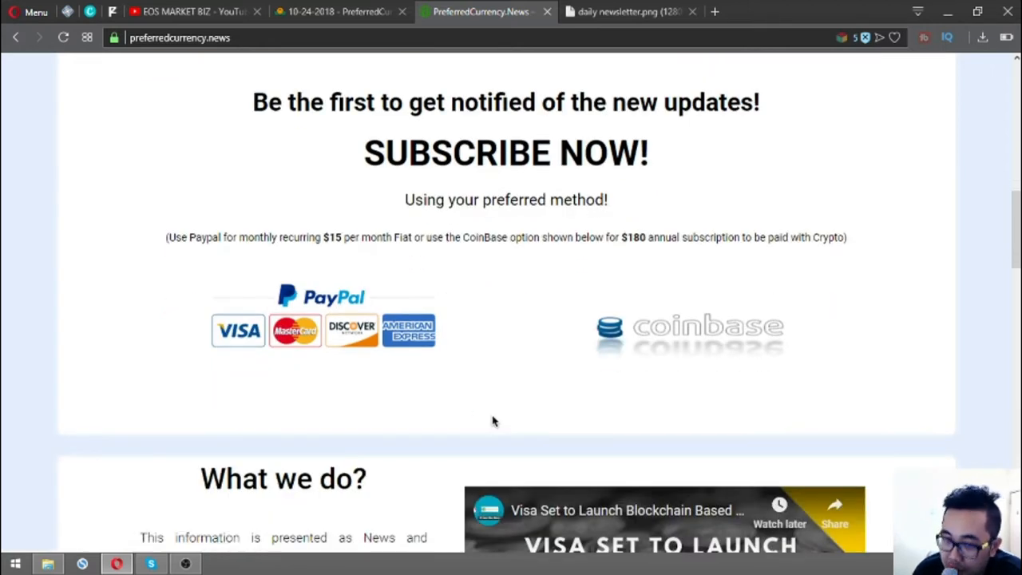
scroll("down", 3)
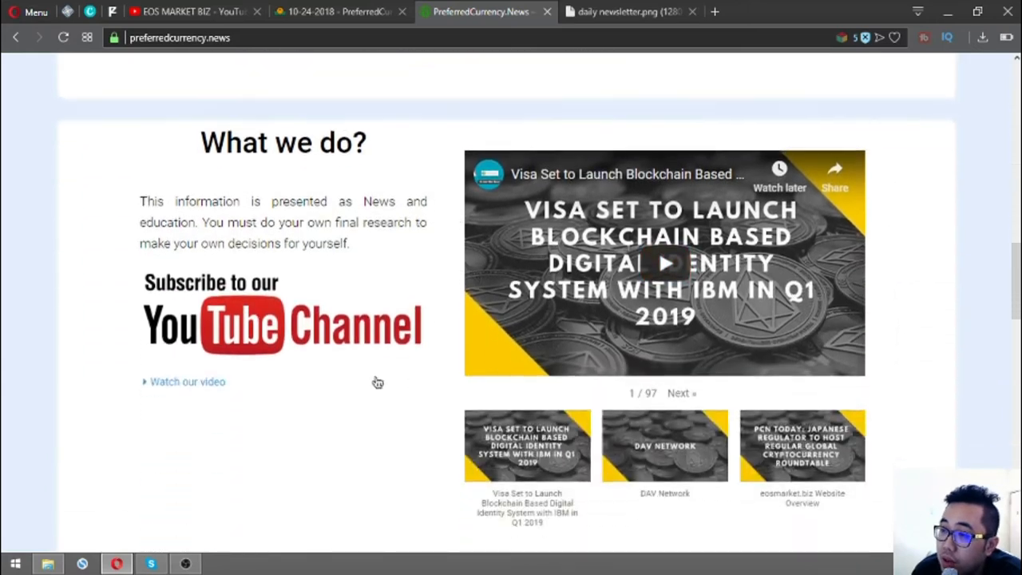
scroll("up", 3)
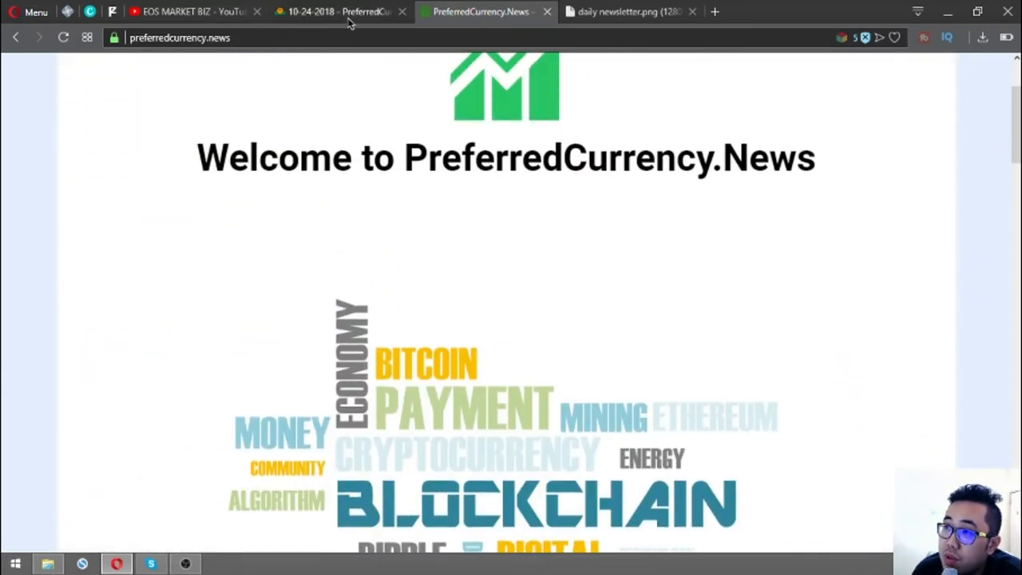
- Switch to the 10-24-2018 archived newsletter and read down into the Bitcoin Cash hard fork story
left_click(335, 11)
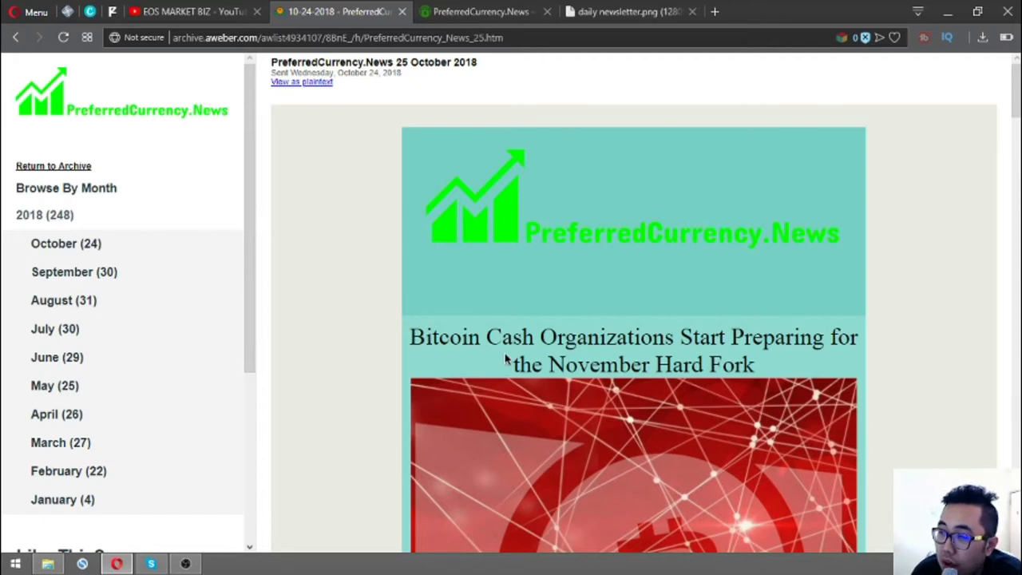
scroll("down", 3)
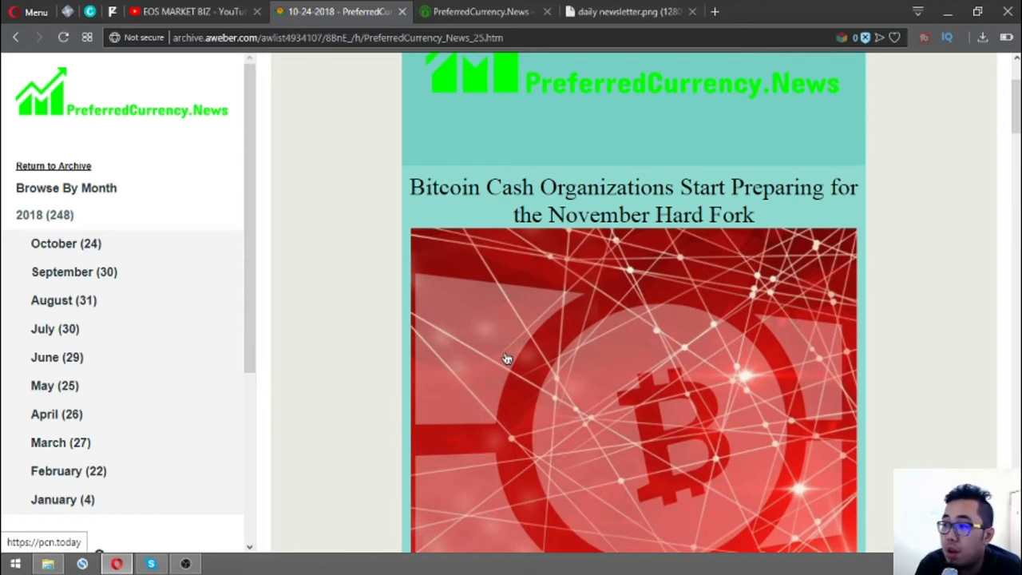
mouse_move(581, 428)
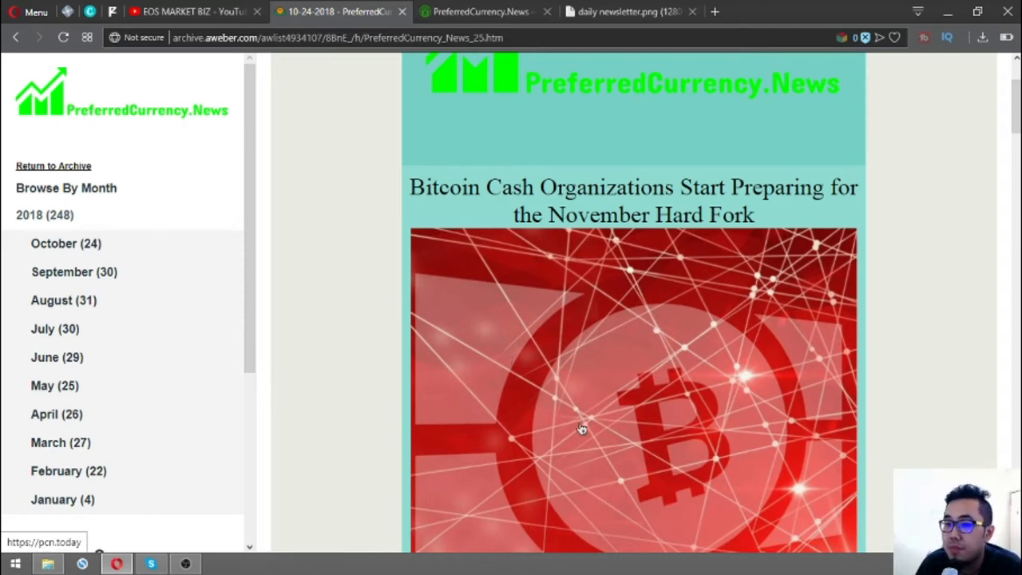
scroll("down", 3)
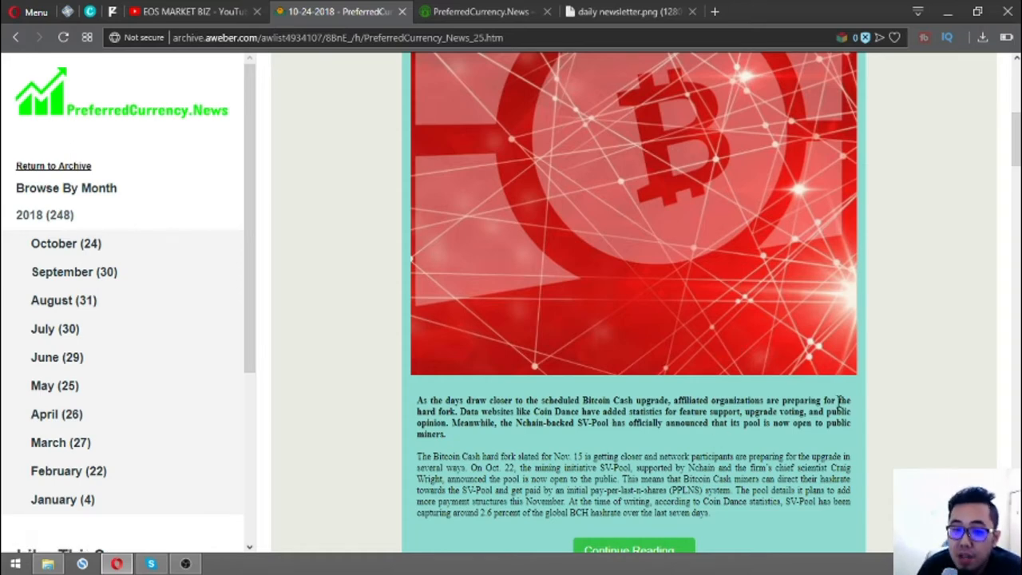
- Follow the Continue Reading button under the first story to the full article on PCN.Today
scroll("down", 3)
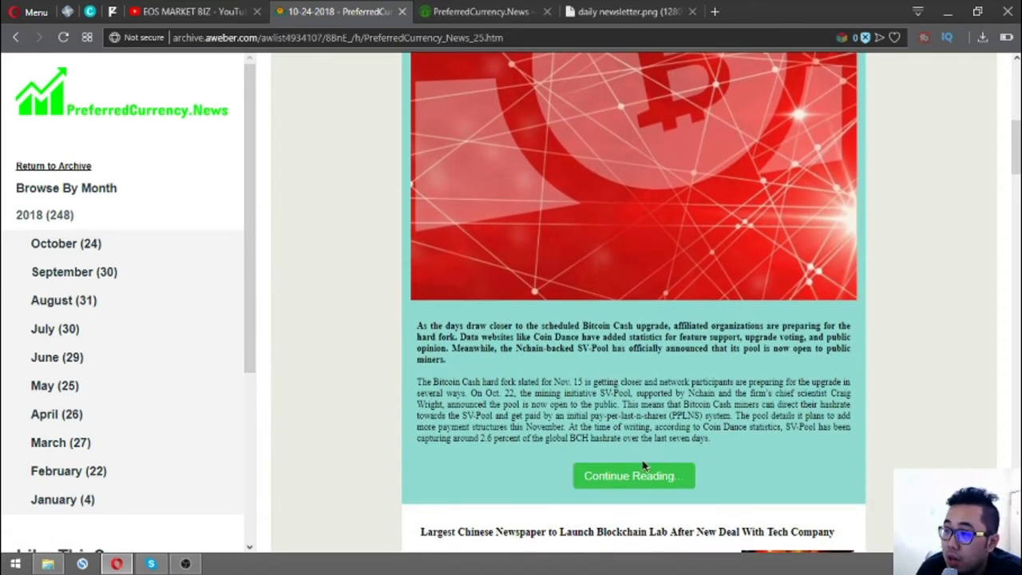
mouse_move(632, 476)
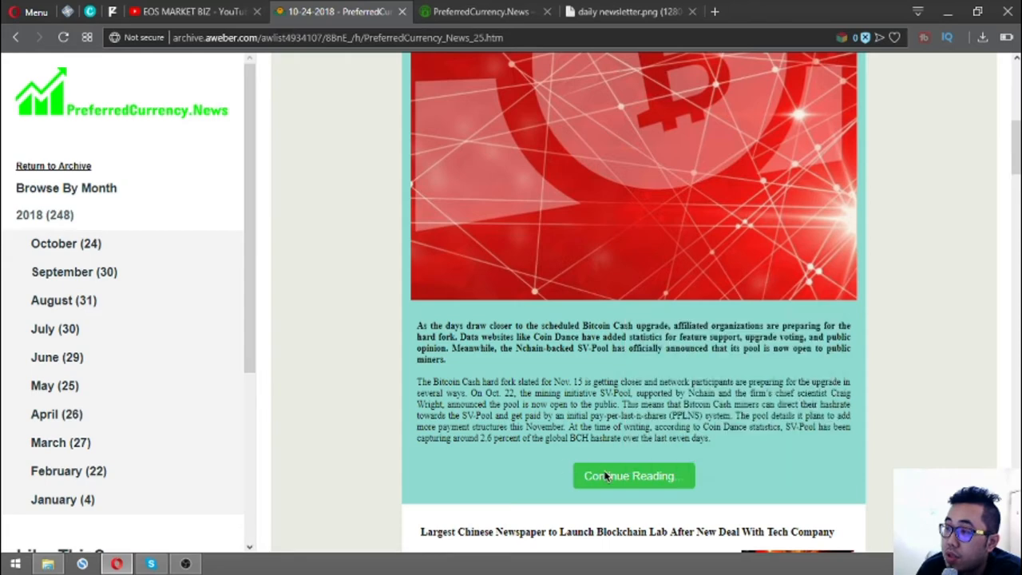
left_click(632, 476)
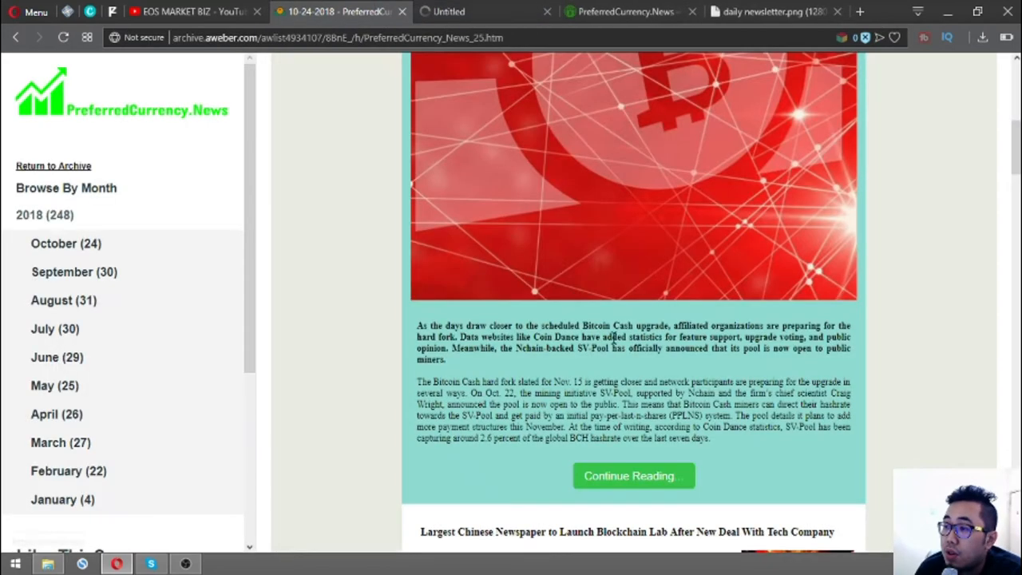
left_click(633, 476)
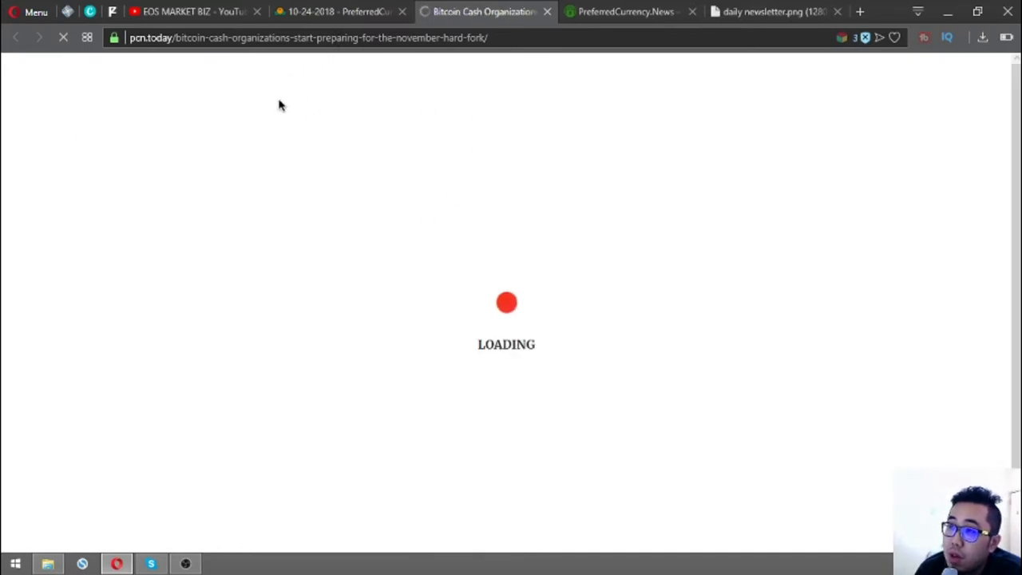
mouse_move(377, 108)
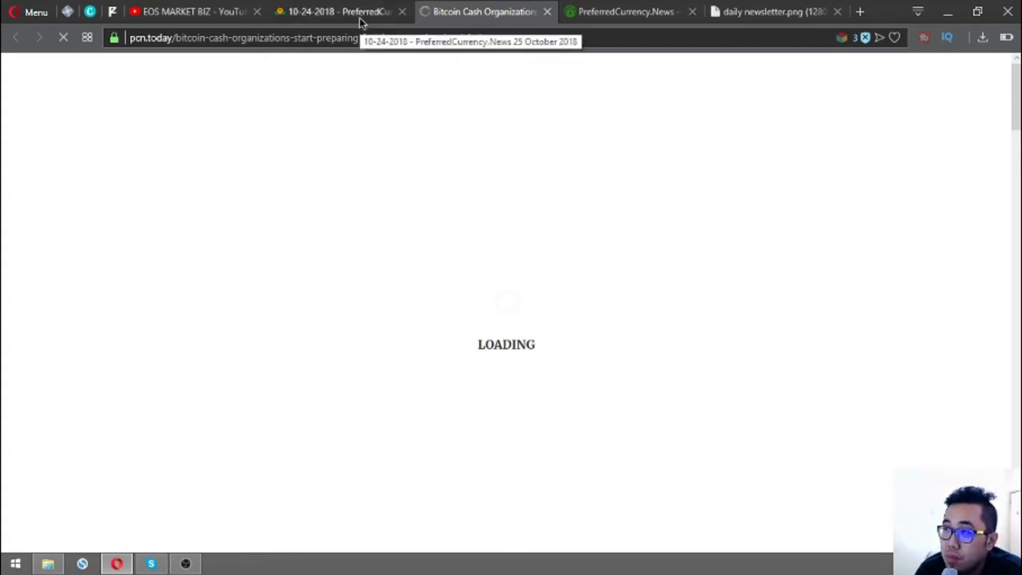
mouse_move(407, 243)
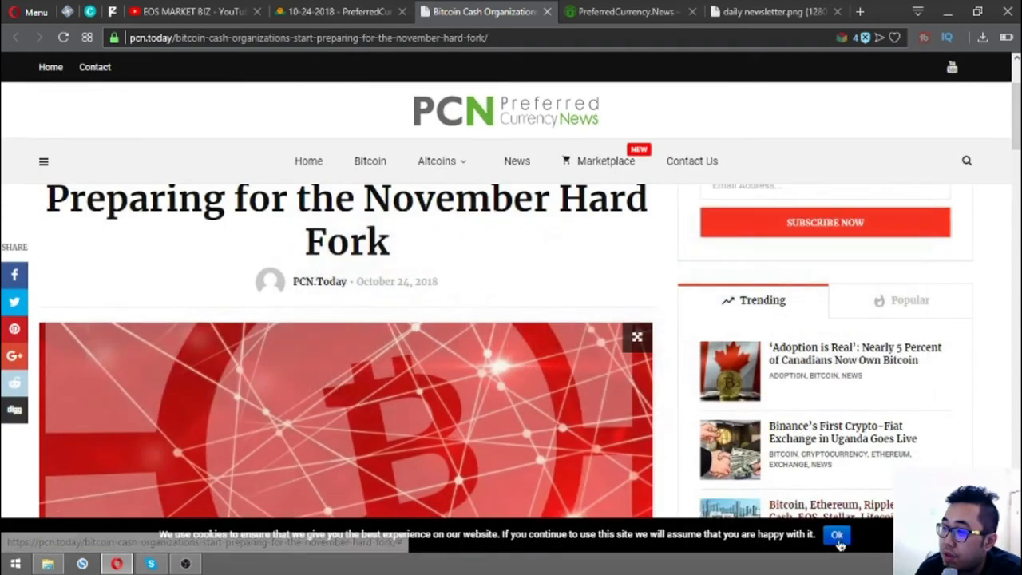
scroll("down", 3)
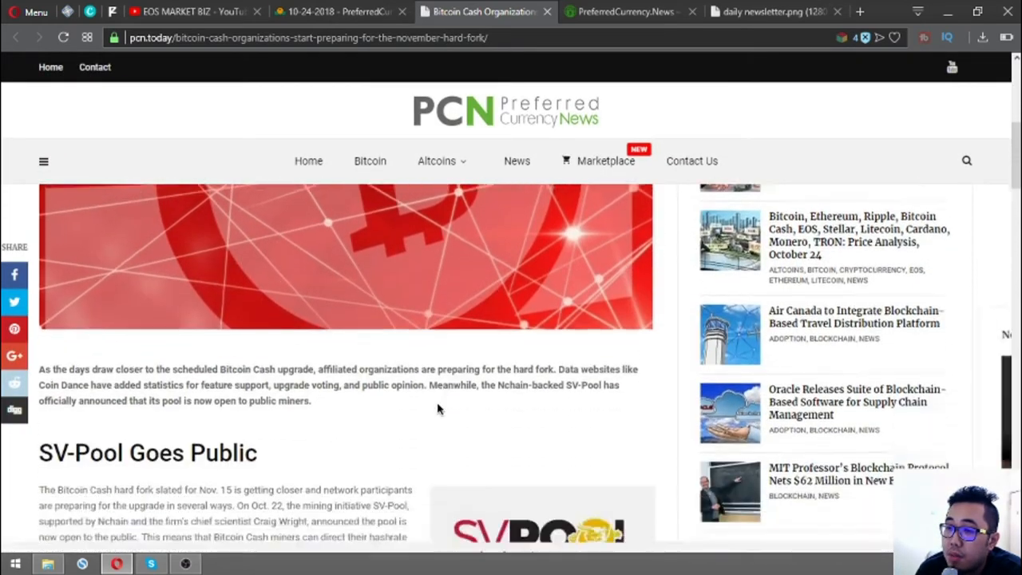
scroll("down", 3)
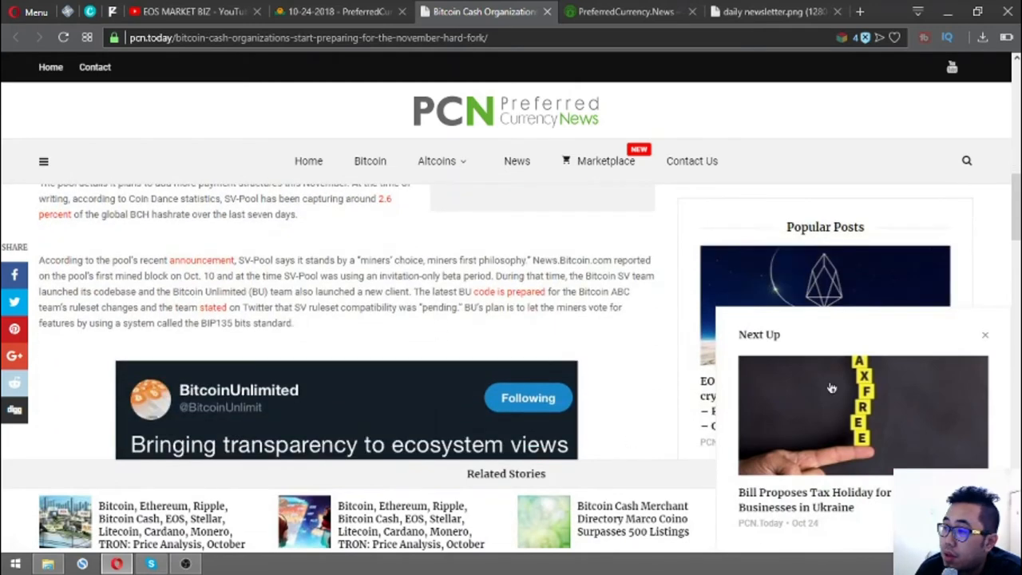
mouse_move(984, 338)
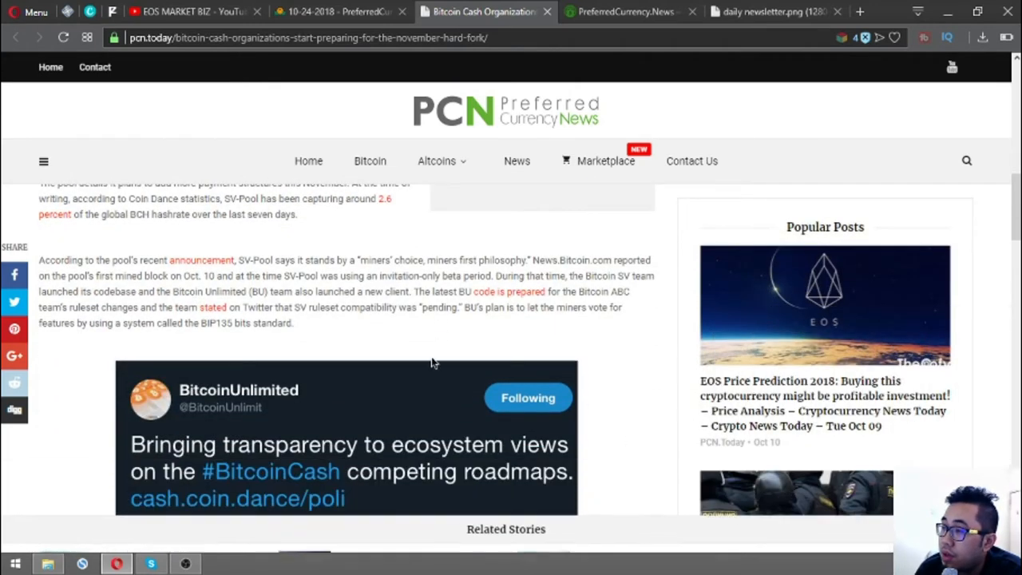
scroll("down", 3)
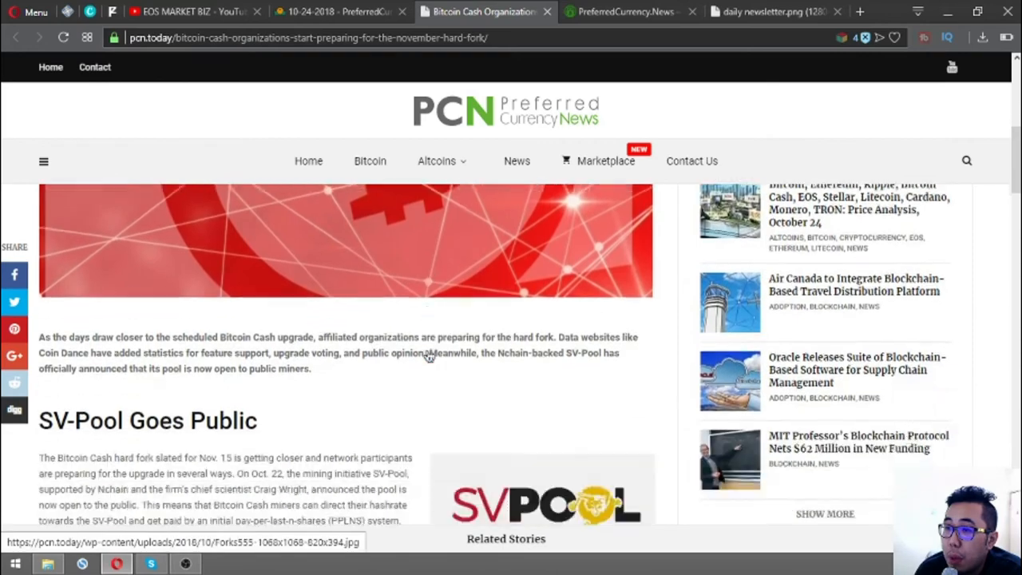
scroll("down", 3)
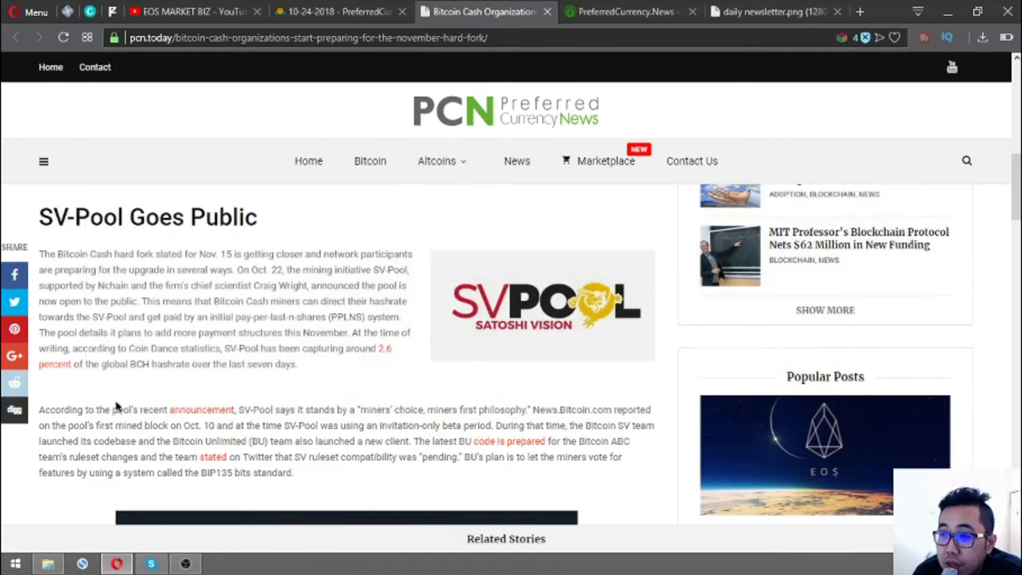
double_click(280, 364)
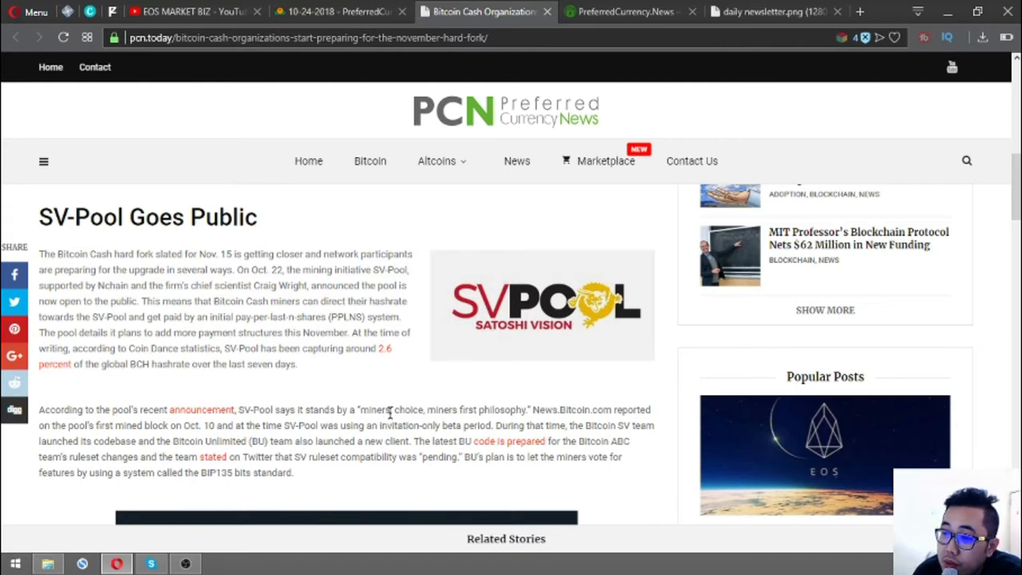
scroll("down", 3)
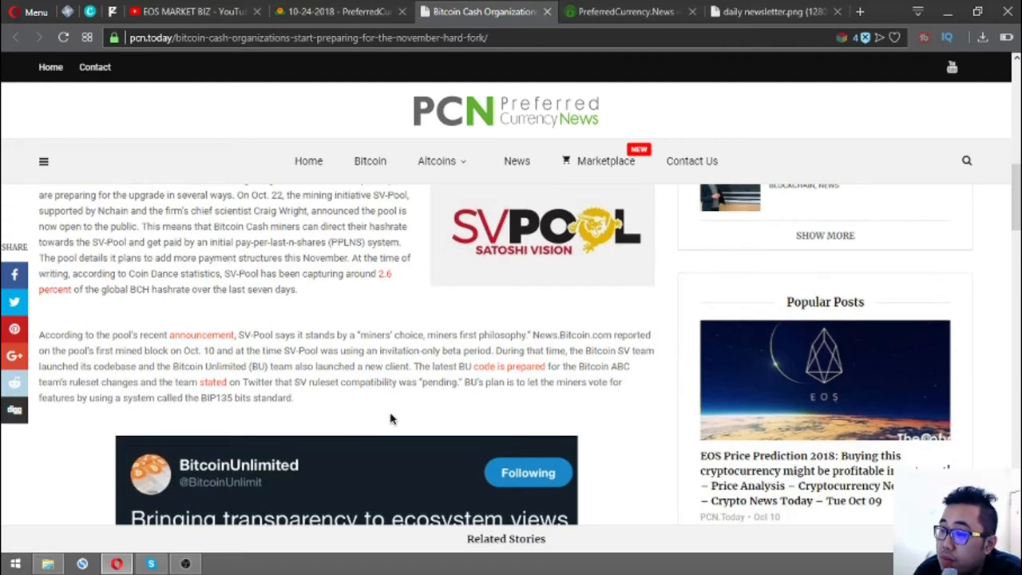
mouse_move(421, 407)
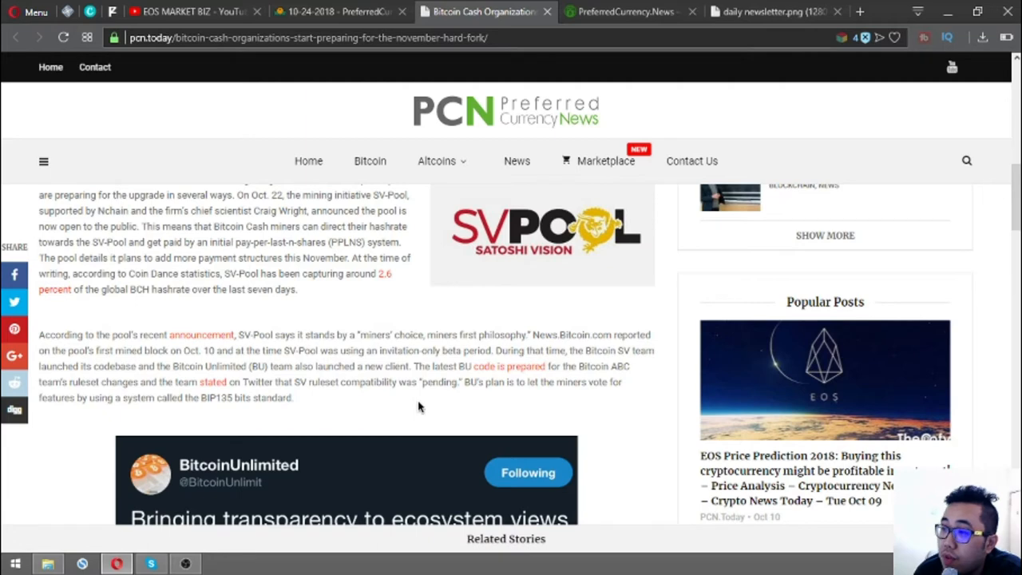
mouse_move(421, 381)
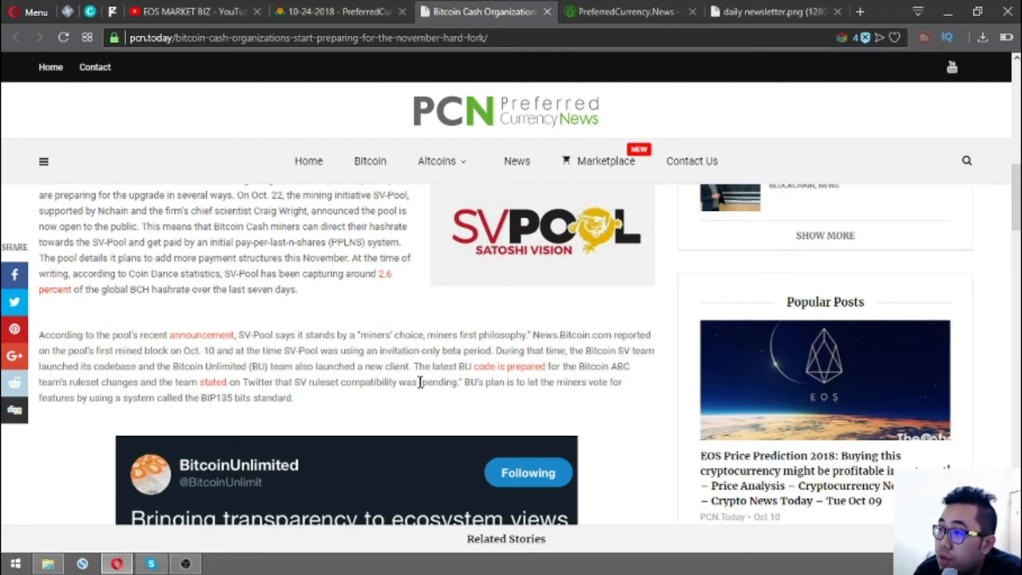
mouse_move(174, 365)
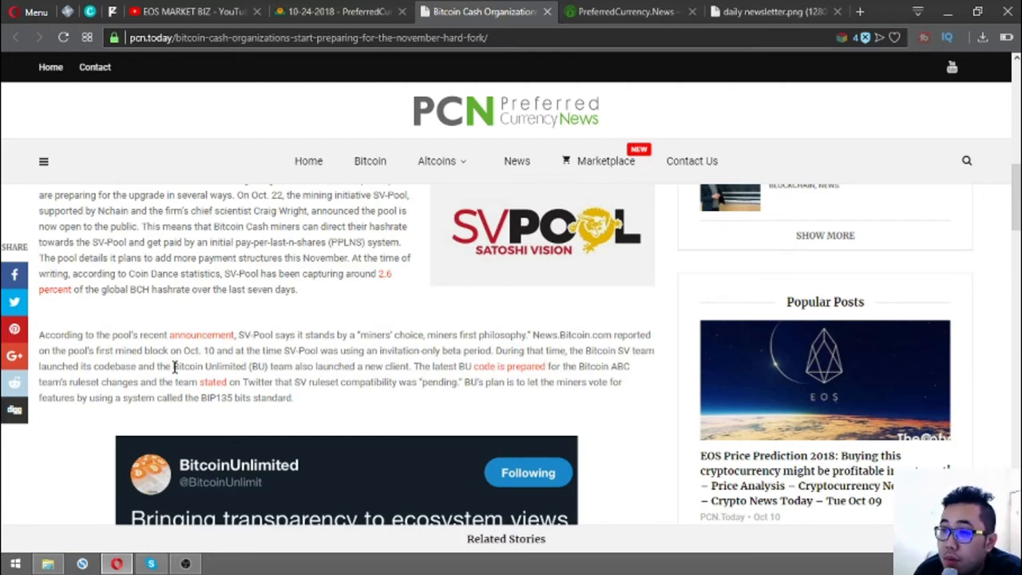
mouse_move(300, 377)
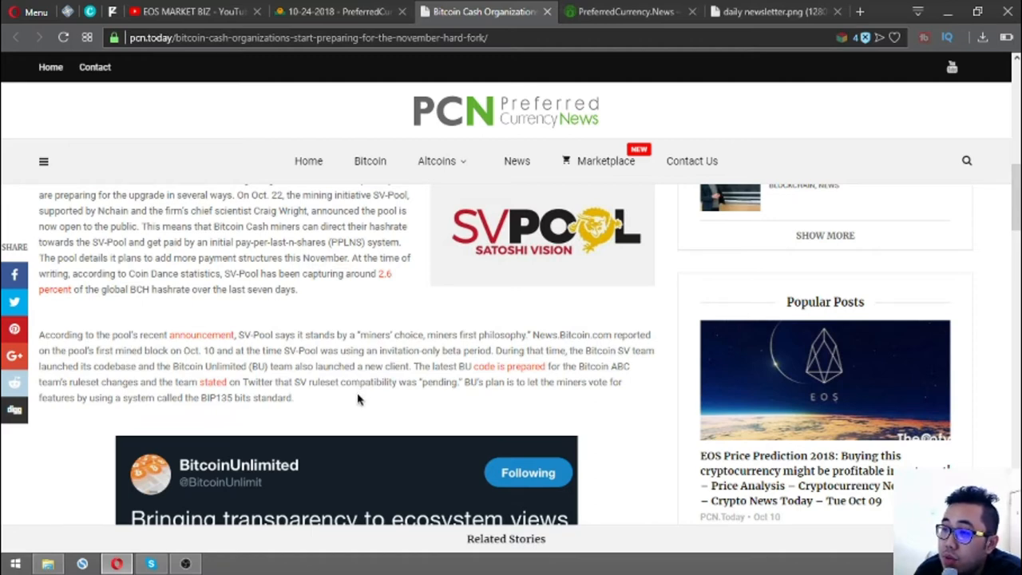
mouse_move(361, 389)
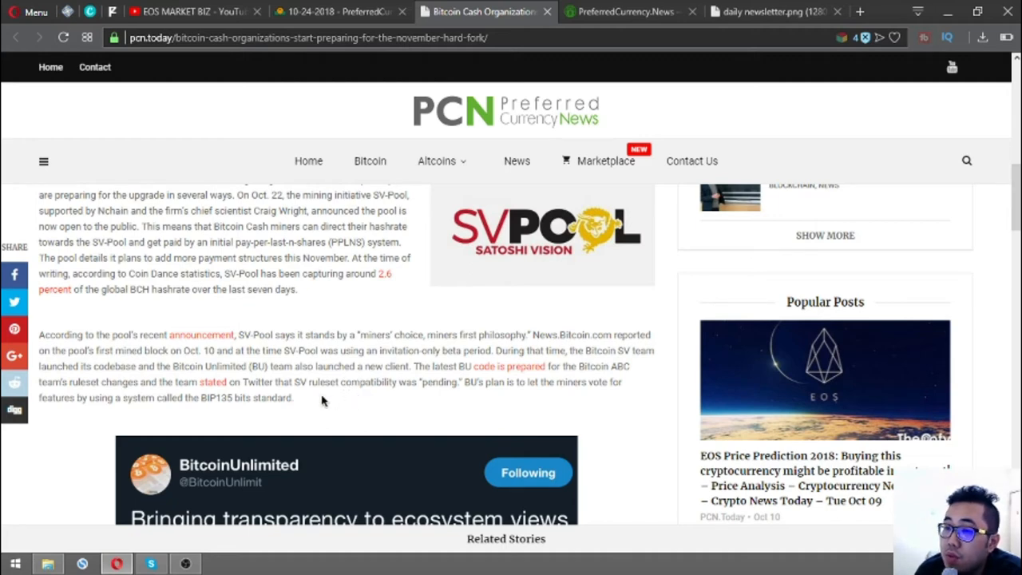
mouse_move(338, 406)
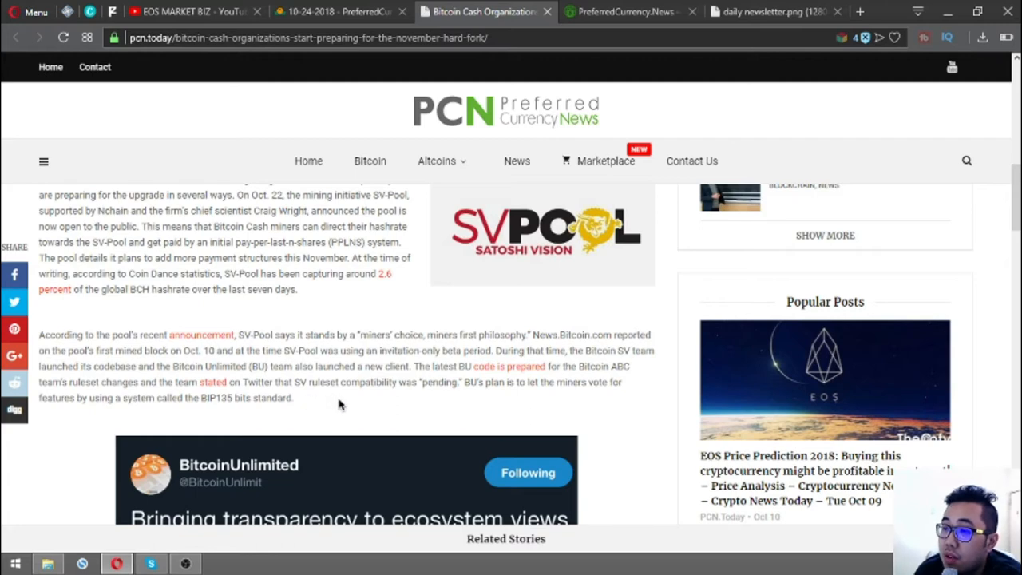
mouse_move(421, 409)
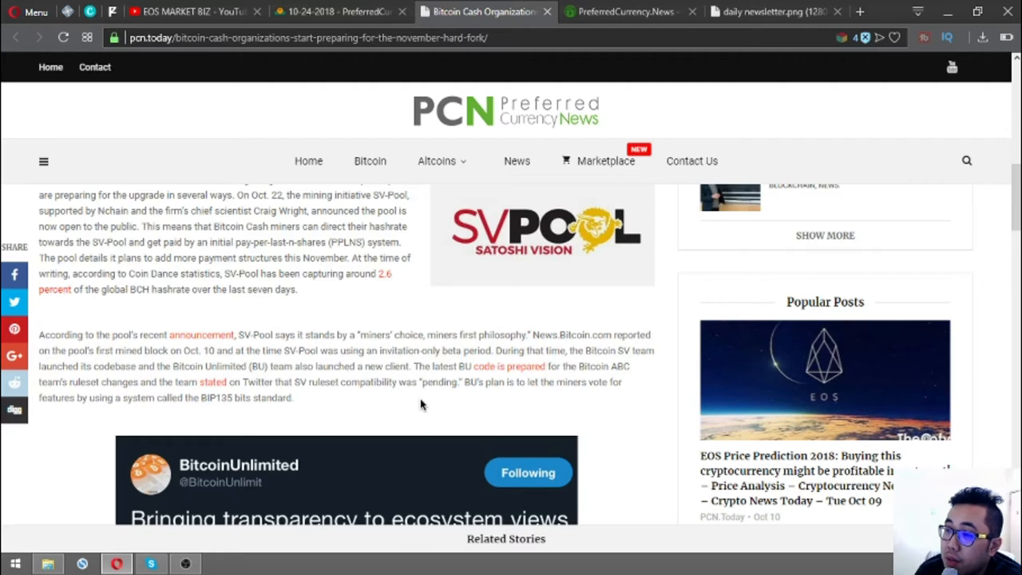
mouse_move(428, 402)
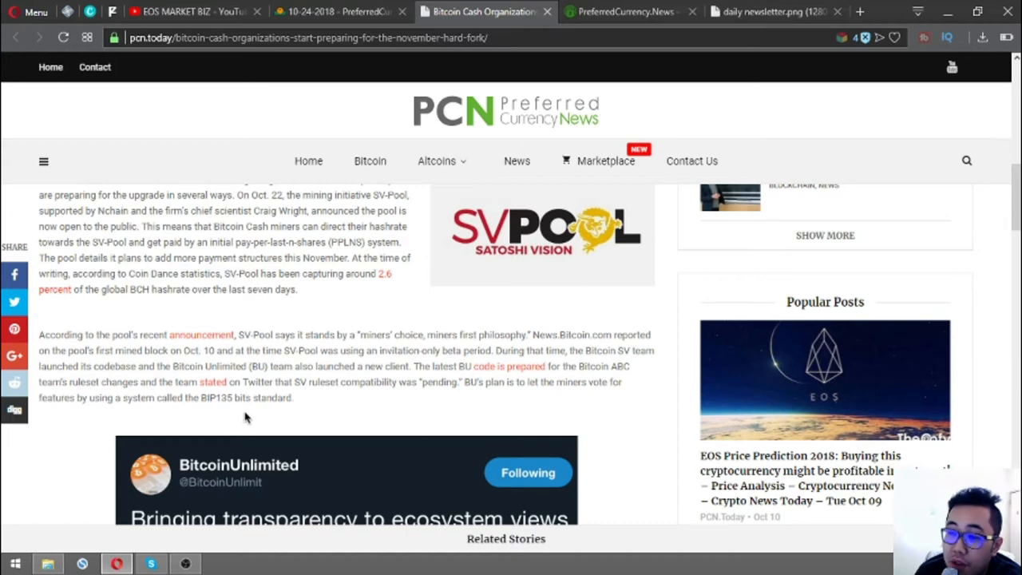
- Scroll past the BitcoinUnlimited tweet to the Explicit Mining Pool Support and Public Opinion heading
scroll("down", 3)
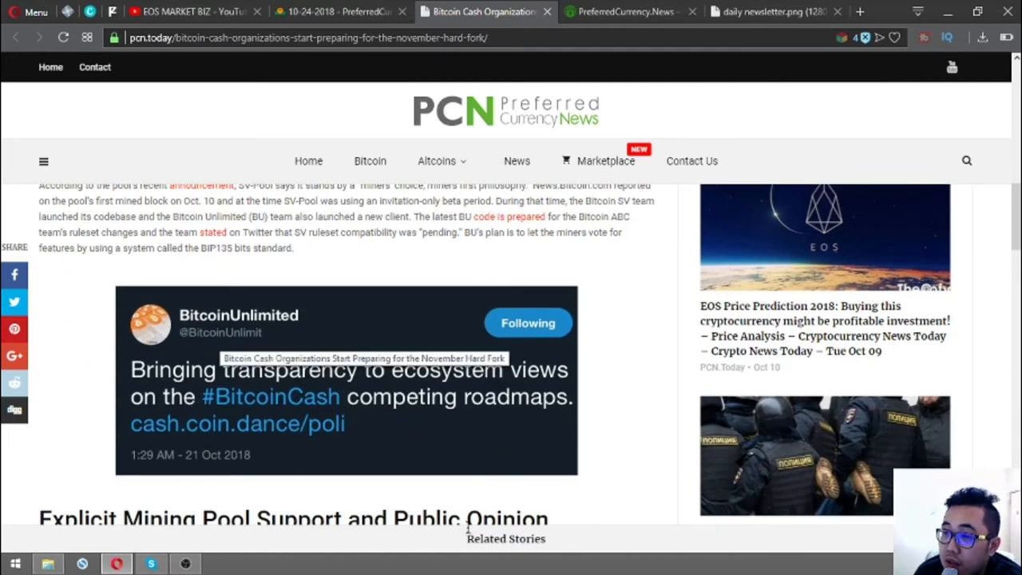
mouse_move(454, 460)
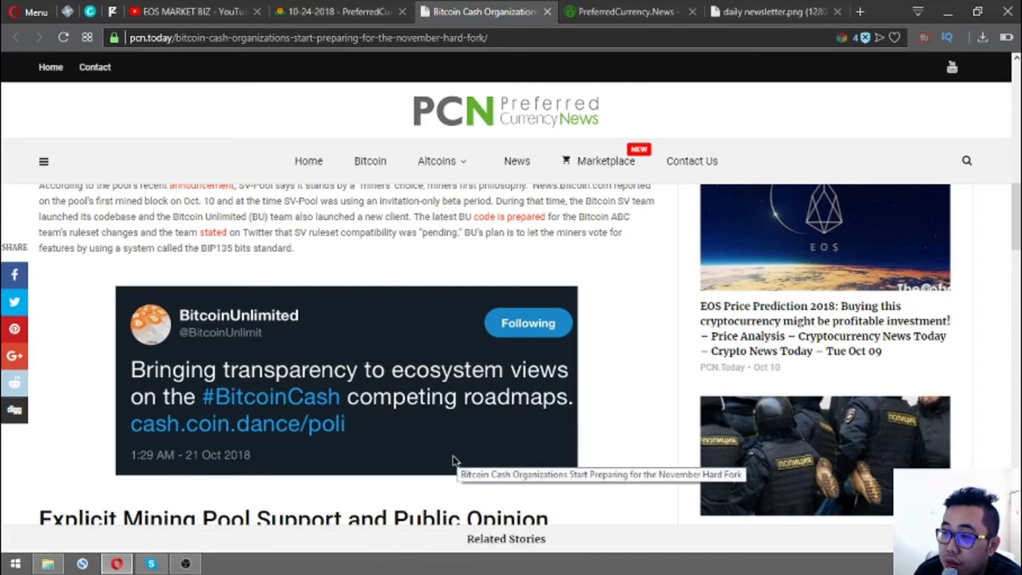
mouse_move(423, 466)
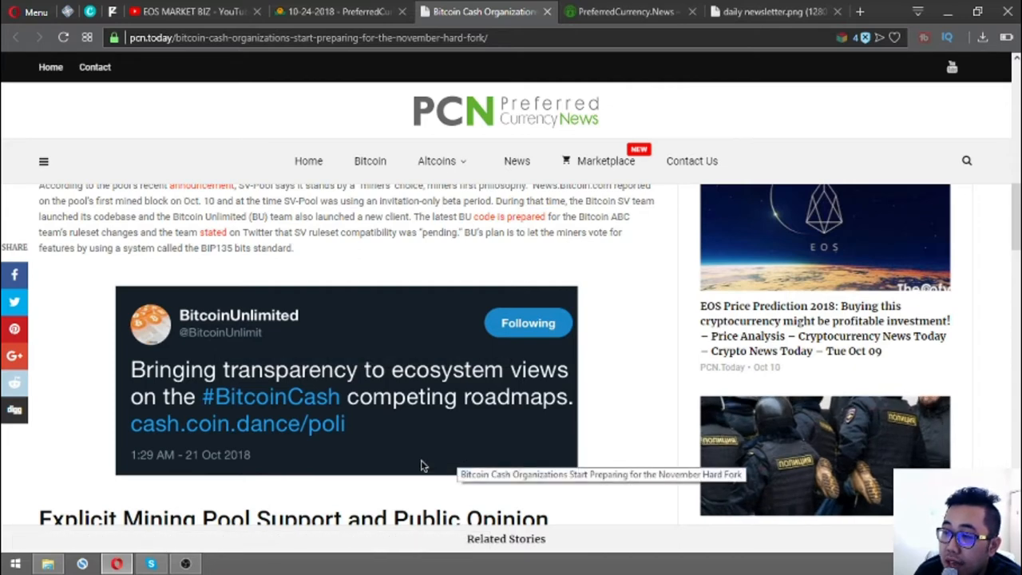
mouse_move(414, 455)
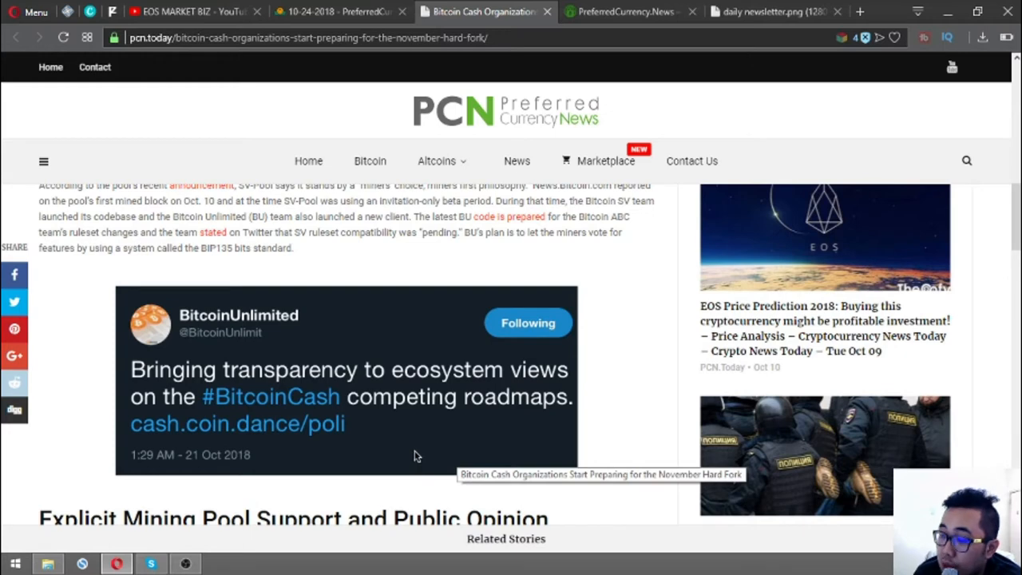
mouse_move(371, 447)
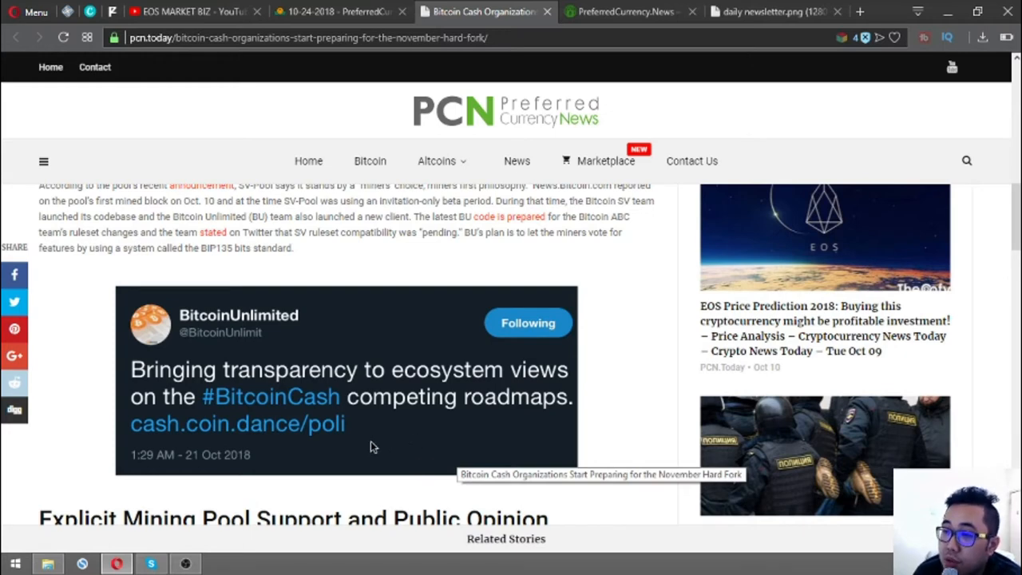
mouse_move(391, 450)
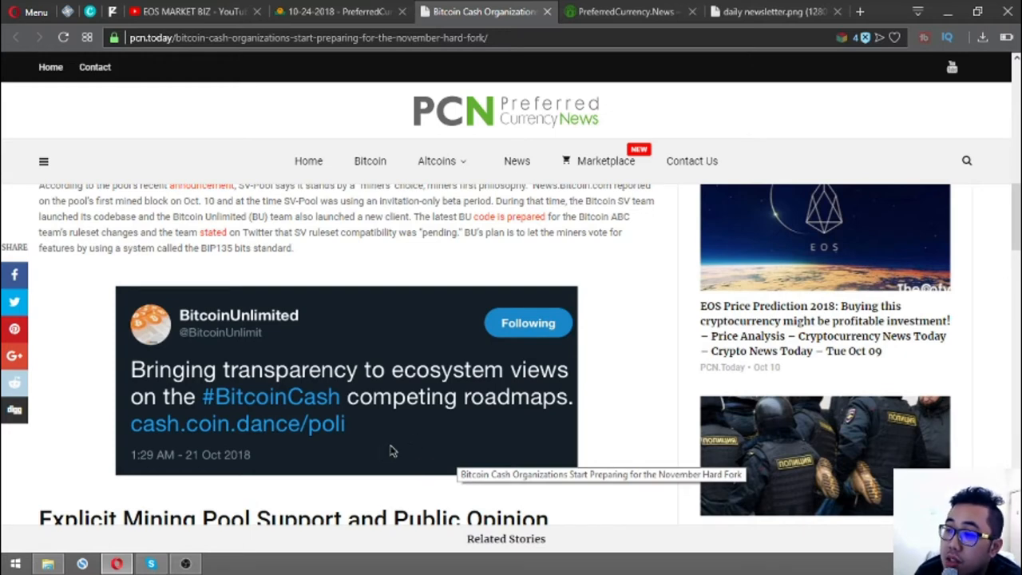
mouse_move(408, 470)
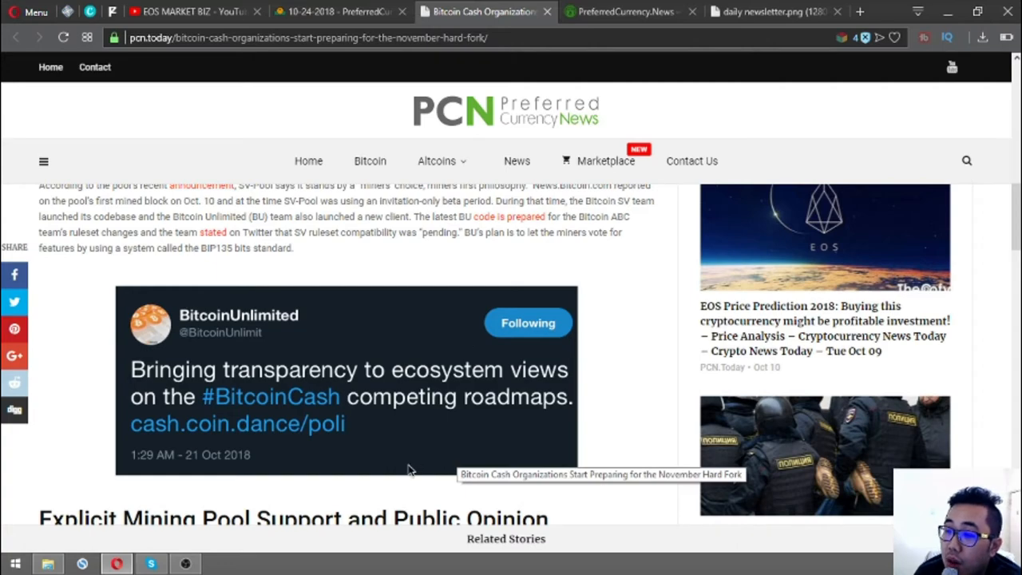
scroll("down", 3)
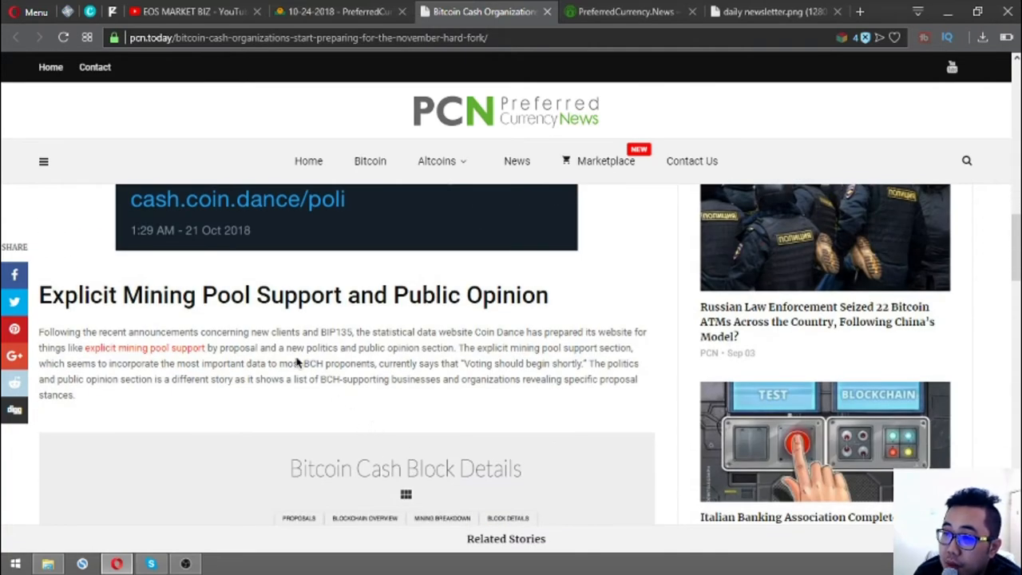
mouse_move(306, 361)
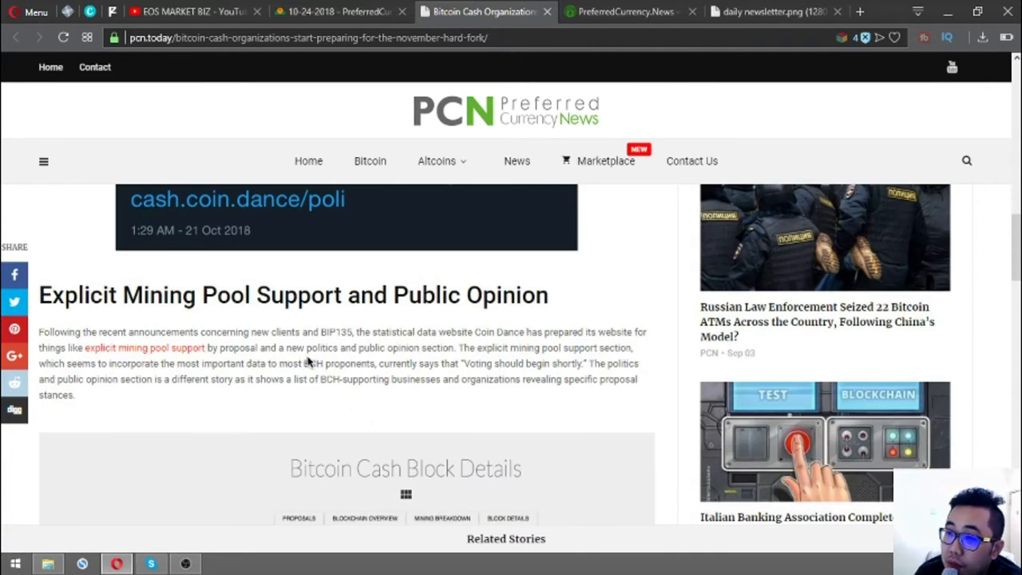
mouse_move(319, 352)
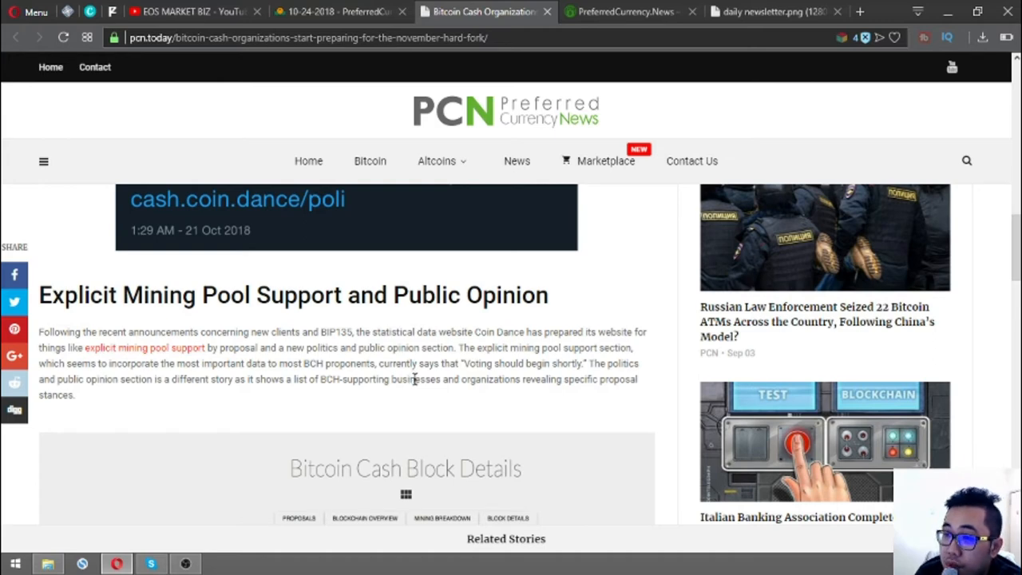
mouse_move(407, 382)
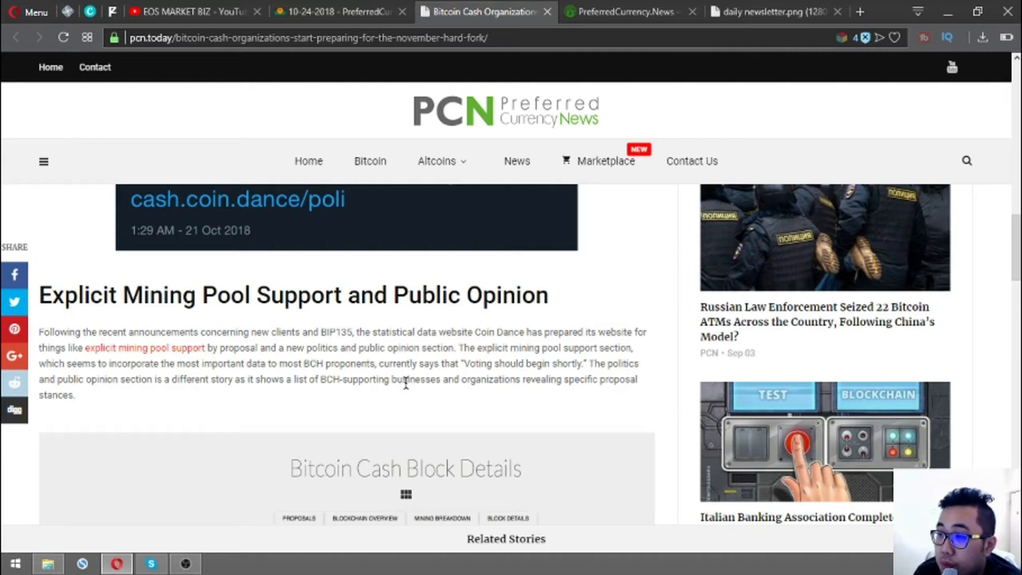
mouse_move(380, 391)
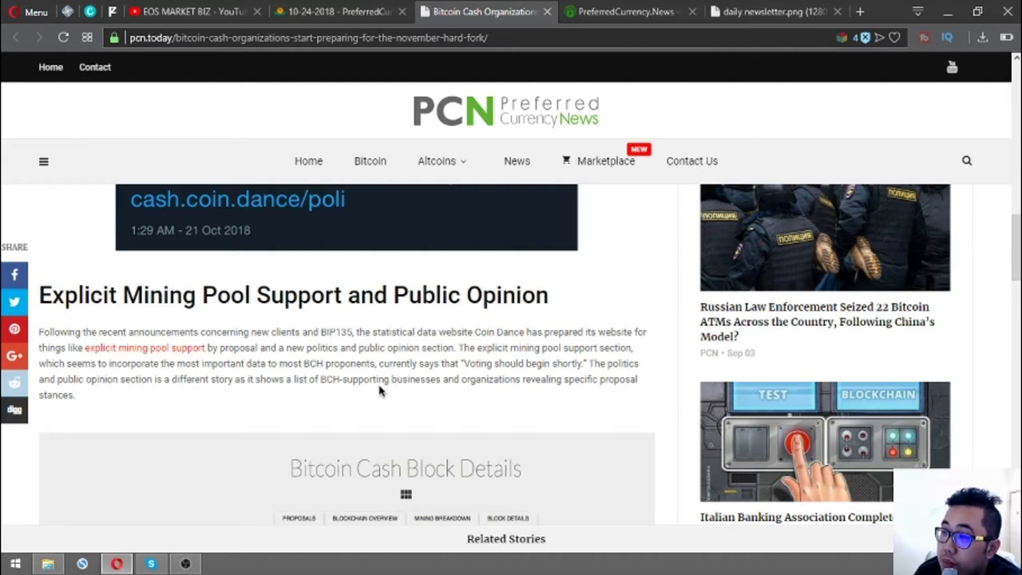
mouse_move(425, 379)
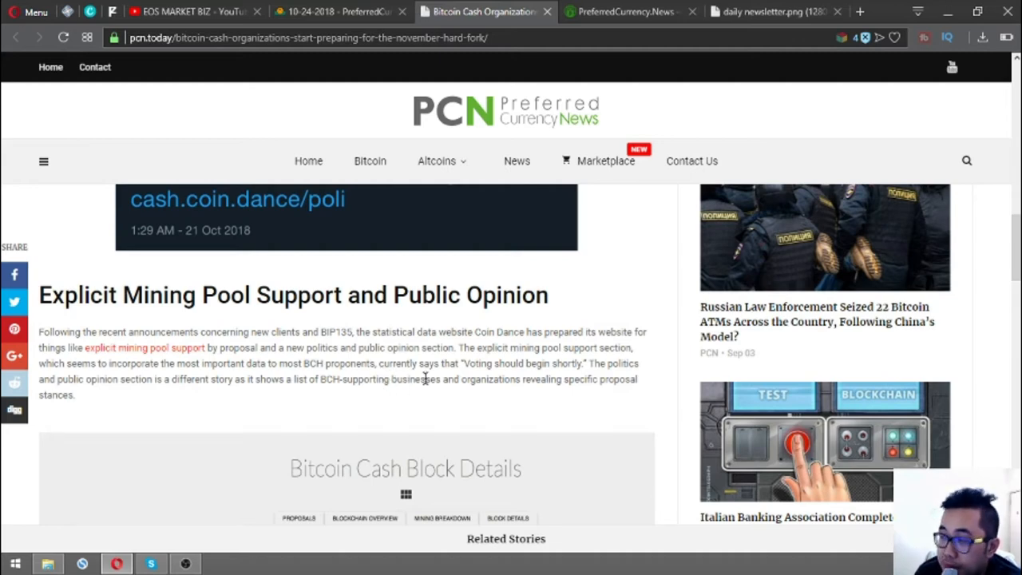
mouse_move(566, 399)
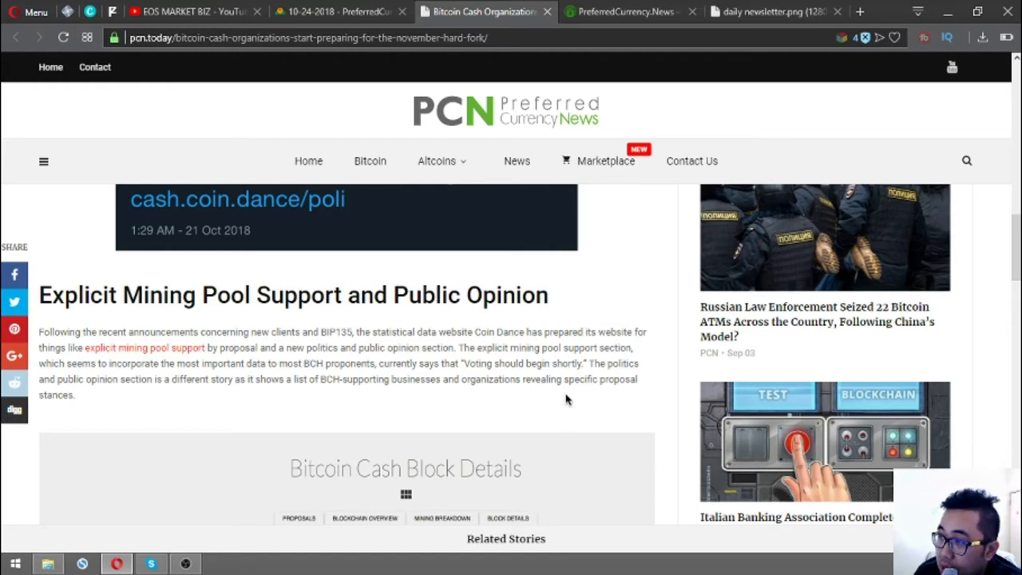
mouse_move(505, 397)
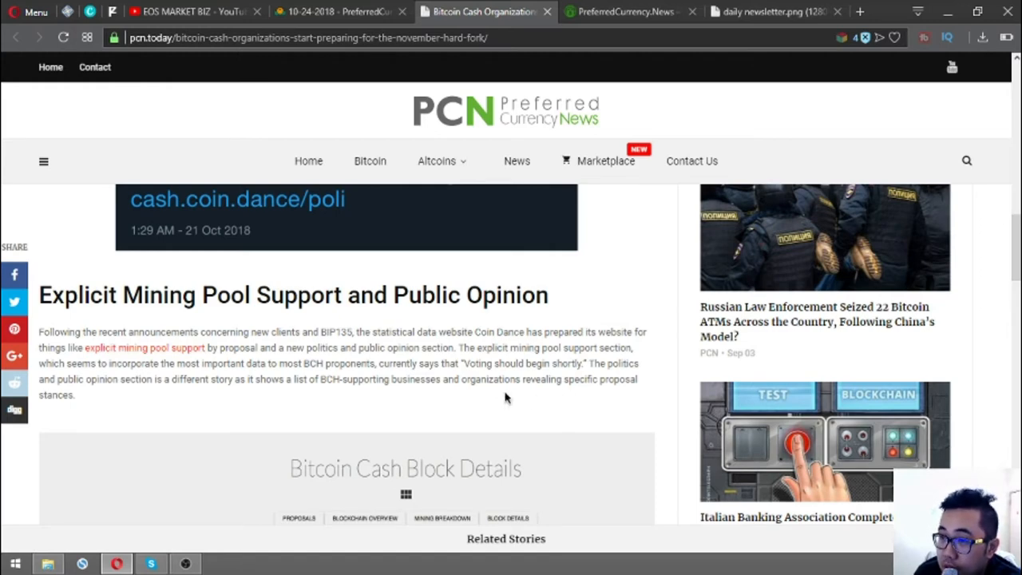
mouse_move(425, 425)
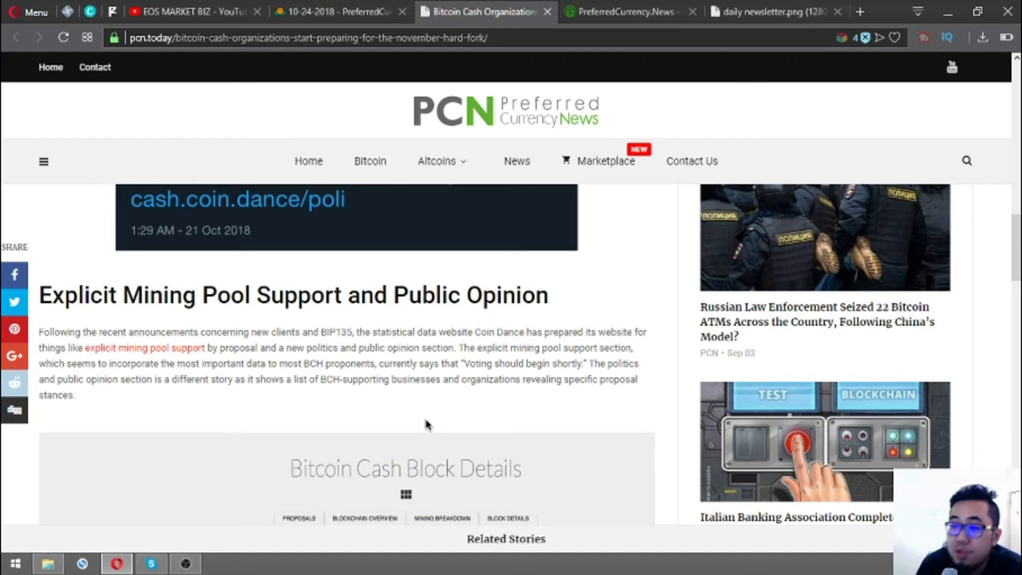
- Scroll through the Bitcoin Cash Block Details table to the closing Coin Dance paragraph and Continue Reading link
scroll("down", 3)
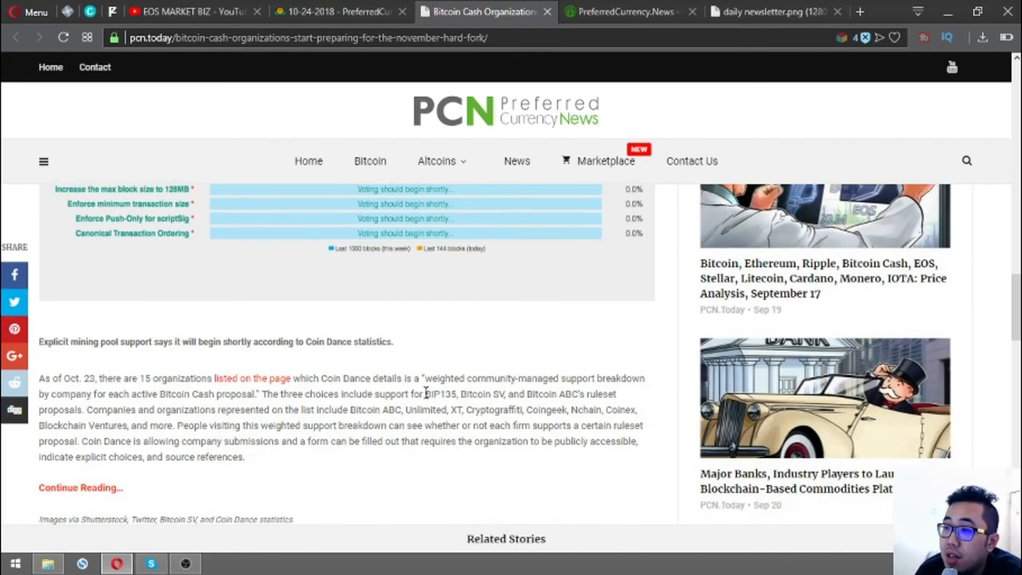
scroll("up", 3)
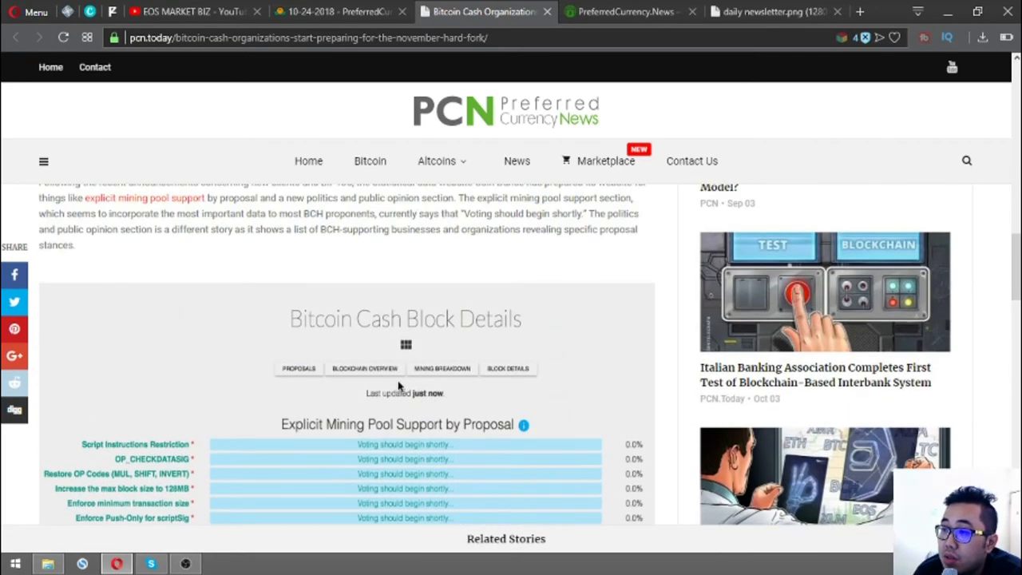
scroll("down", 3)
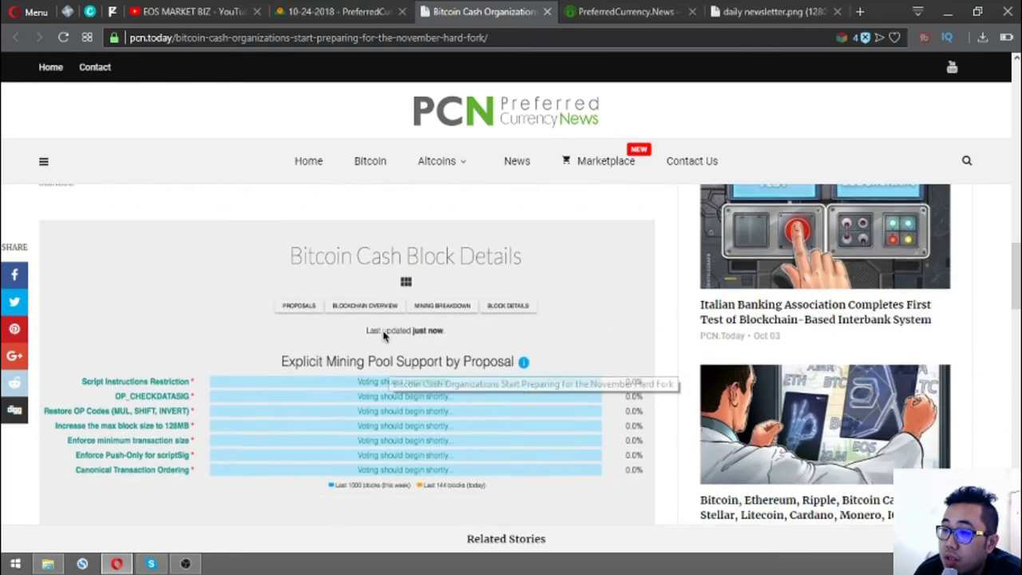
scroll("down", 3)
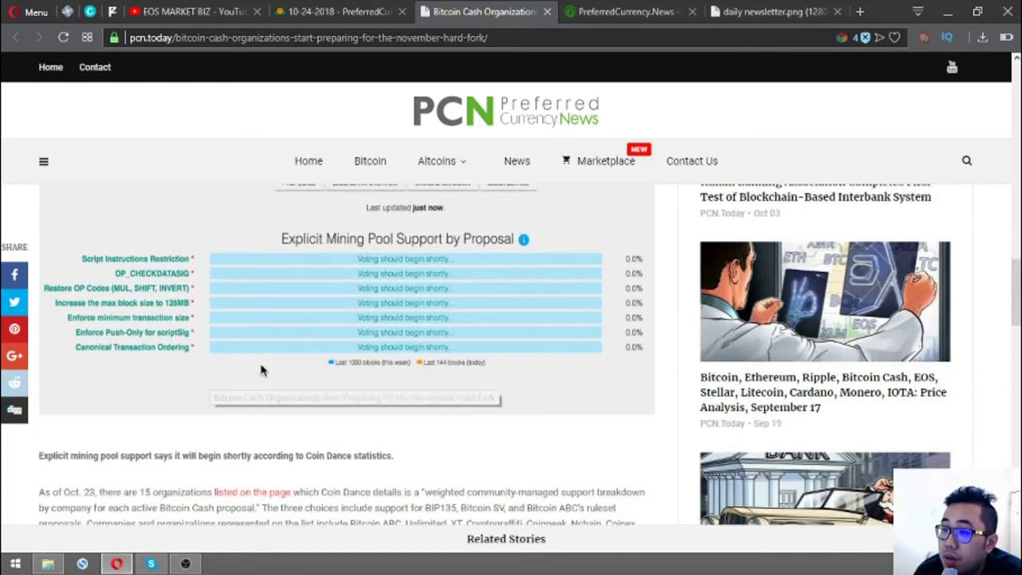
scroll("down", 3)
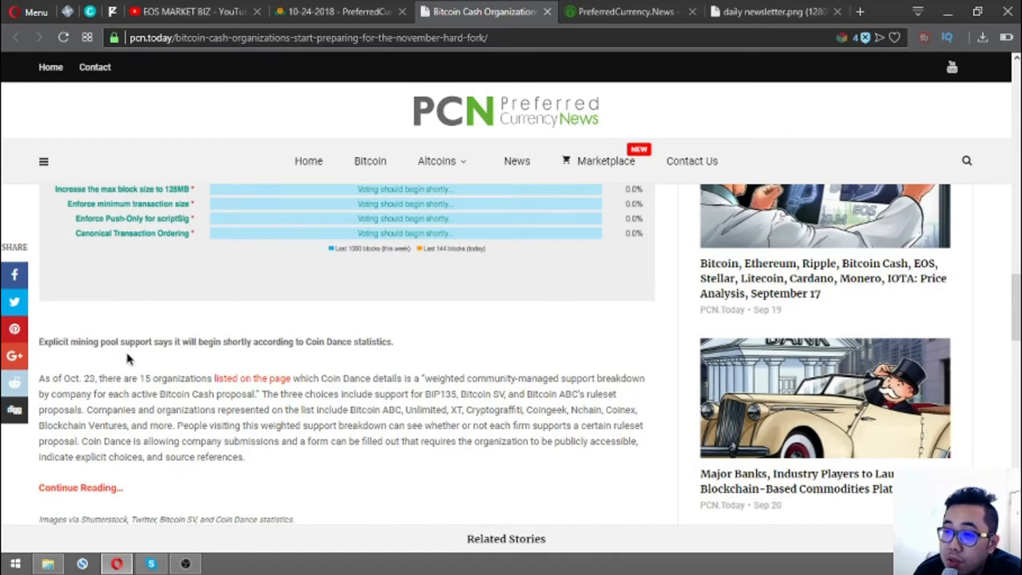
mouse_move(256, 357)
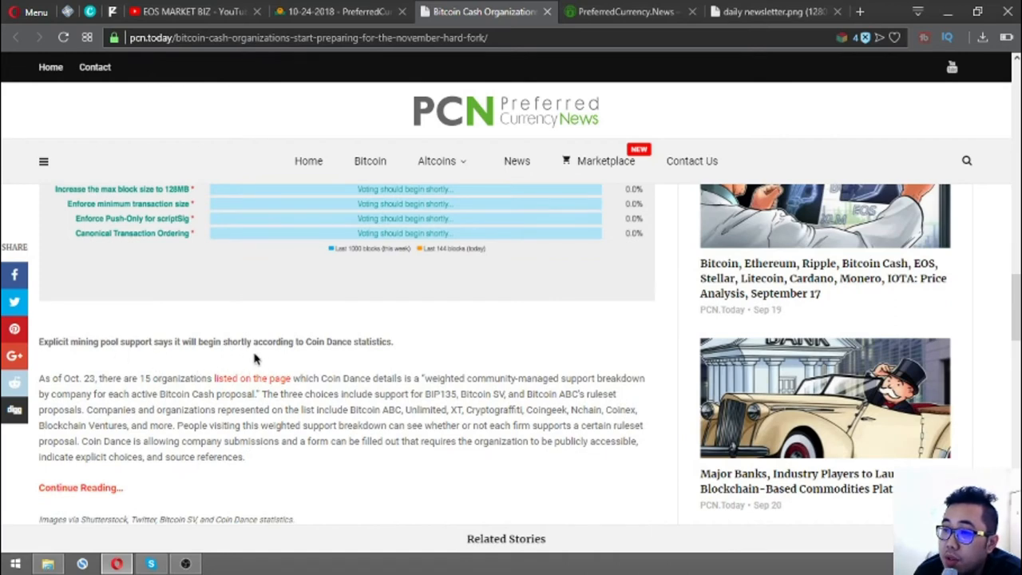
mouse_move(300, 361)
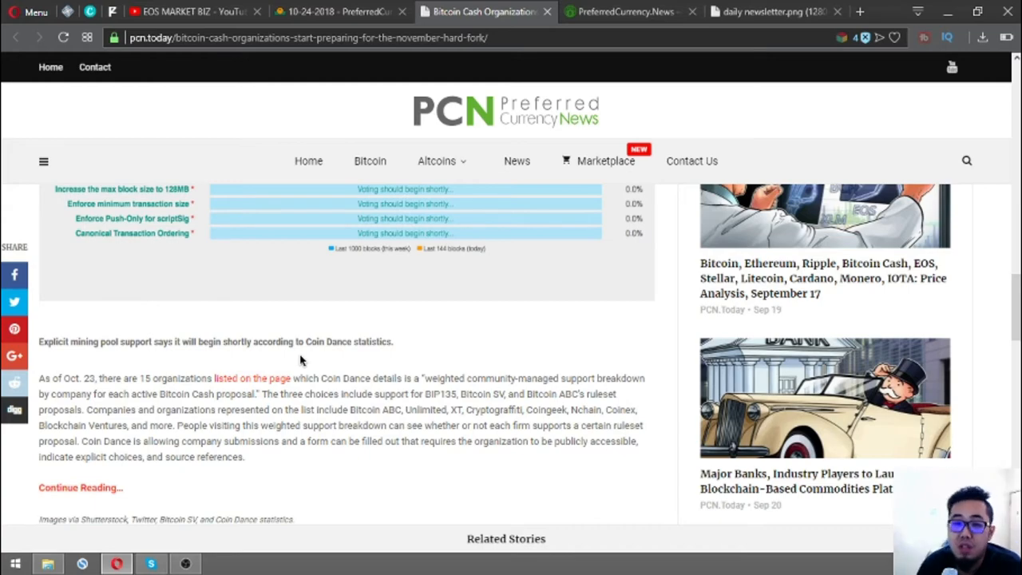
- Scroll back to the article's headline and byline at the top of the page
scroll("up", 3)
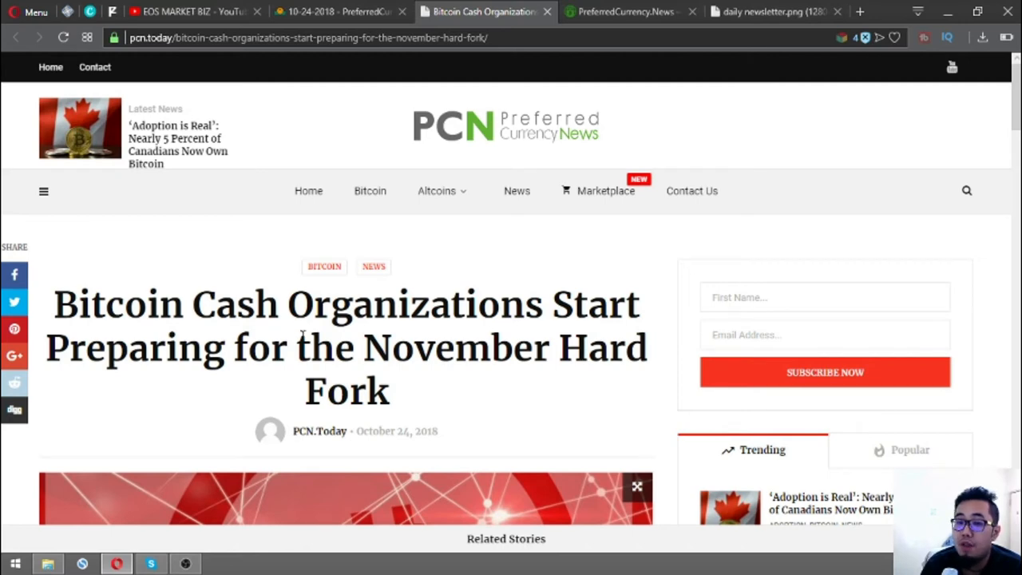
mouse_move(256, 392)
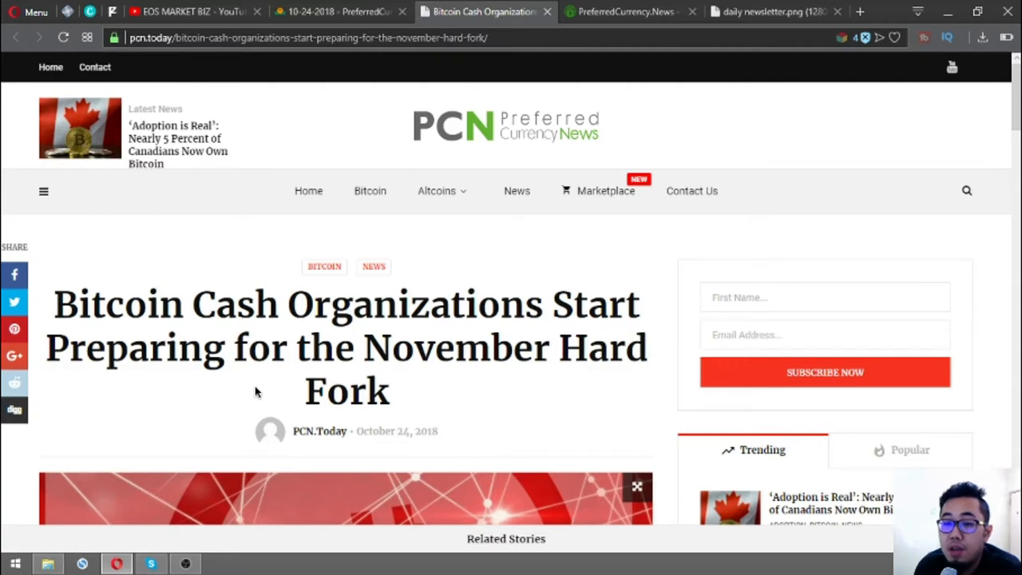
mouse_move(487, 12)
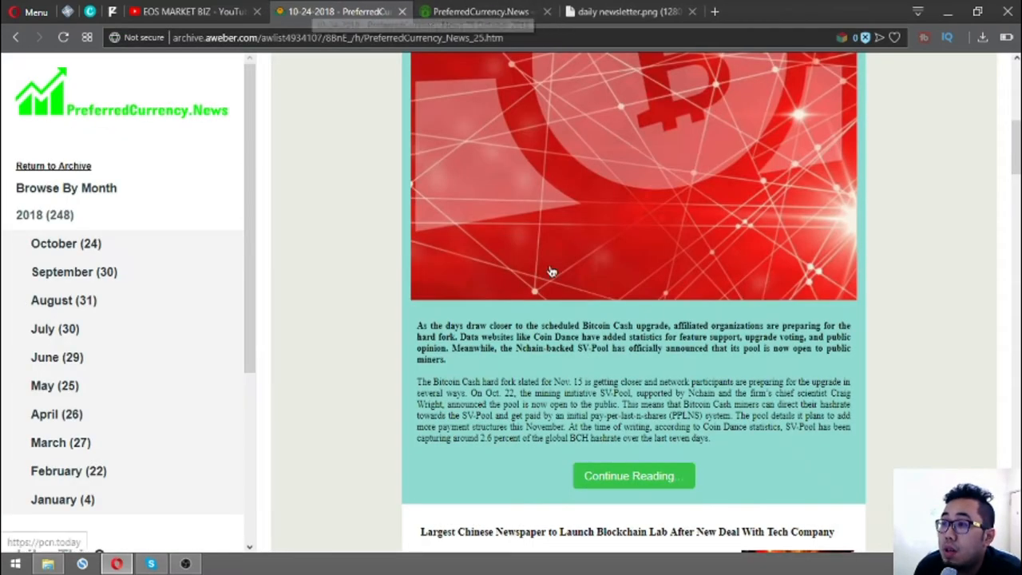
- Scroll the newsletter past the Bitcoin Cash story to the Largest Chinese Newspaper blockchain lab article
scroll("up", 3)
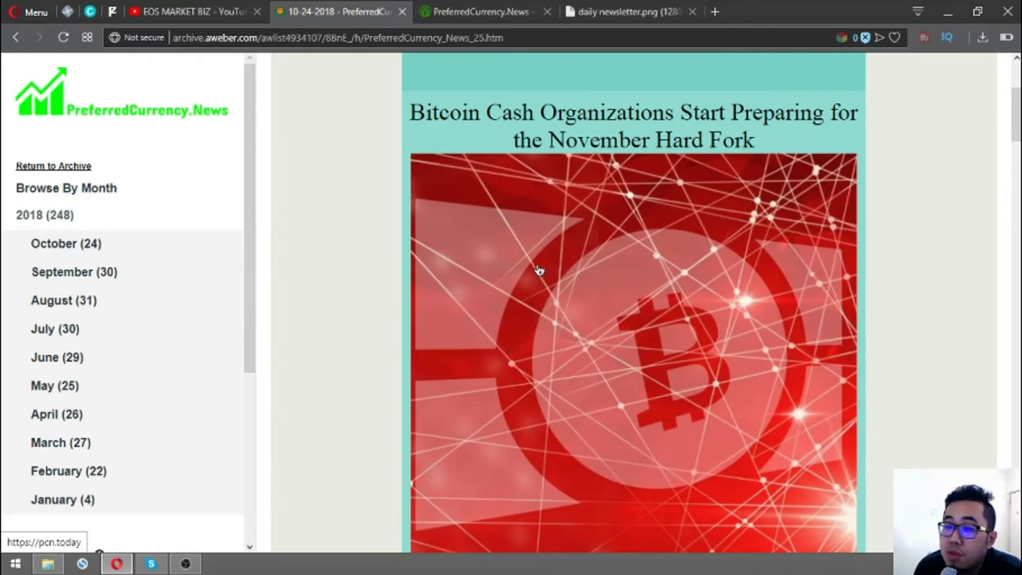
scroll("down", 3)
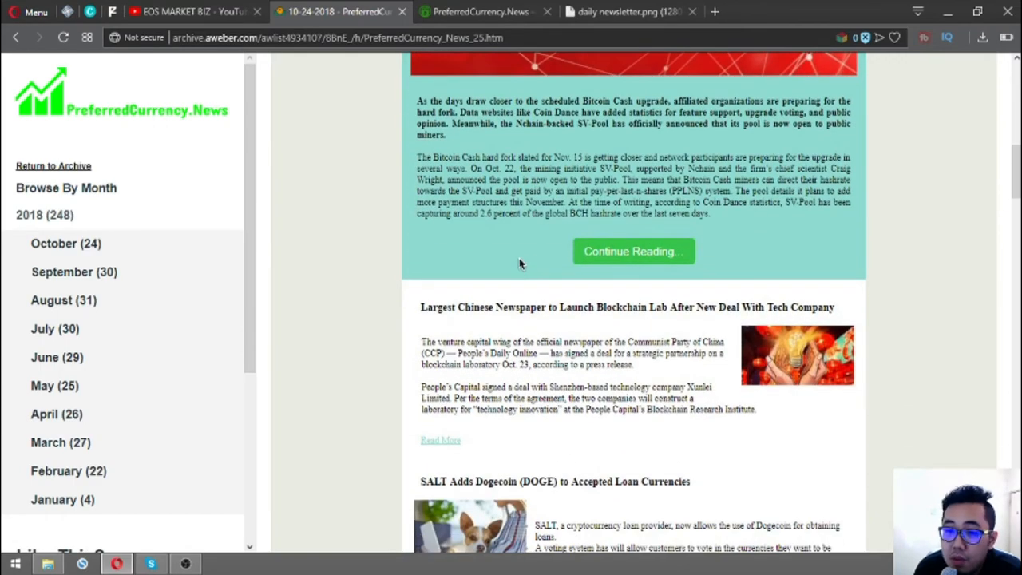
scroll("down", 3)
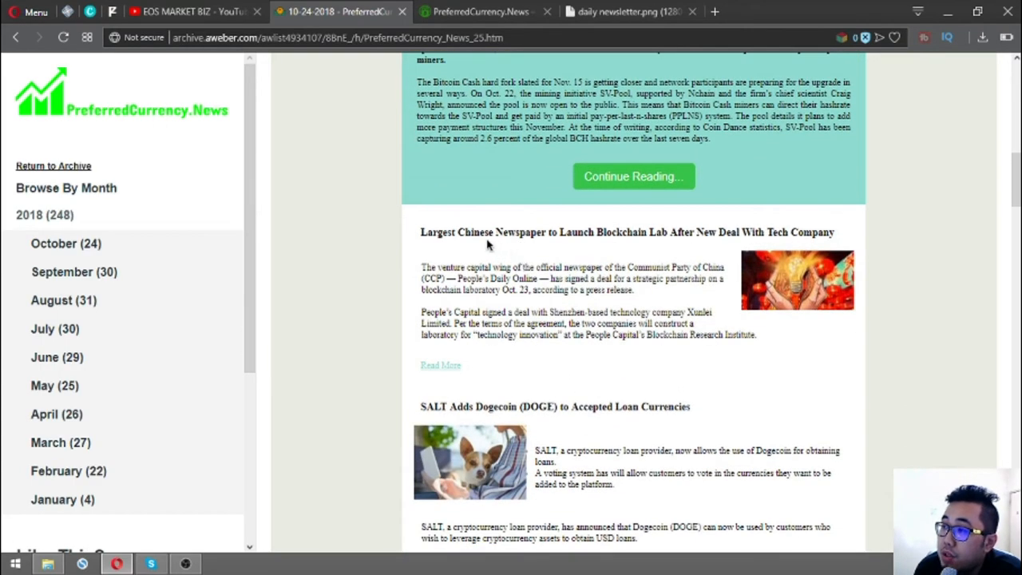
mouse_move(694, 265)
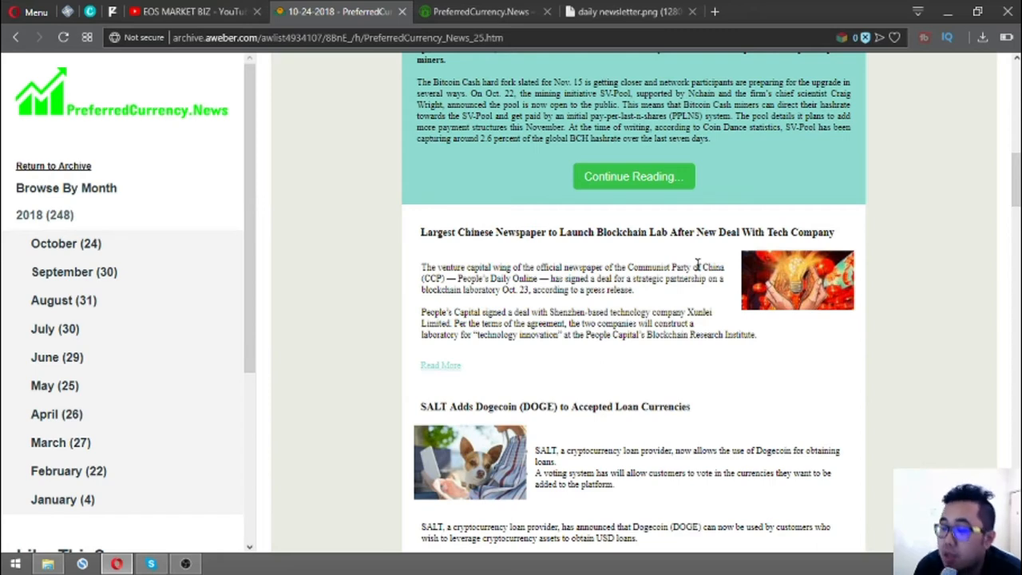
- Scroll up to the newsletter header, then down past the SALT Adds Dogecoin story toward the EOS alerts note
scroll("down", 3)
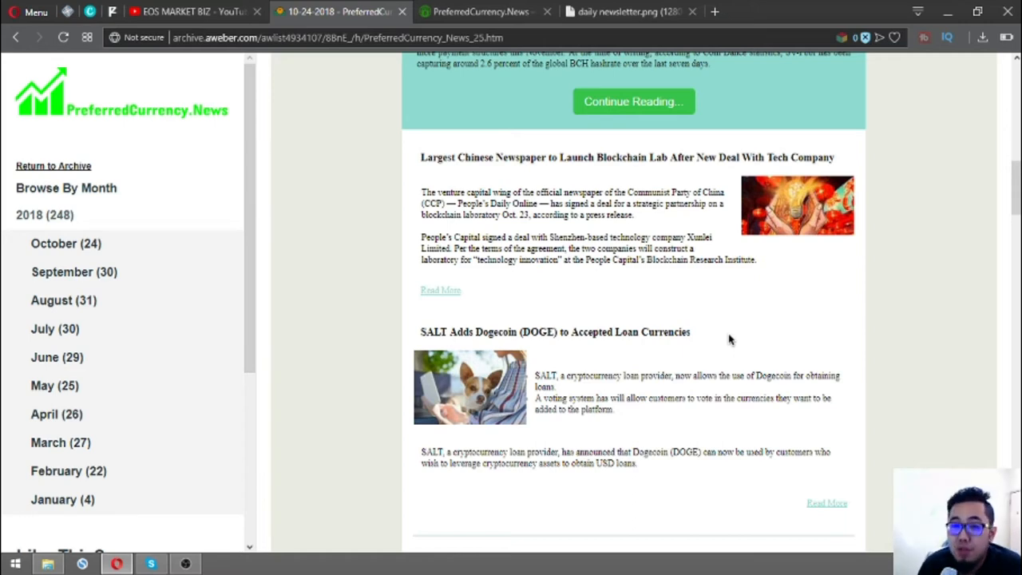
scroll("up", 3)
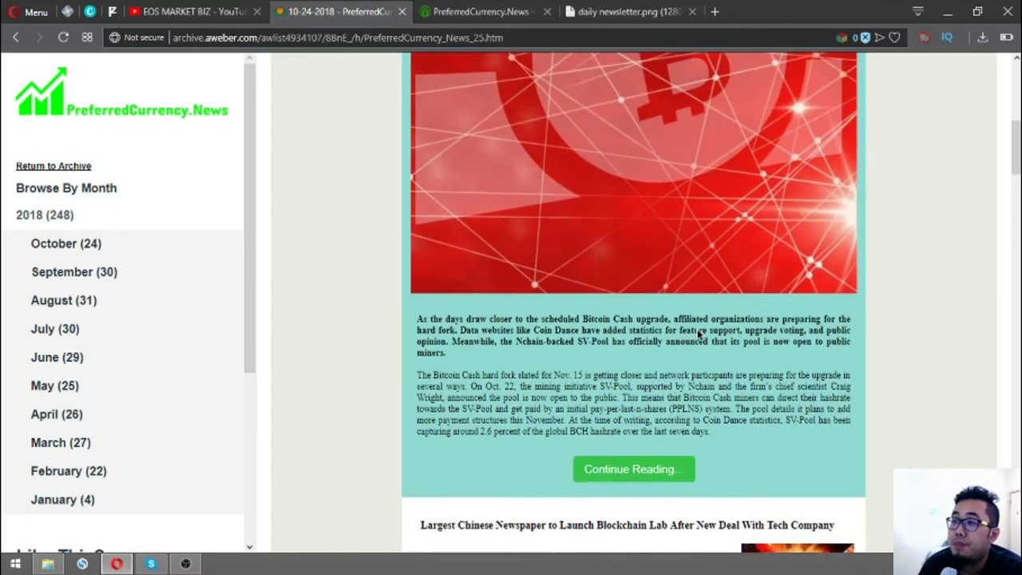
scroll("up", 3)
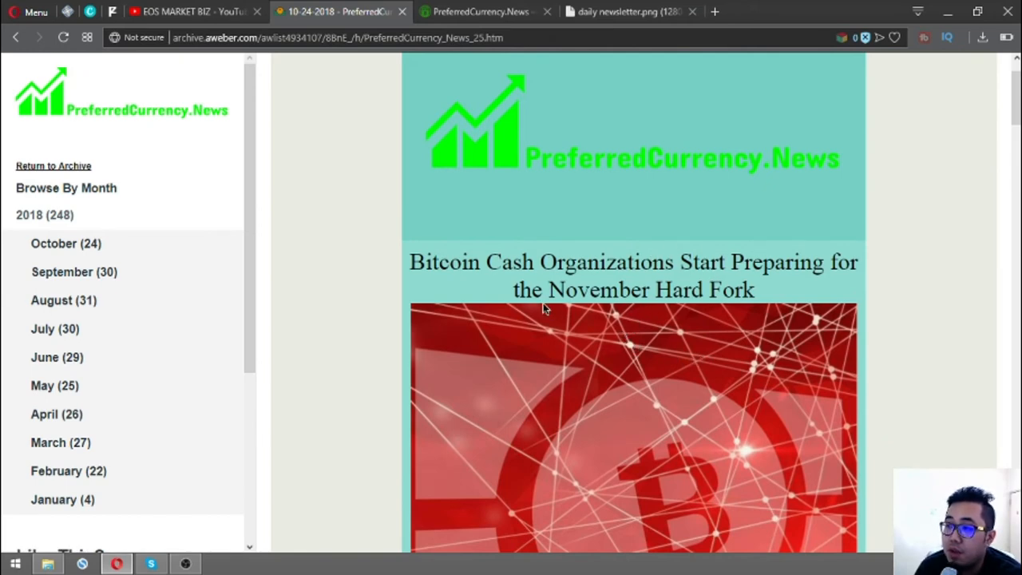
scroll("down", 3)
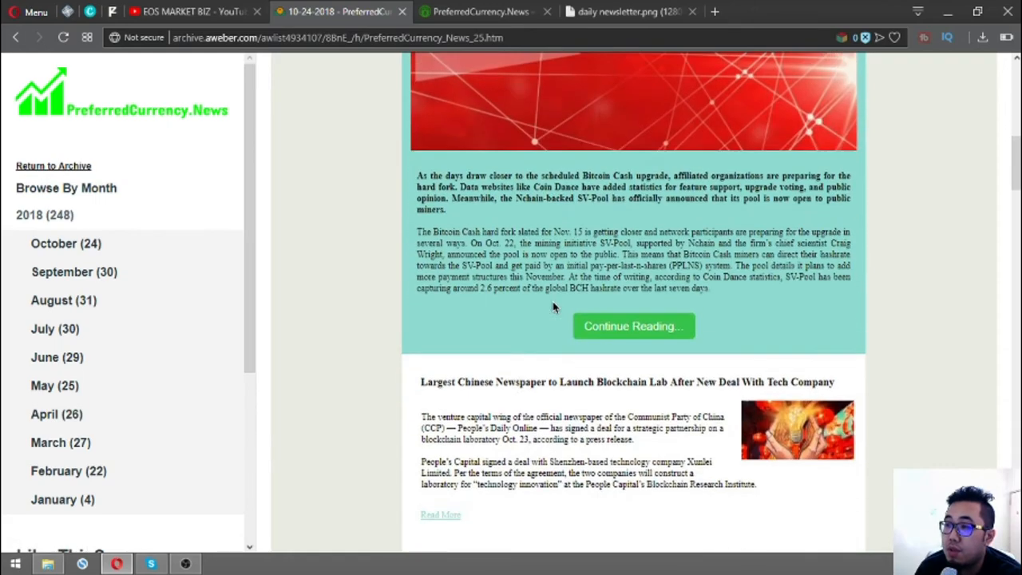
mouse_move(557, 381)
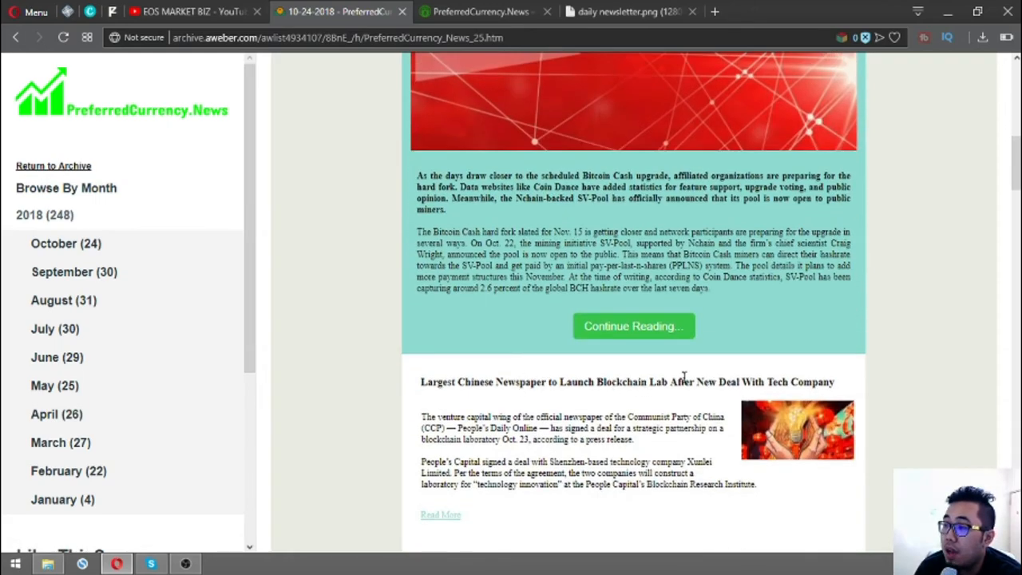
scroll("down", 3)
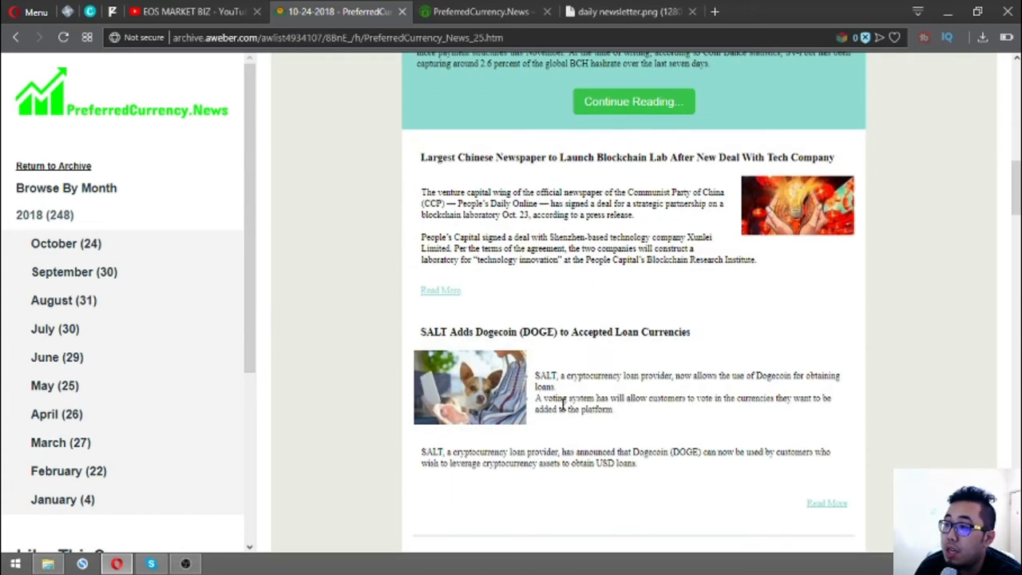
mouse_move(530, 367)
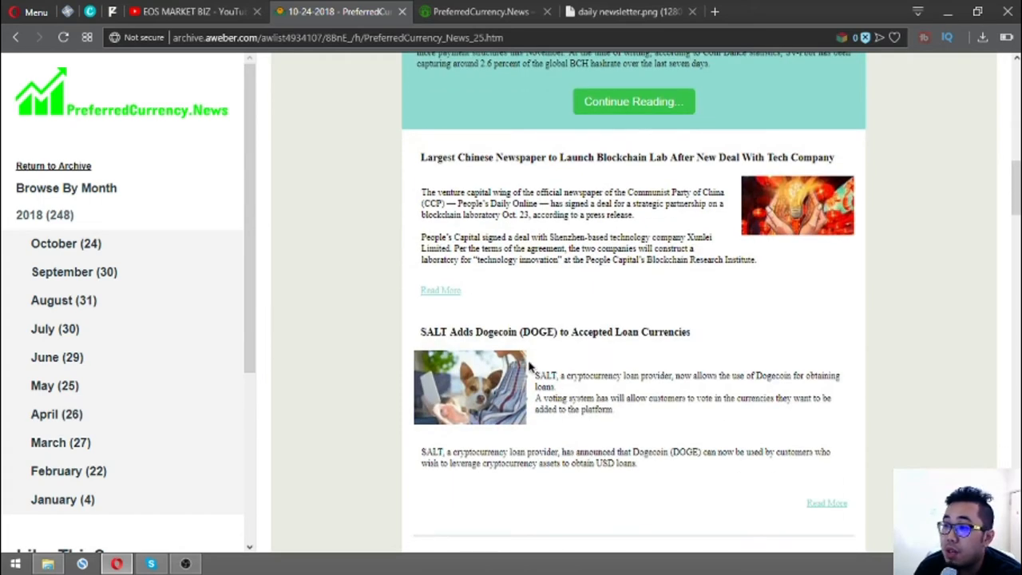
mouse_move(571, 345)
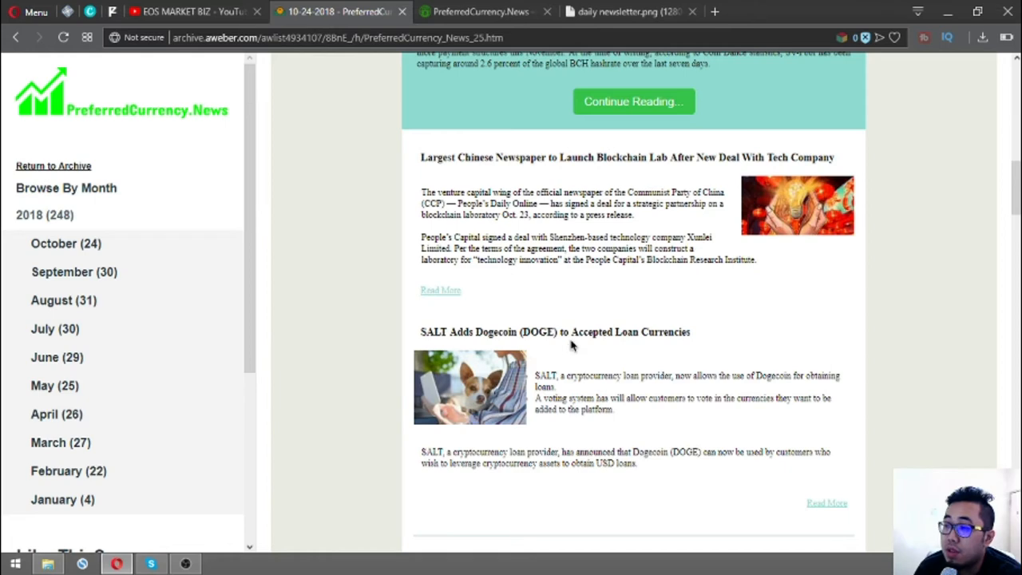
scroll("down", 3)
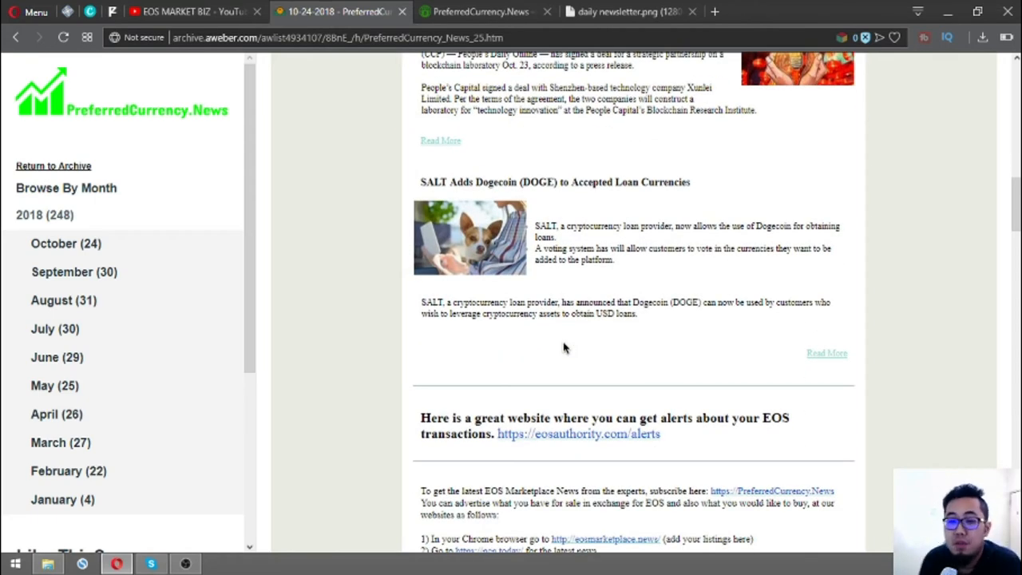
mouse_move(477, 399)
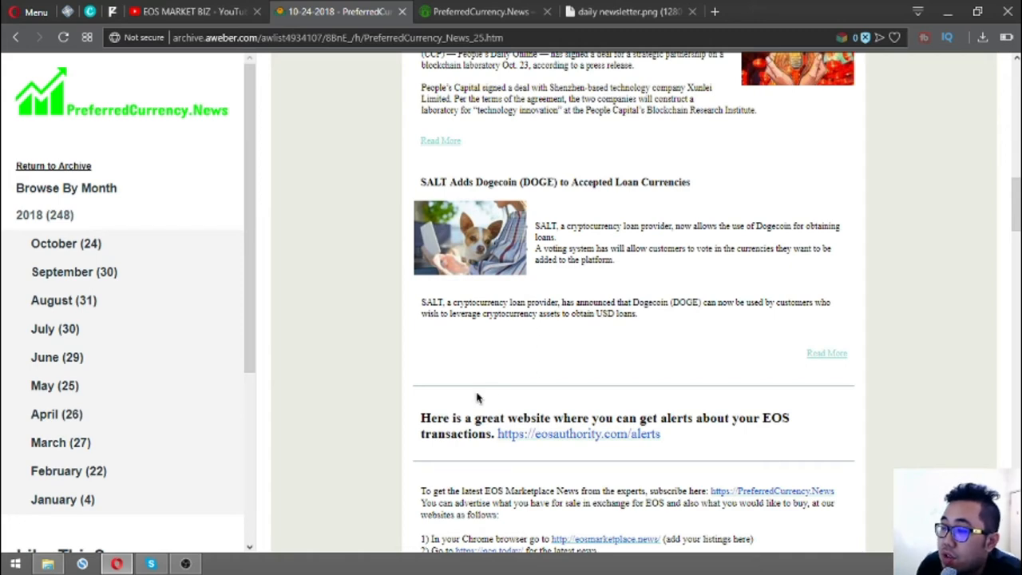
- Scroll down to the newsletter's EOS transaction alerts website recommendation
scroll("down", 3)
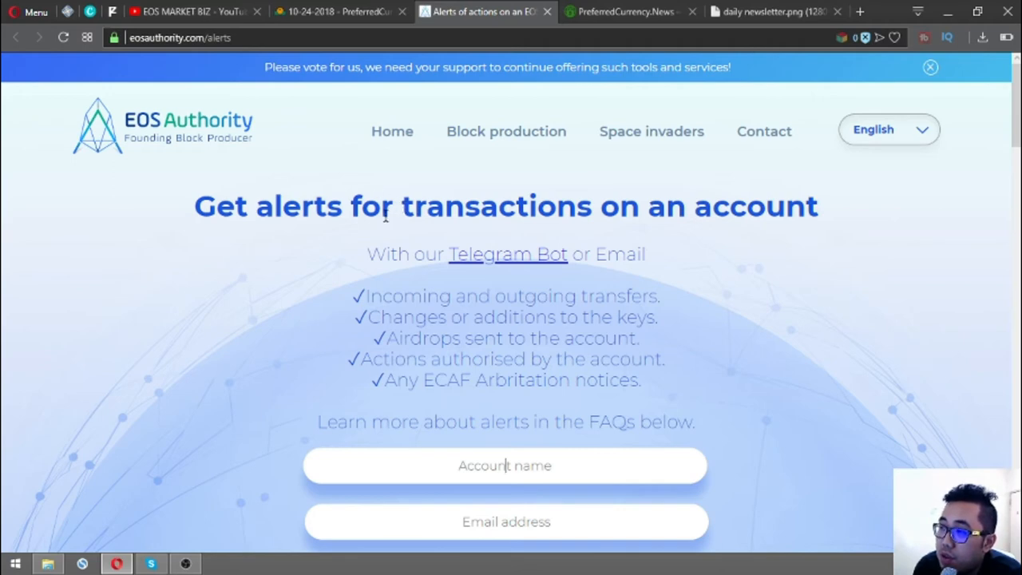
mouse_move(331, 300)
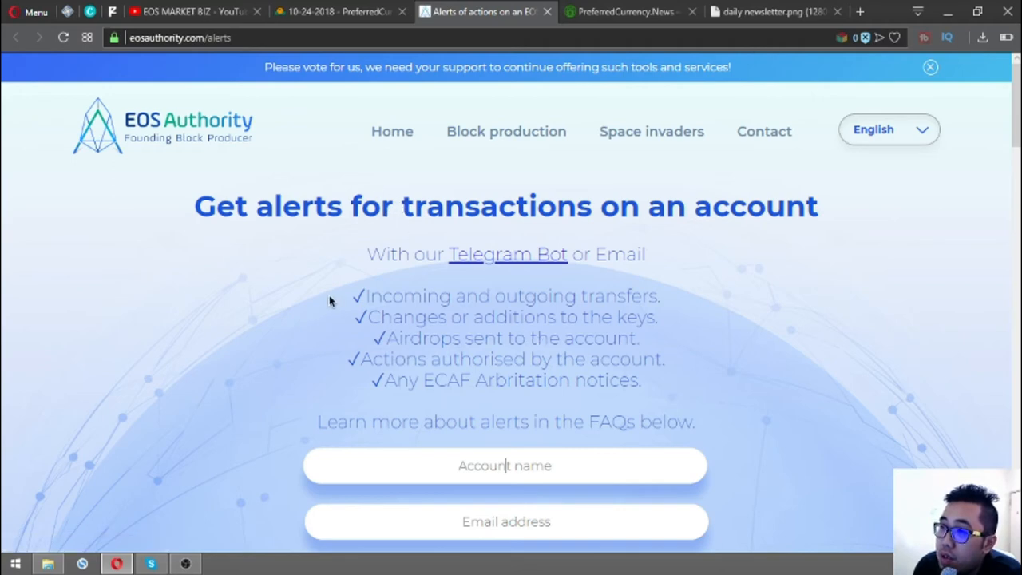
- Scroll the eosauthority.com/alerts page to the Account name, Email address fields and reCAPTCHA
scroll("down", 3)
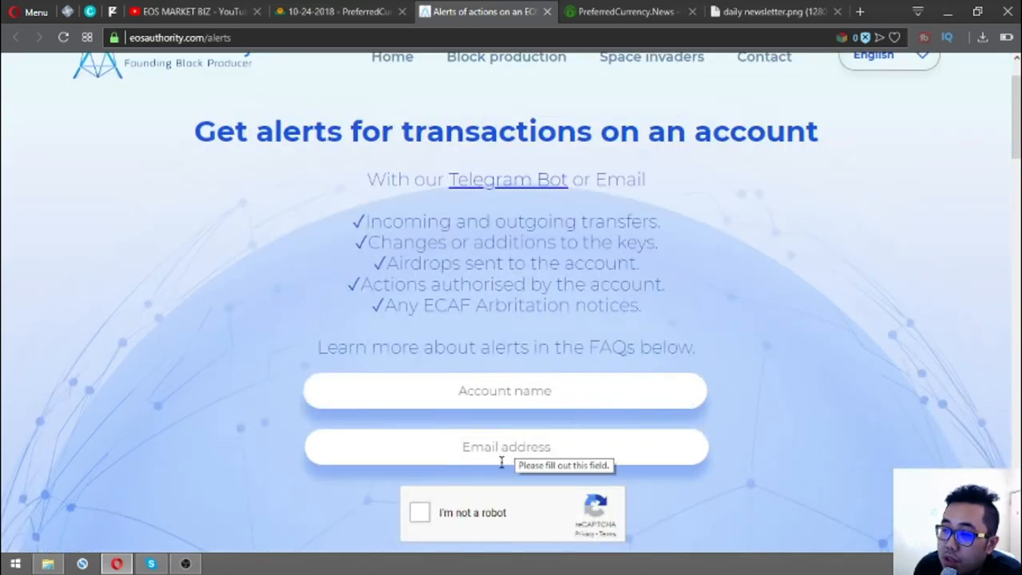
scroll("down", 3)
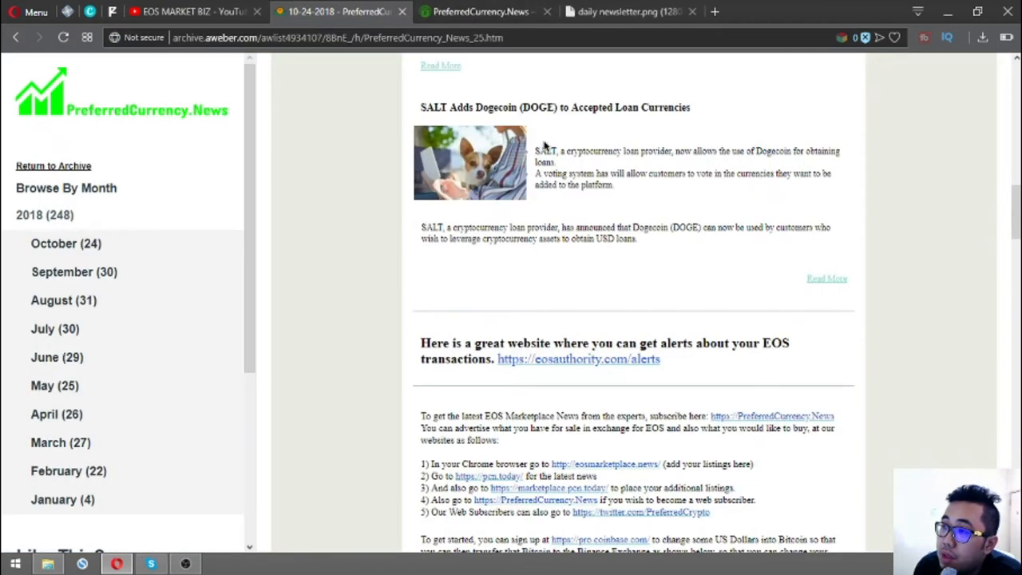
- Scroll the newsletter down to the EOS Marketplace website list and wallet advice
scroll("down", 3)
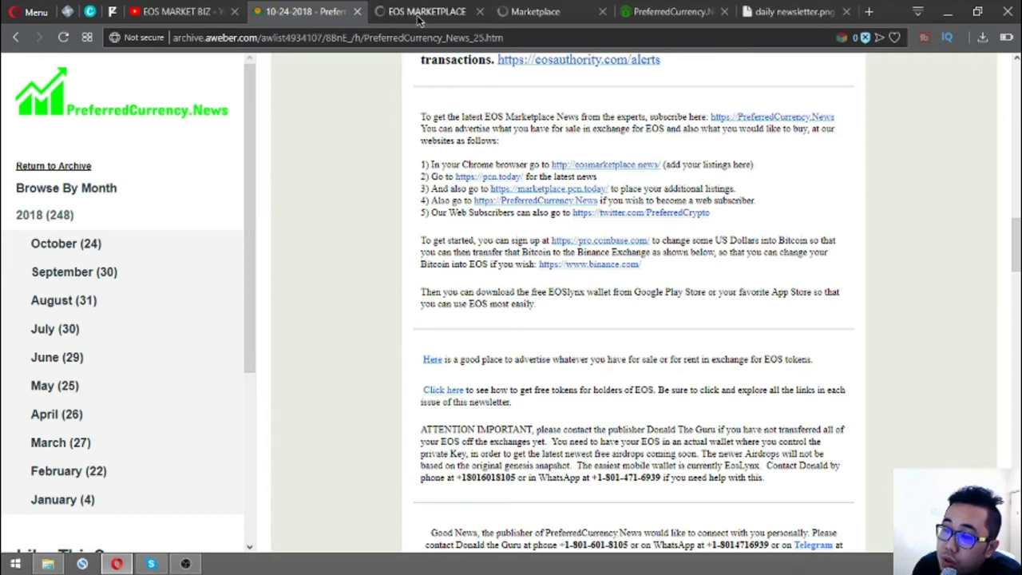
mouse_move(425, 12)
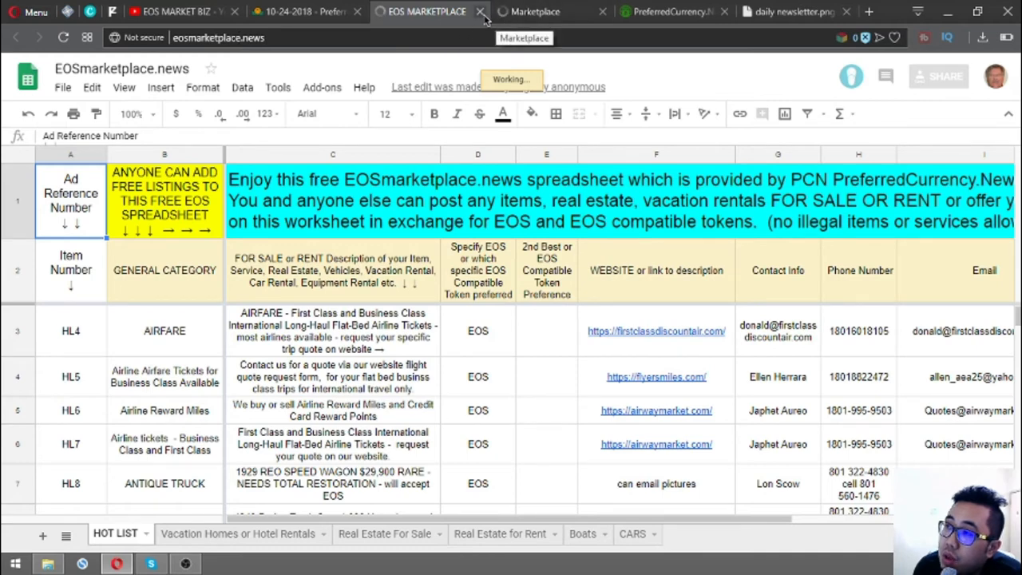
- Close the EOSmarketplace.news spreadsheet tab and the still-loading marketplace.pcn.today tab
left_click(530, 11)
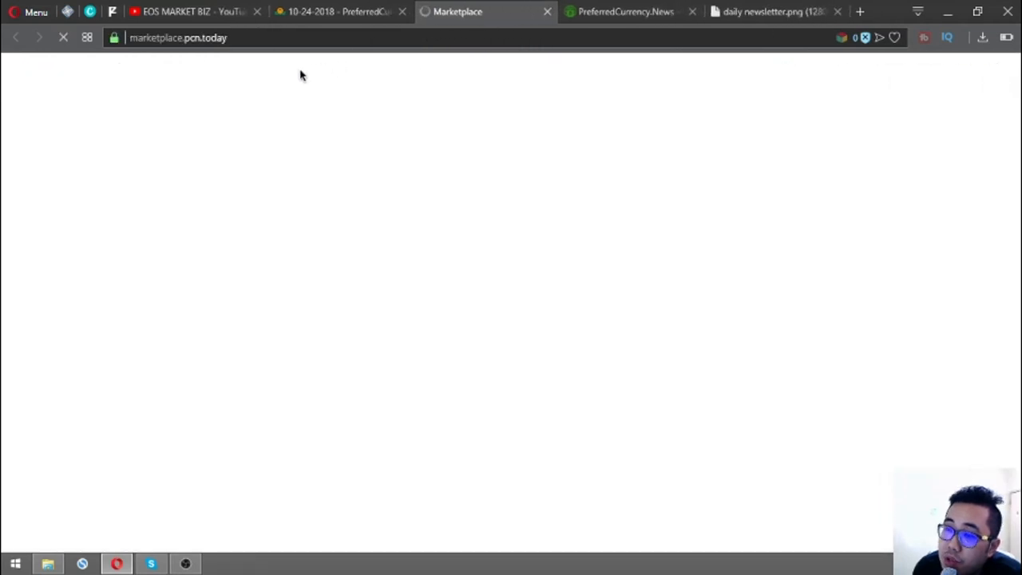
mouse_move(420, 140)
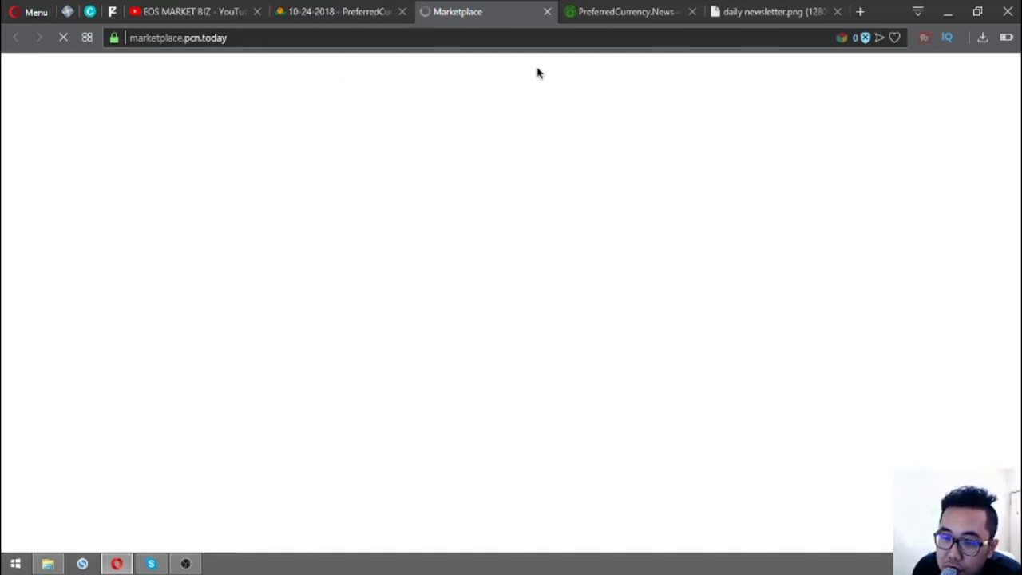
mouse_move(476, 72)
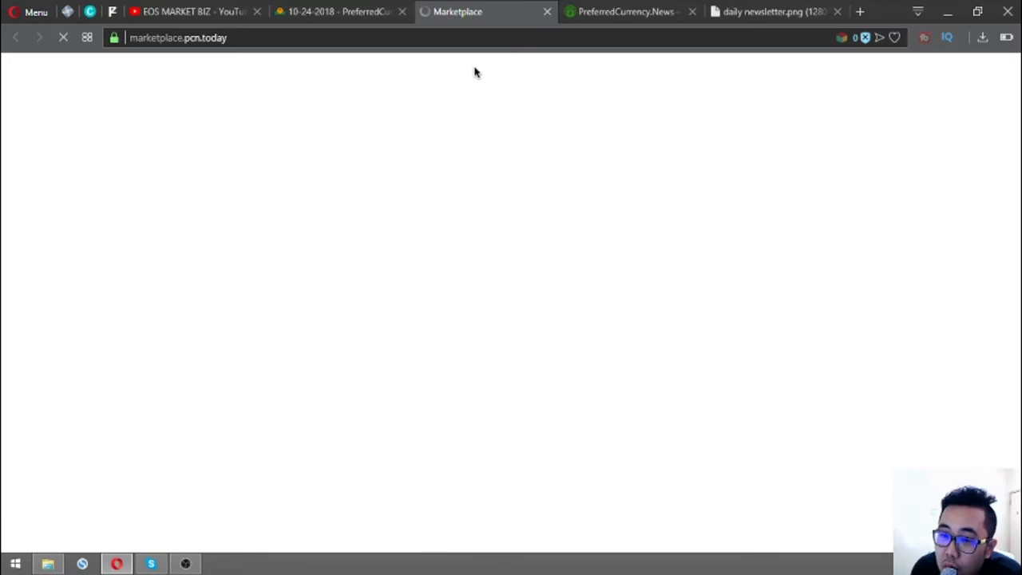
mouse_move(466, 109)
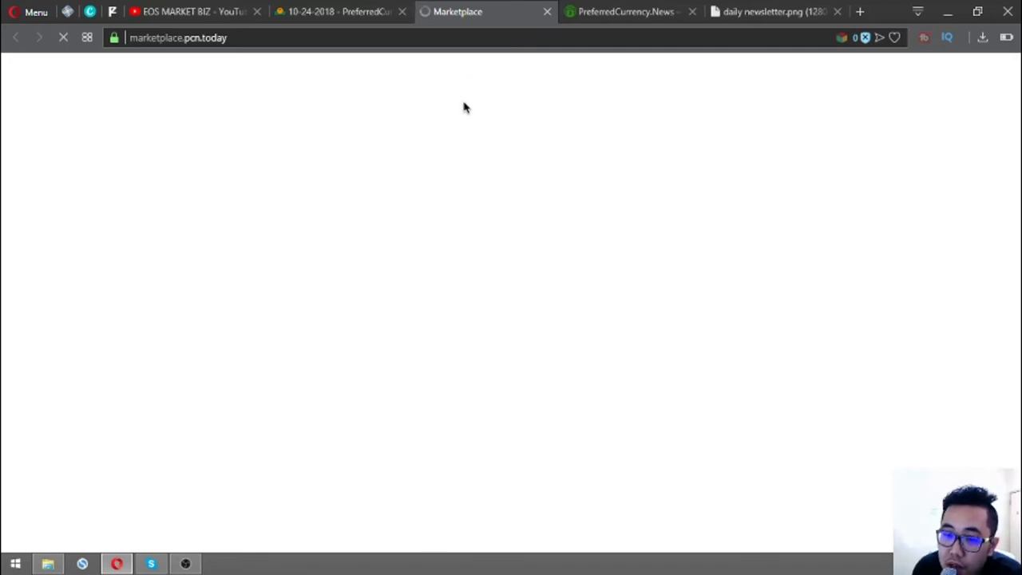
mouse_move(548, 14)
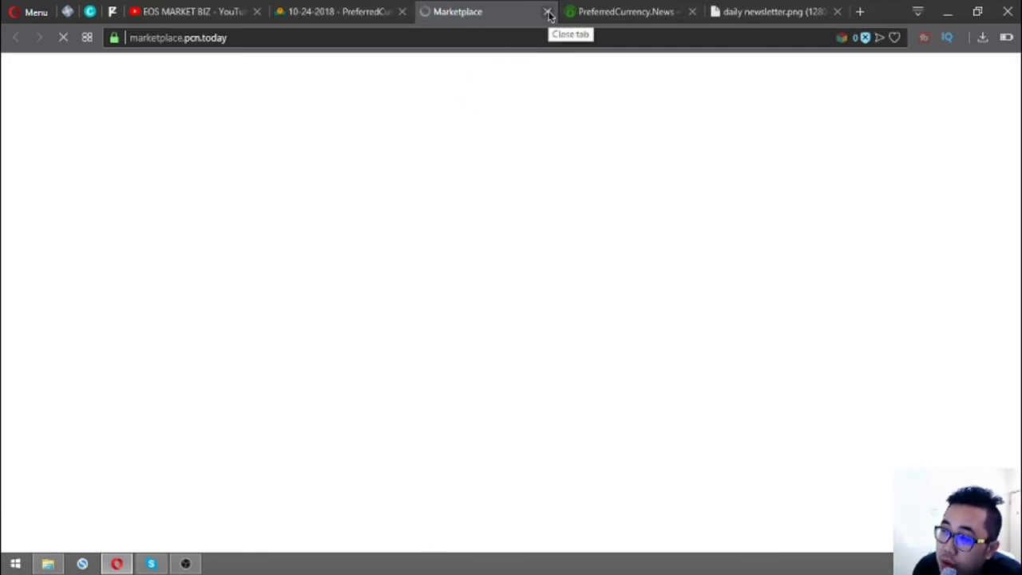
left_click(547, 11)
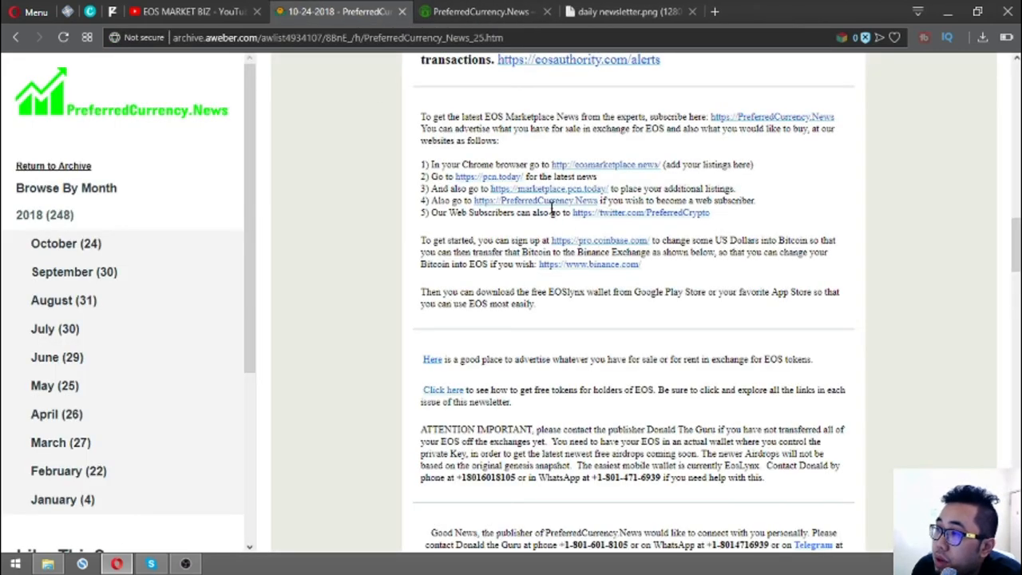
- Scroll past the contact-the-publisher notice to the Donald's Research List heading and photo
scroll("down", 3)
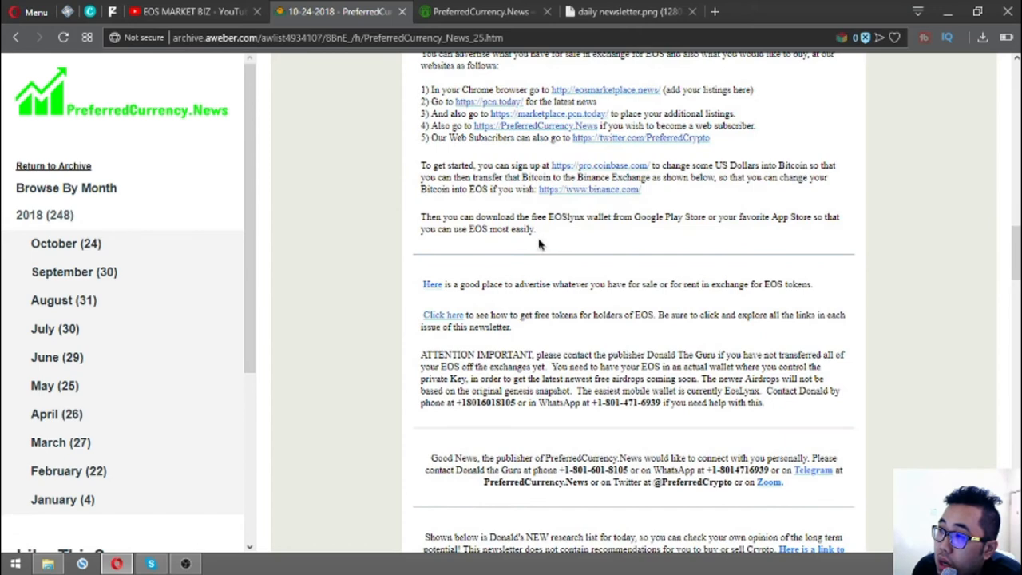
left_click_drag(422, 217, 534, 230)
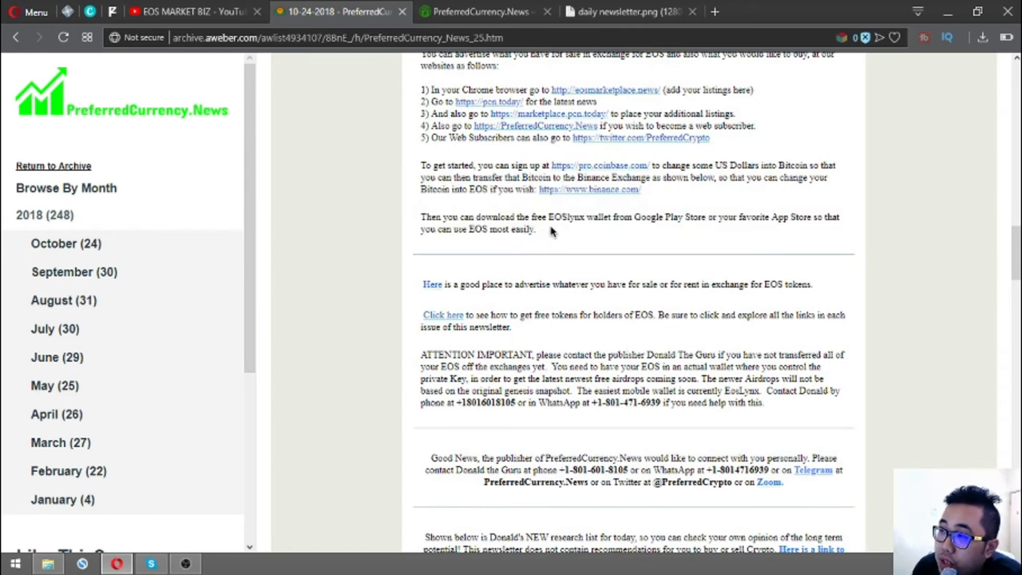
mouse_move(625, 233)
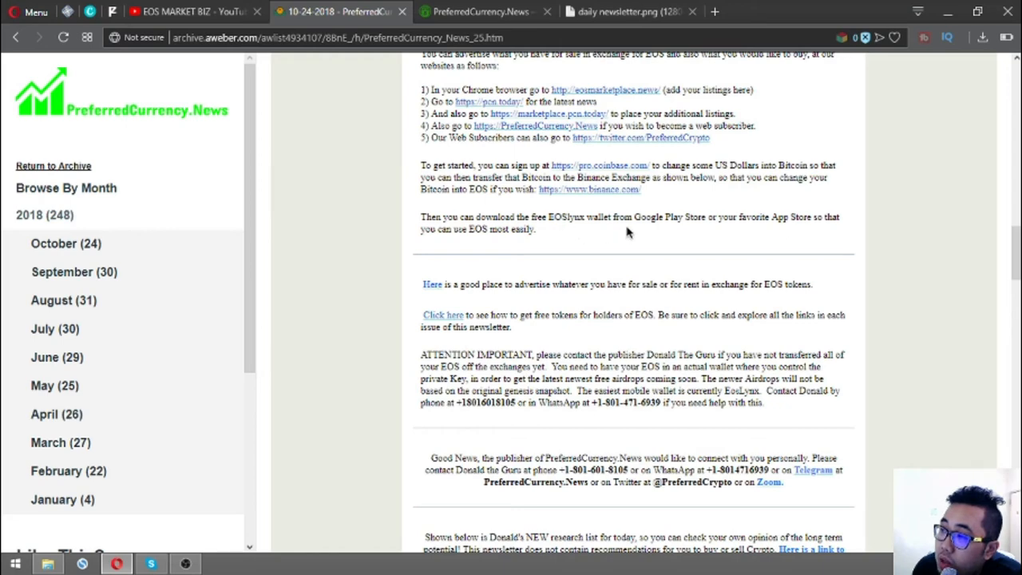
mouse_move(533, 246)
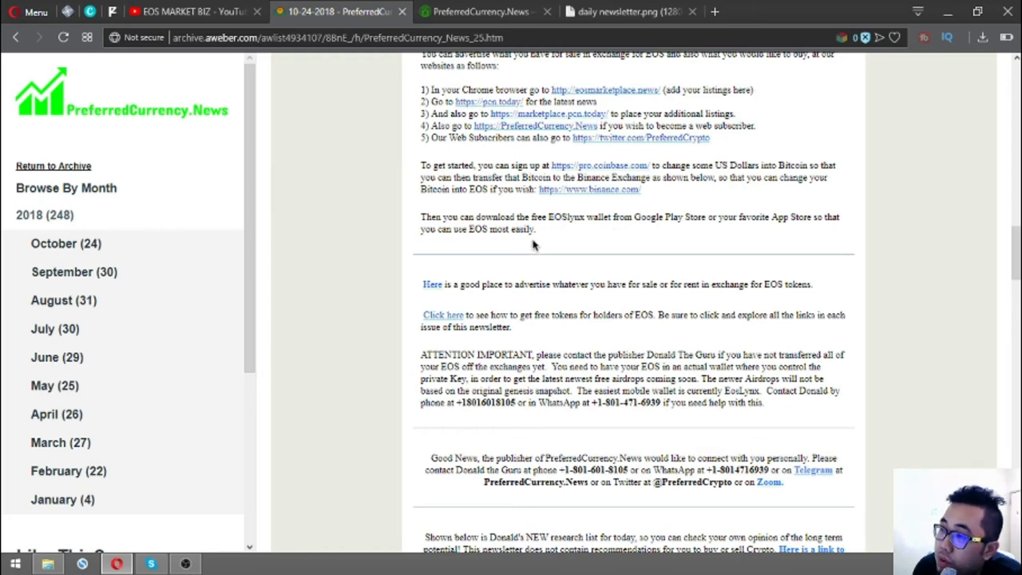
mouse_move(558, 222)
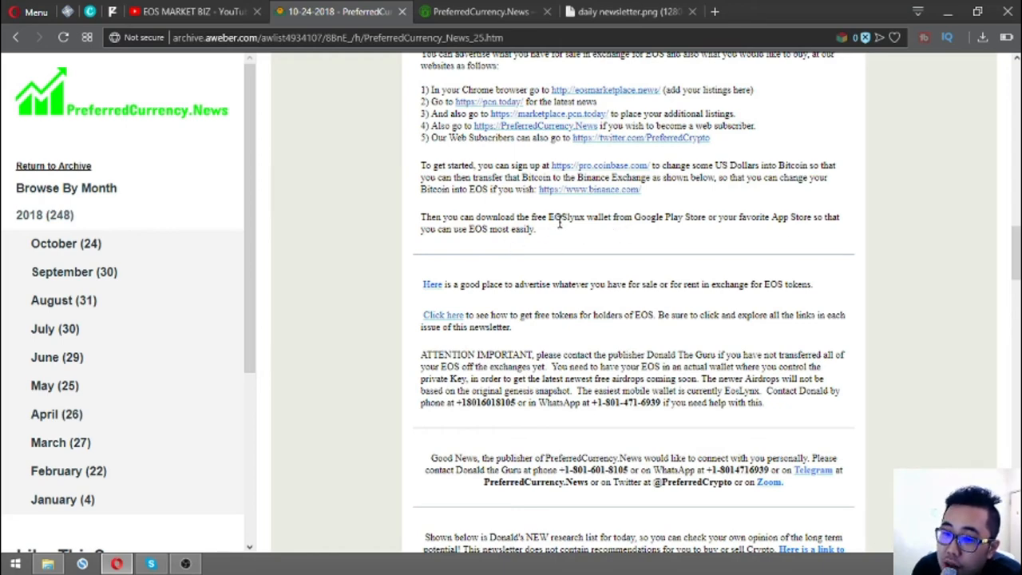
scroll("down", 3)
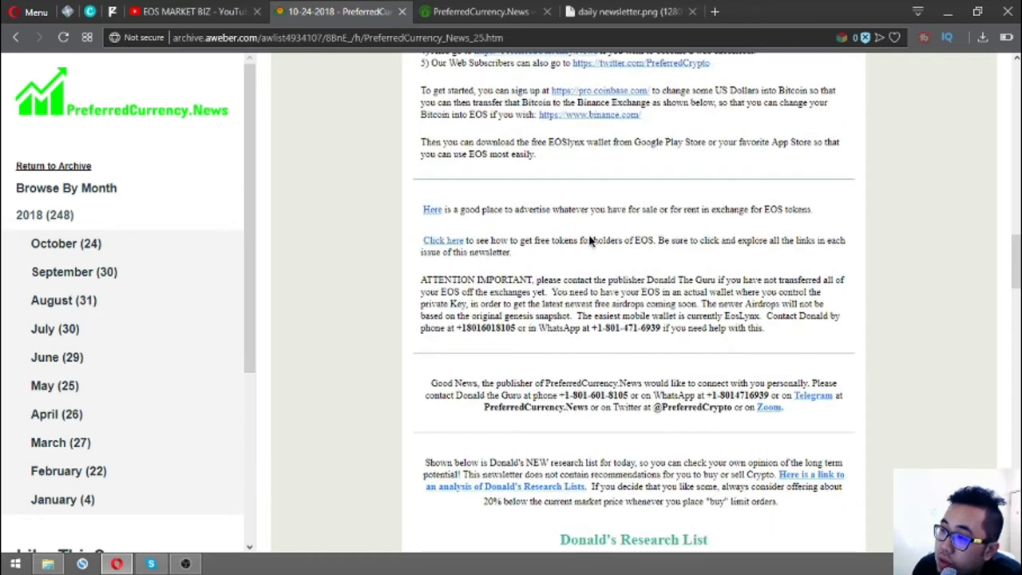
scroll("down", 3)
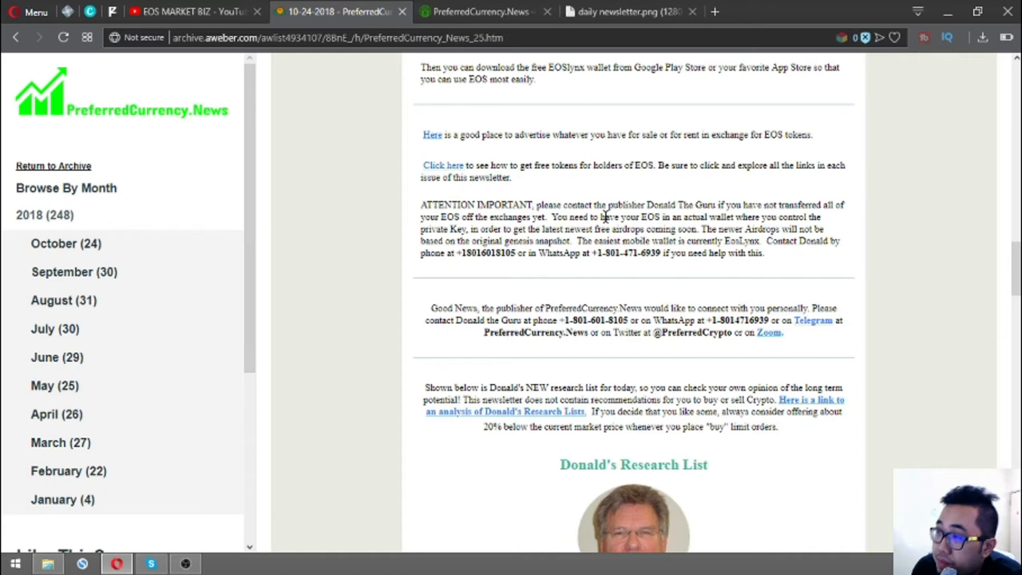
mouse_move(519, 230)
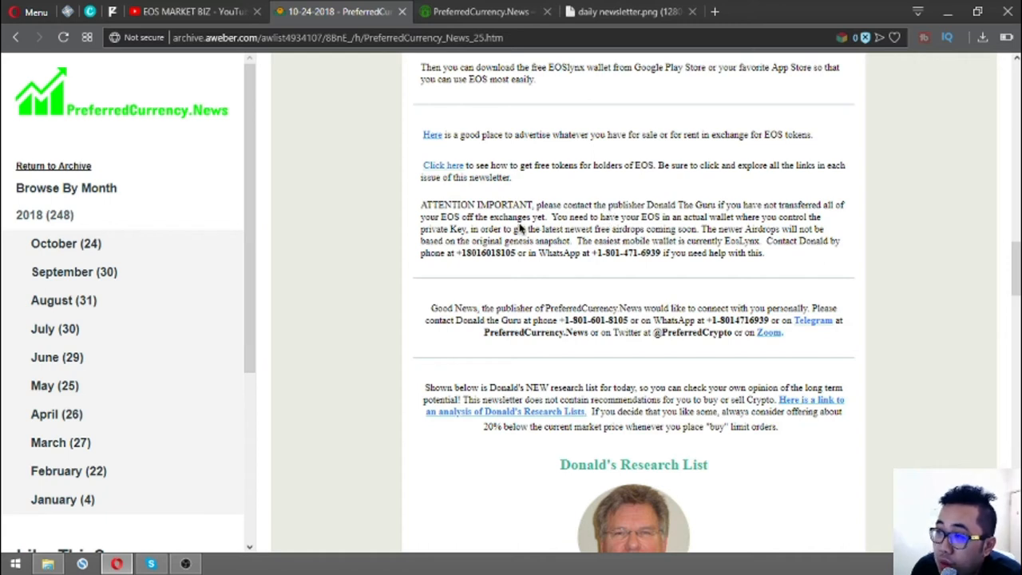
mouse_move(577, 237)
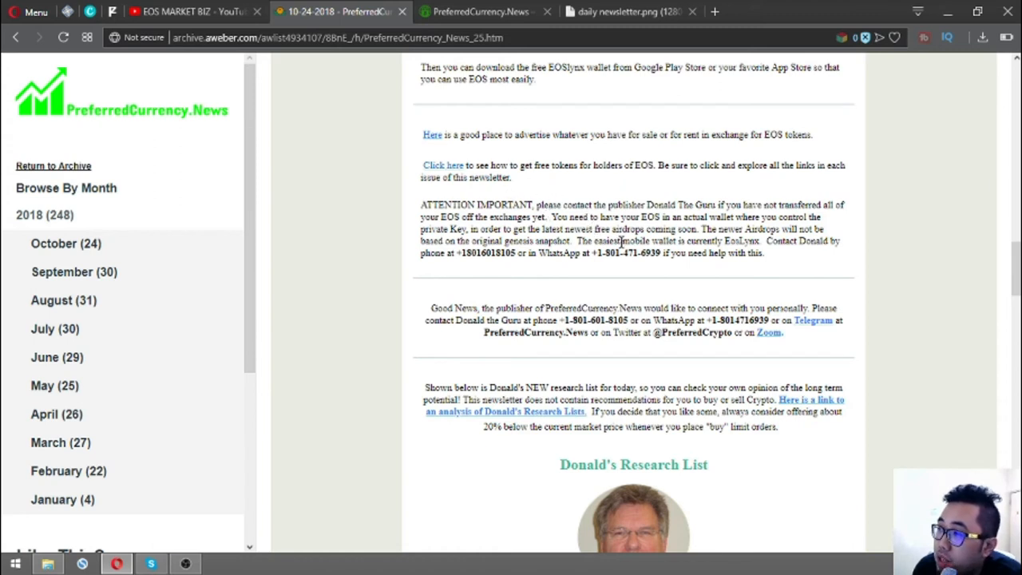
mouse_move(626, 371)
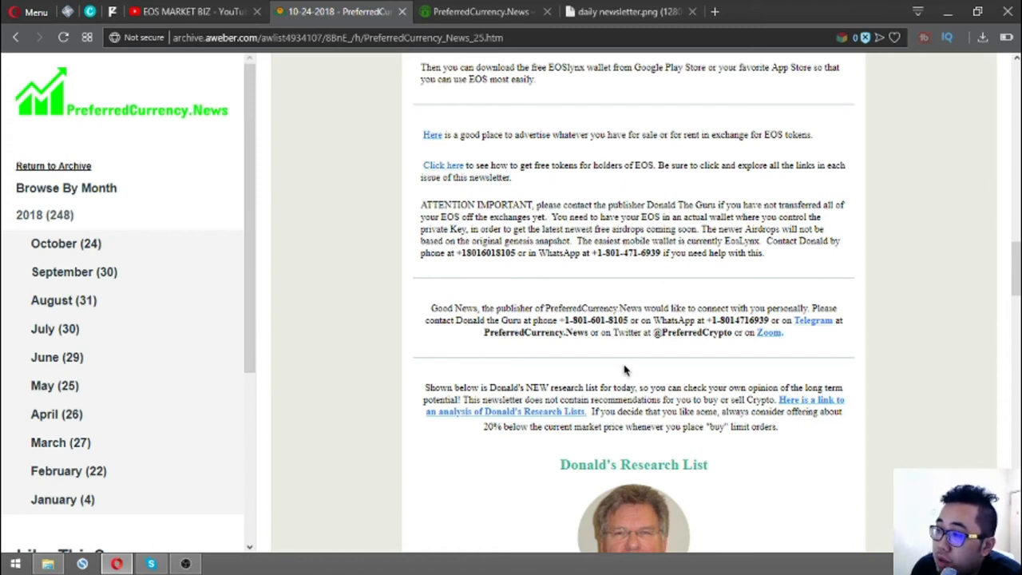
mouse_move(539, 232)
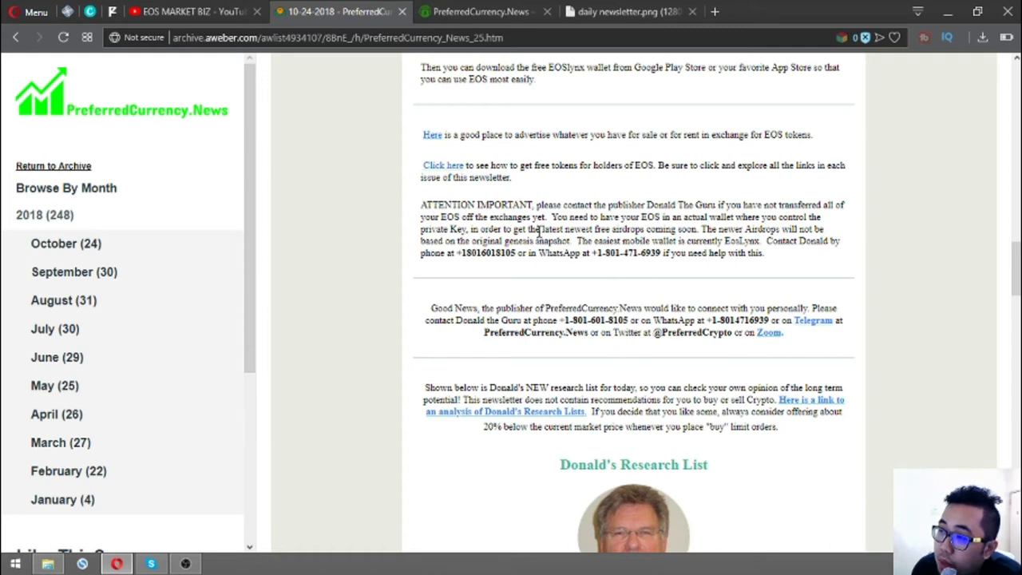
mouse_move(734, 238)
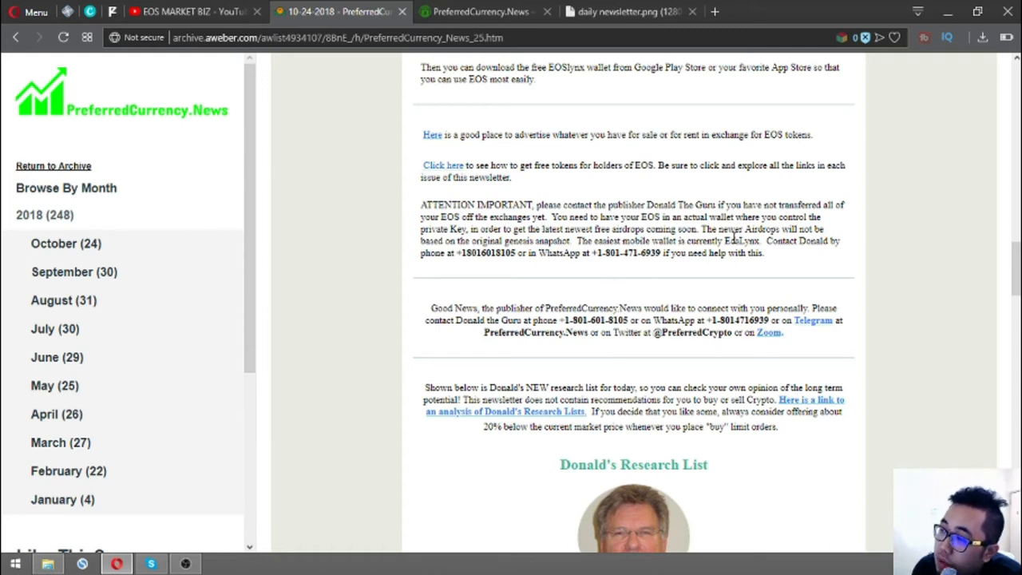
double_click(477, 252)
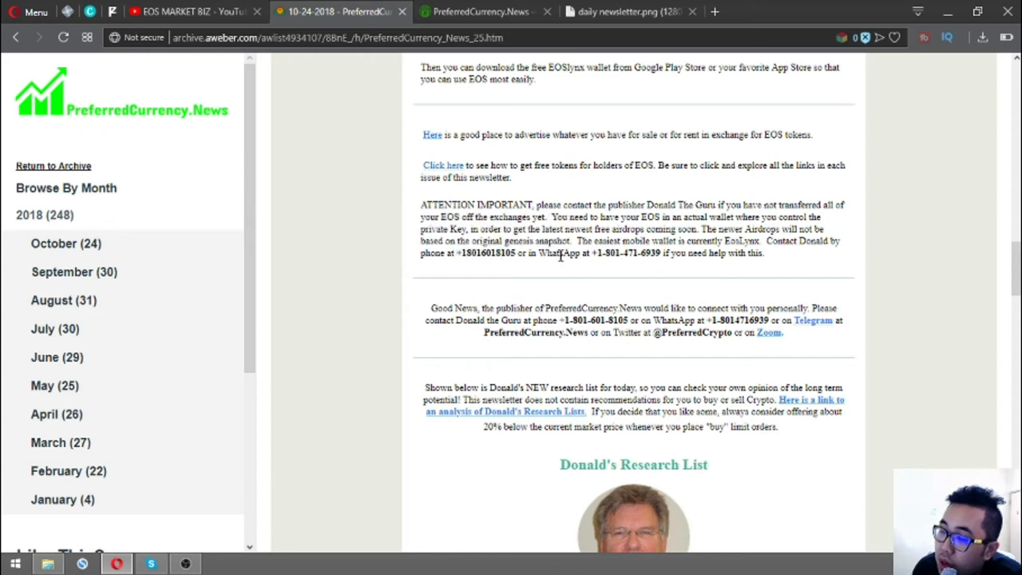
mouse_move(565, 254)
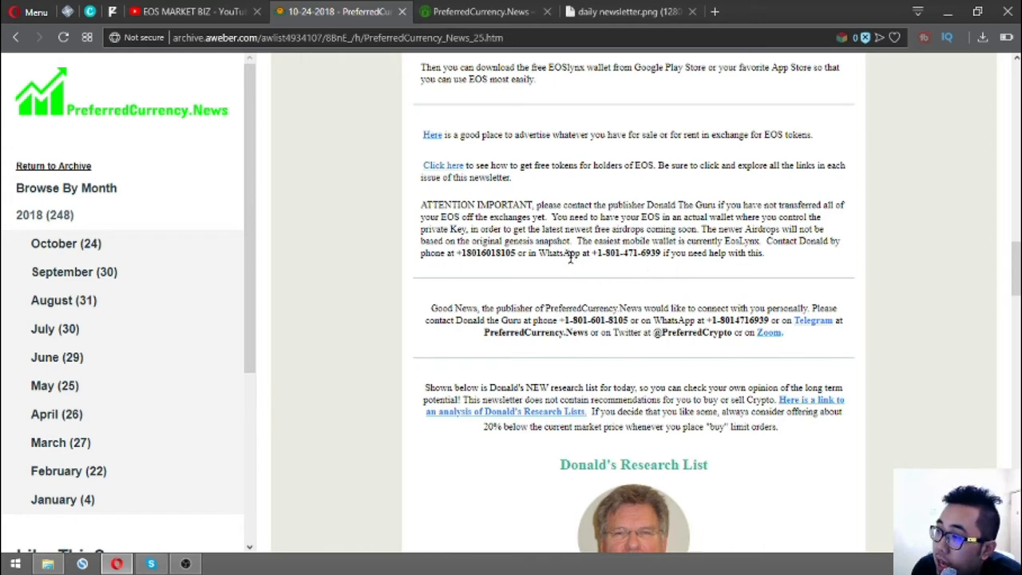
scroll("down", 3)
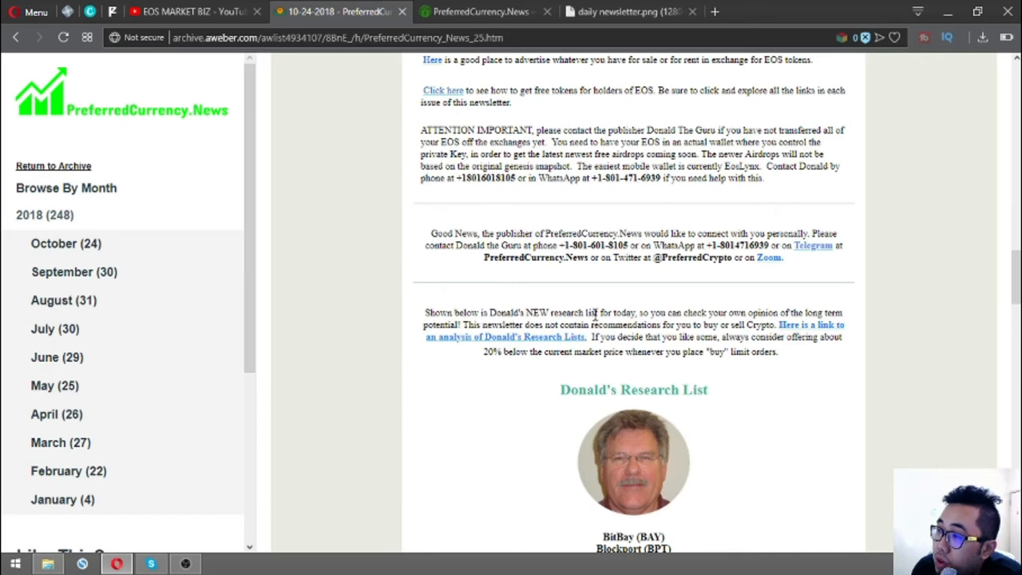
- Scroll to the Open Spreadsheet button and open its link in a new tab
scroll("down", 3)
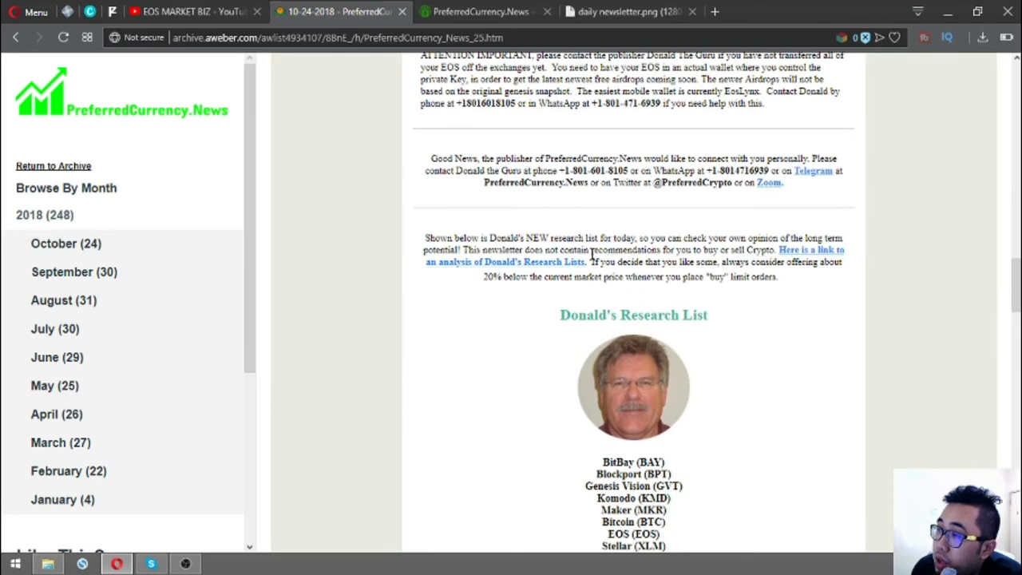
mouse_move(583, 291)
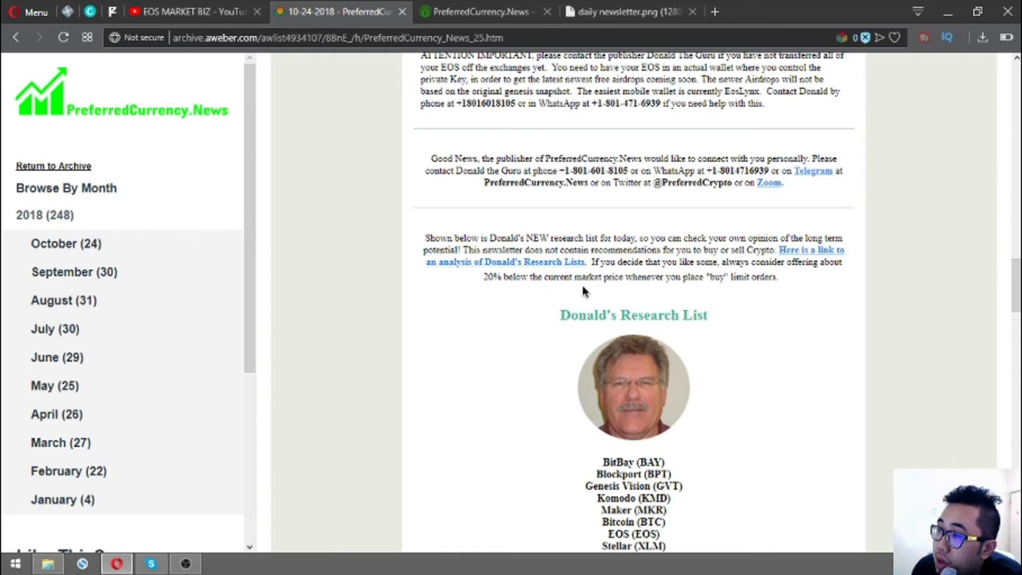
scroll("down", 3)
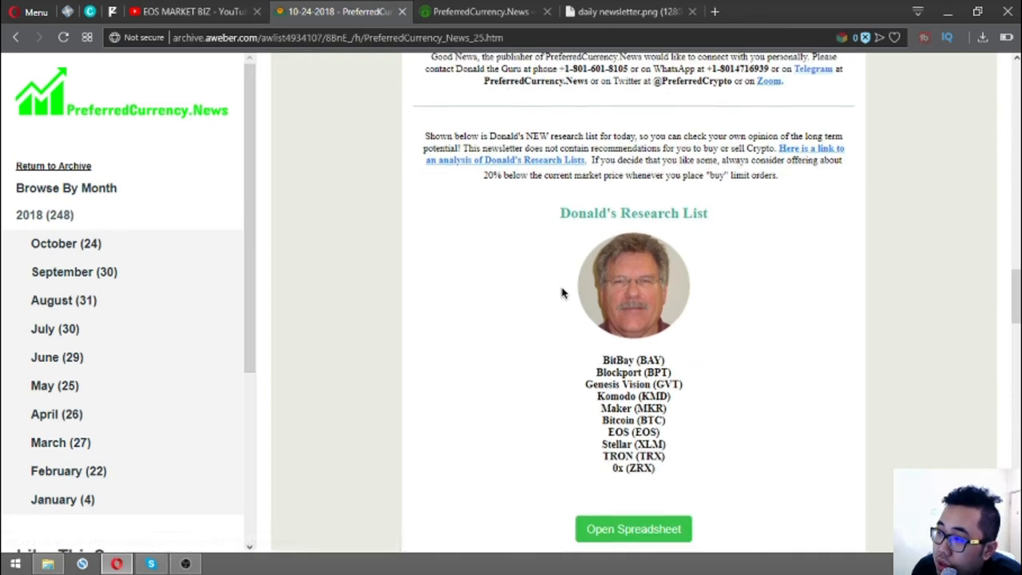
scroll("down", 3)
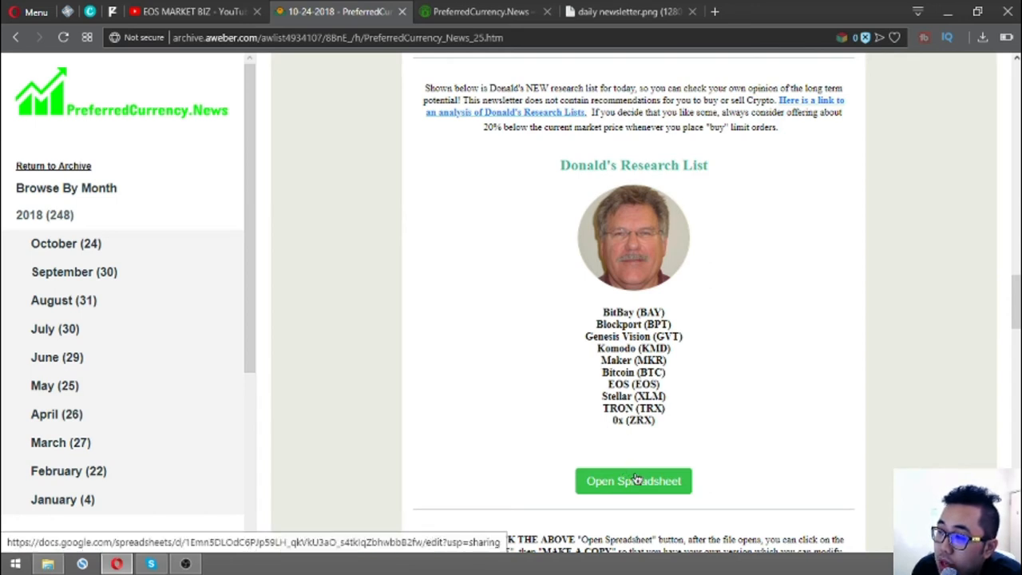
right_click(632, 481)
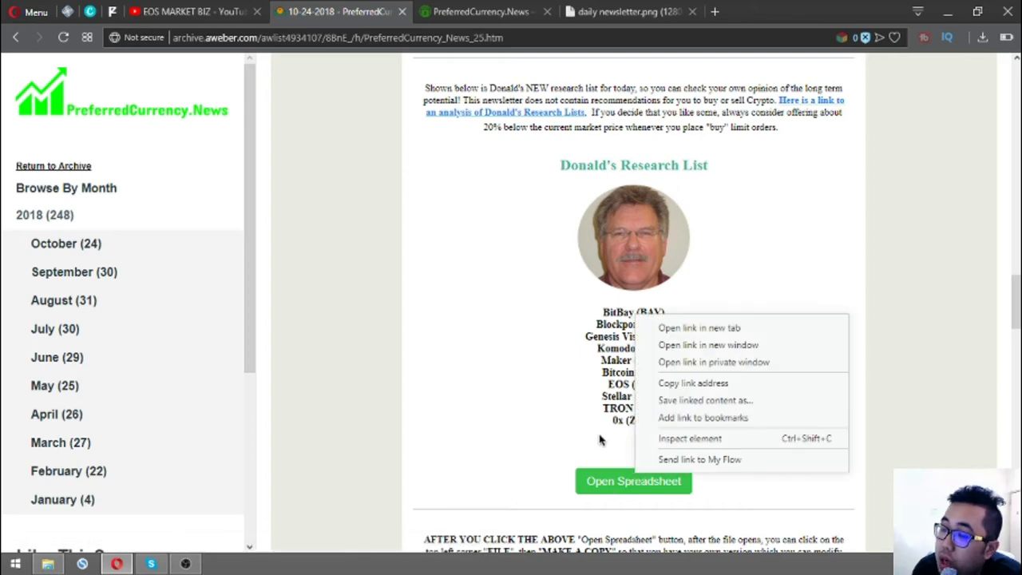
left_click(699, 327)
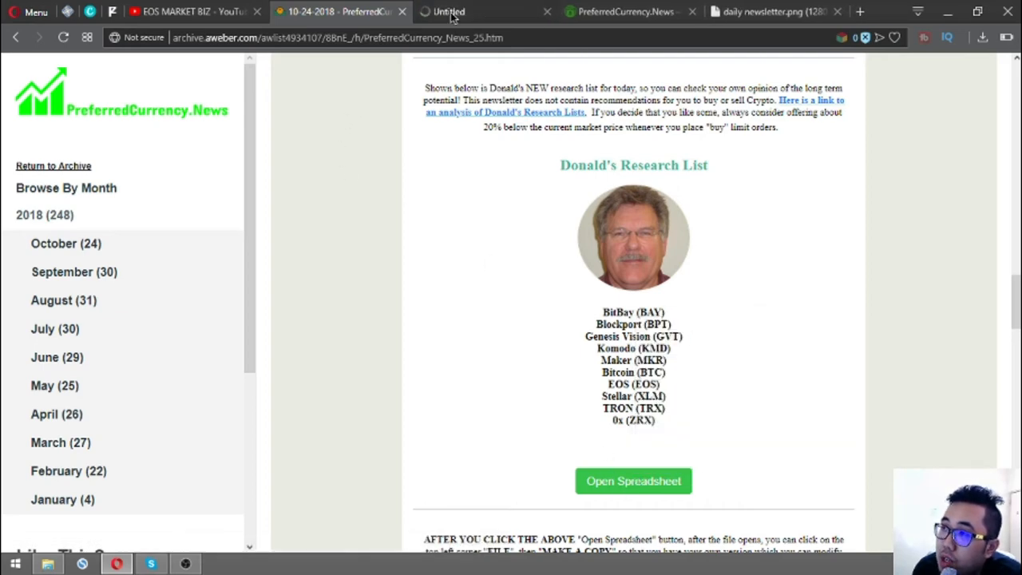
left_click(632, 480)
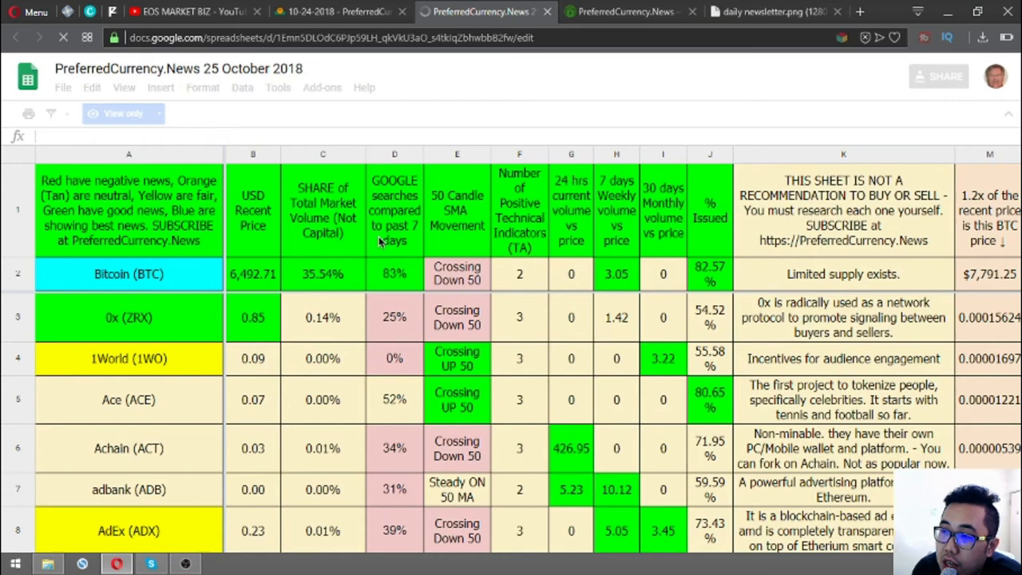
mouse_move(263, 288)
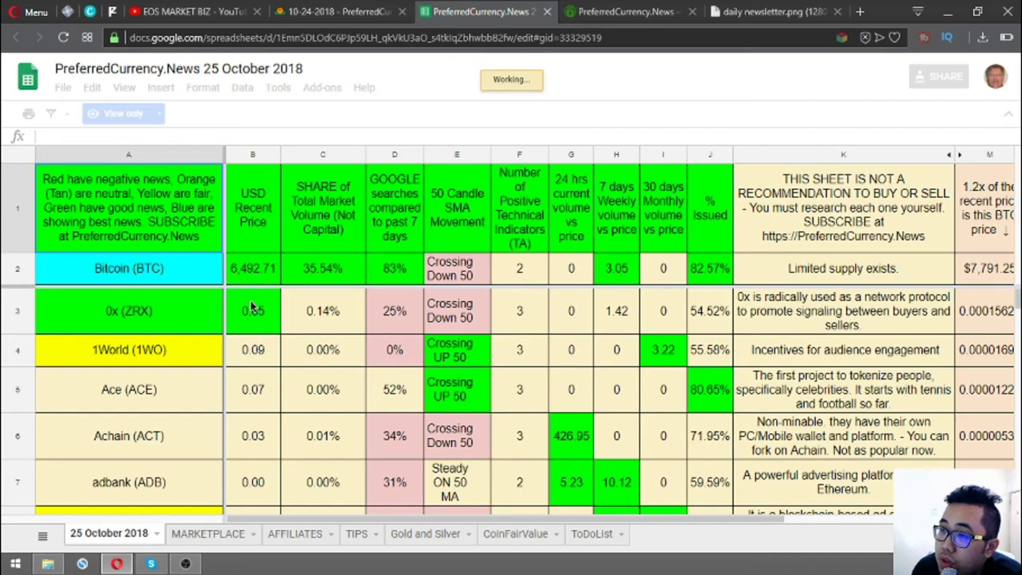
left_click(323, 207)
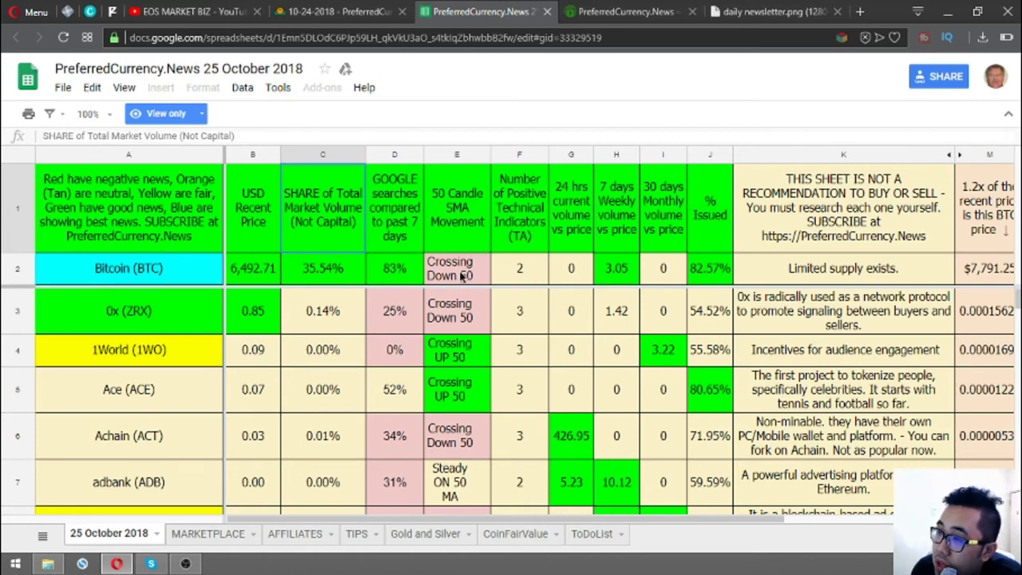
left_click(457, 269)
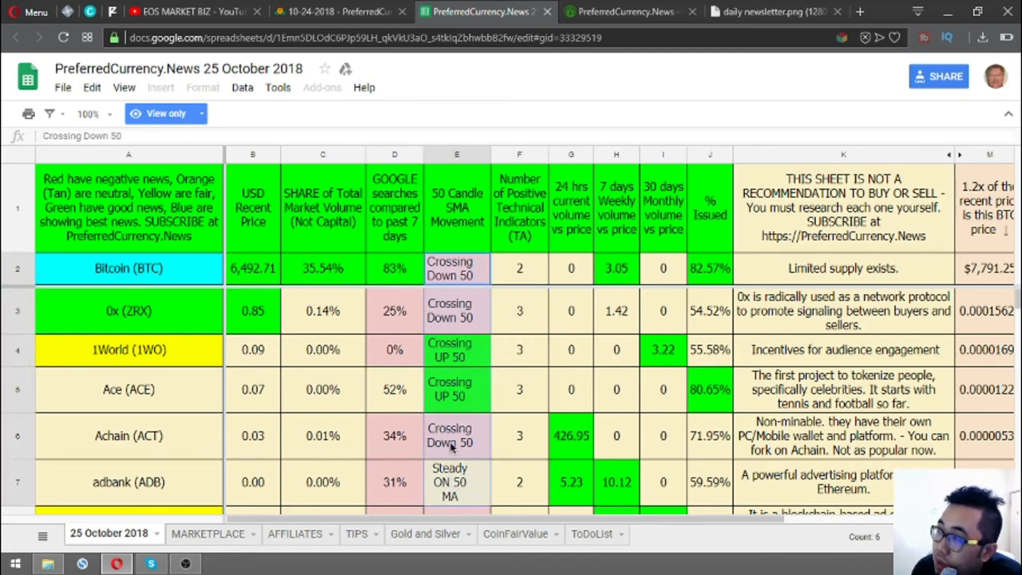
left_click(457, 207)
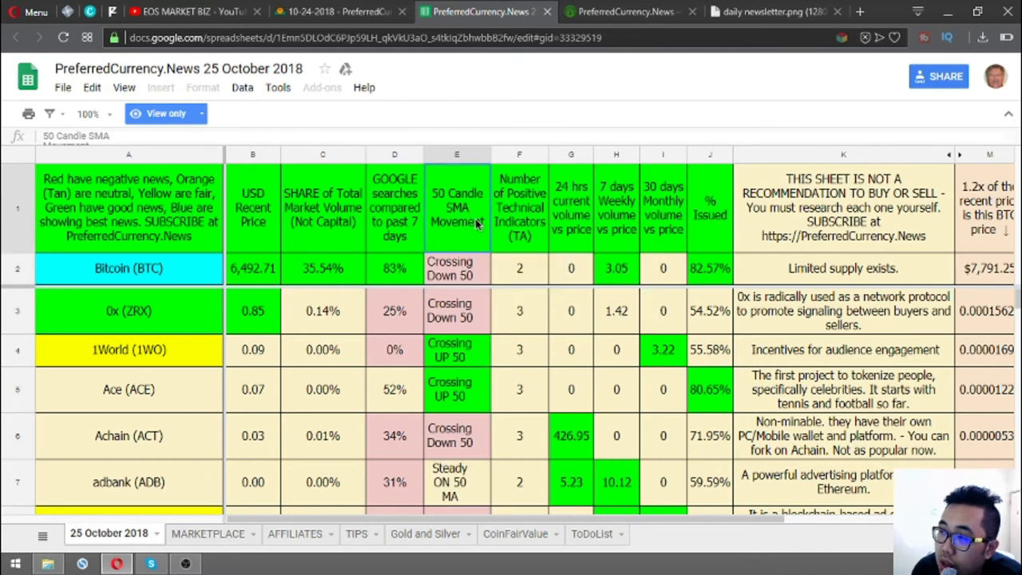
mouse_move(478, 263)
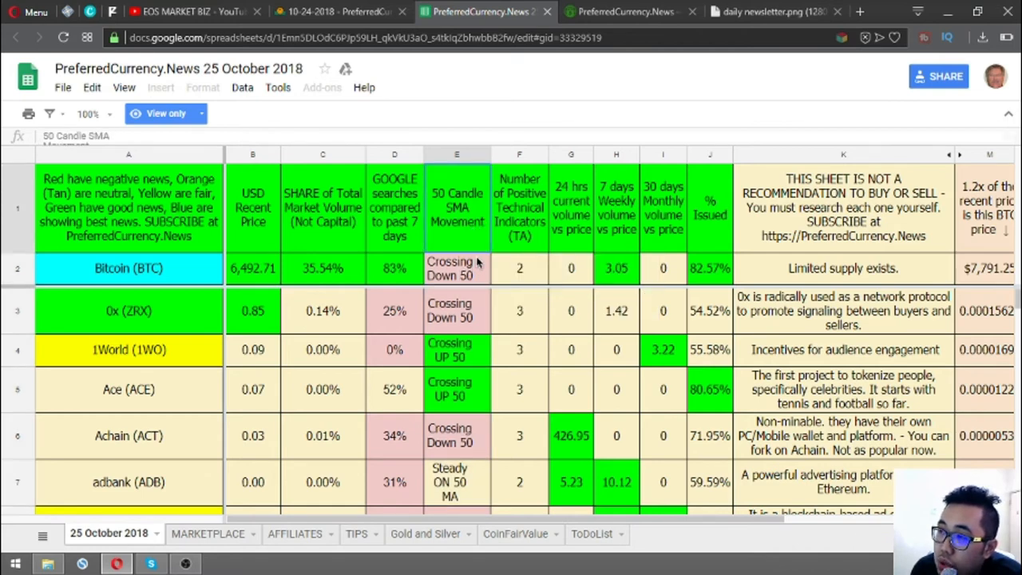
mouse_move(530, 239)
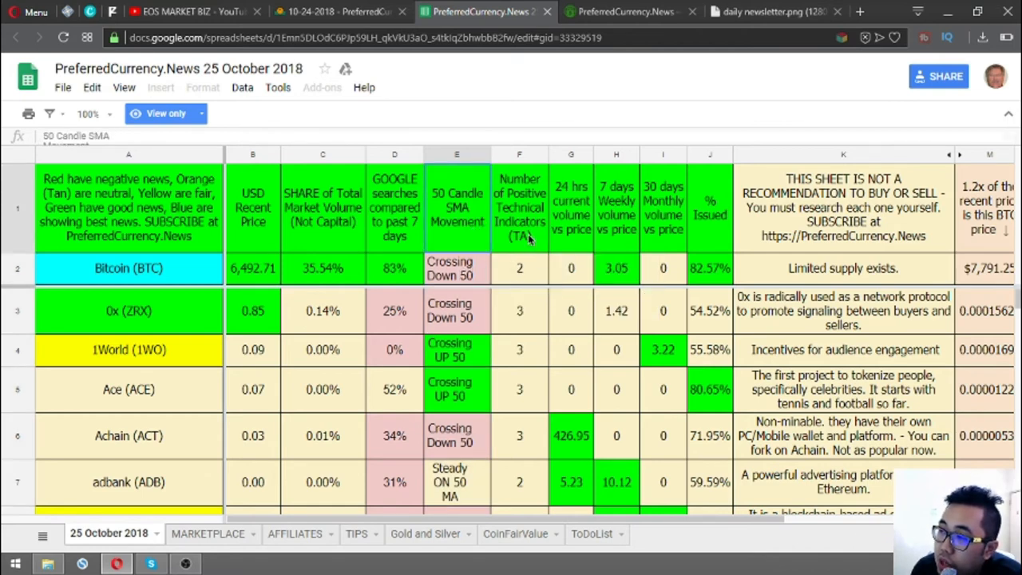
left_click(519, 208)
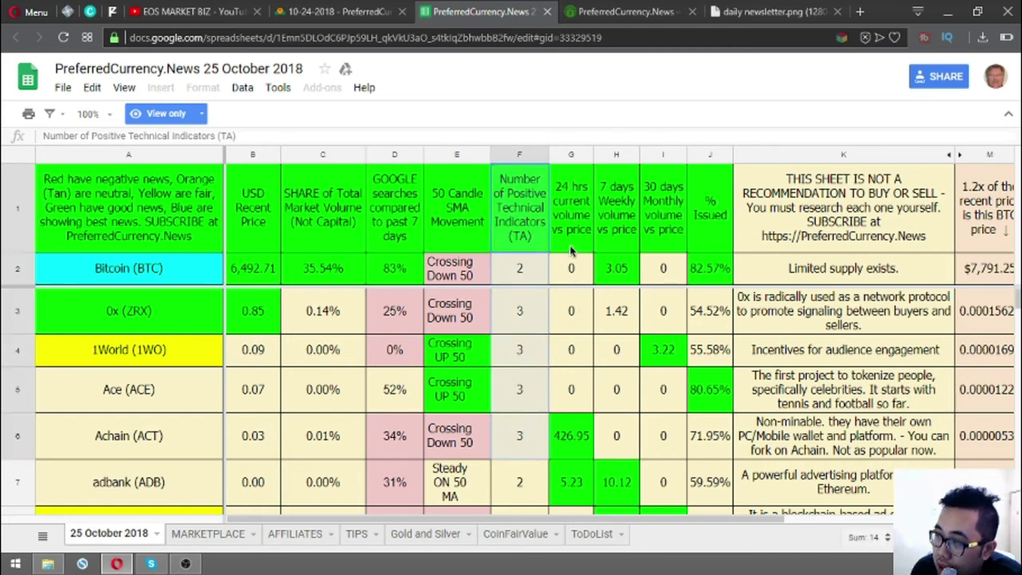
left_click(572, 207)
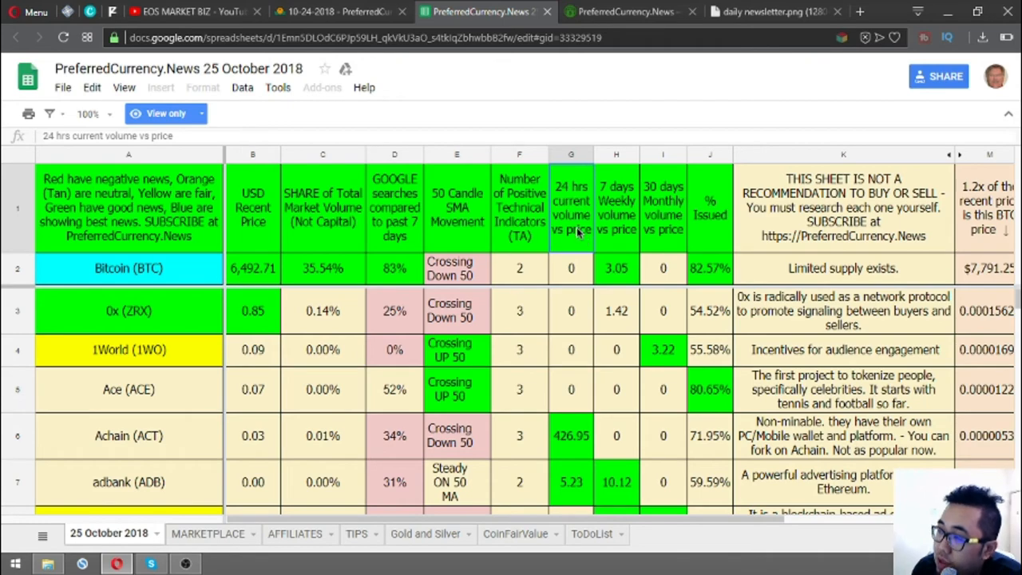
left_click(843, 206)
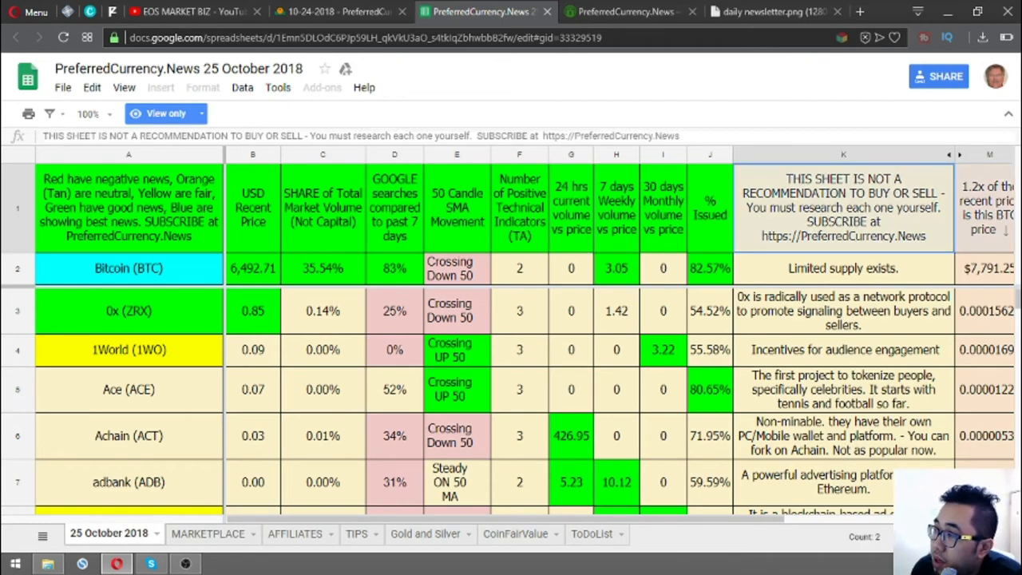
scroll("right", 3)
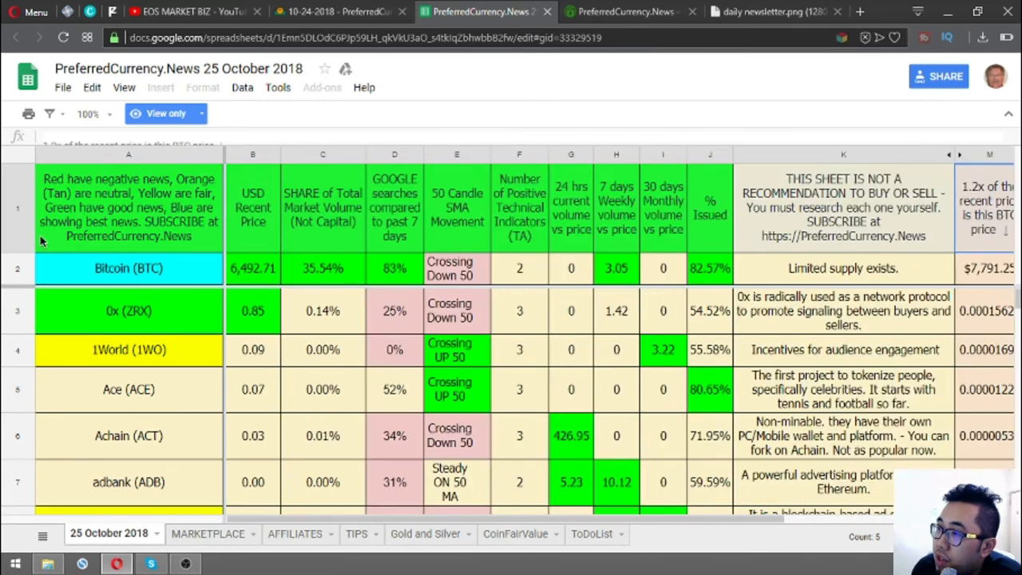
left_click(662, 207)
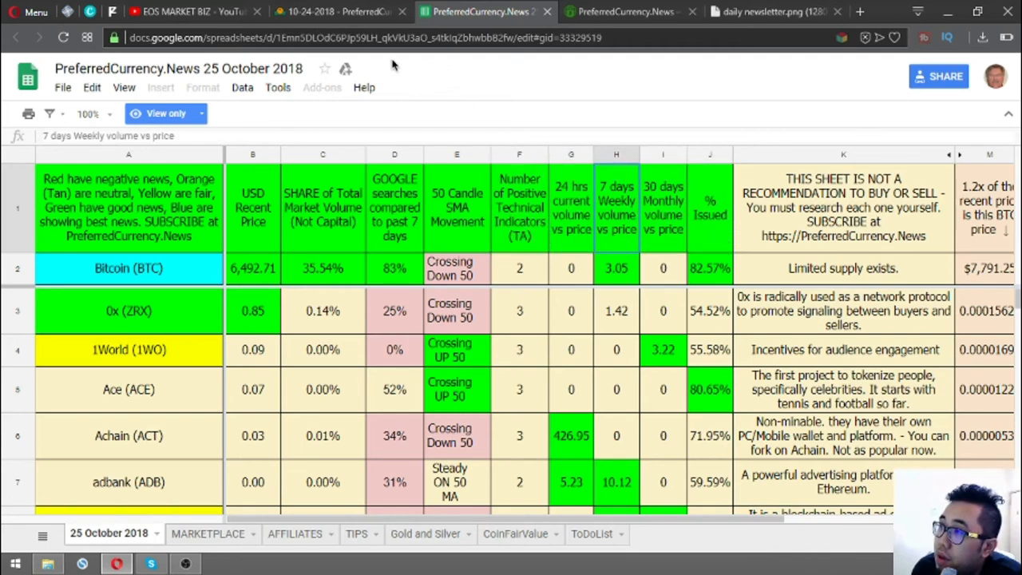
left_click(128, 268)
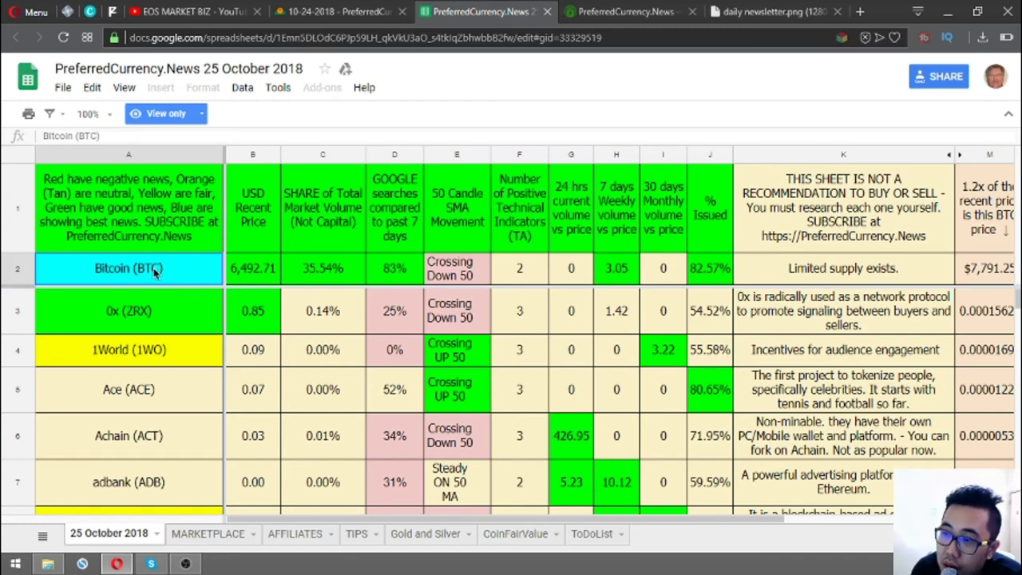
mouse_move(173, 278)
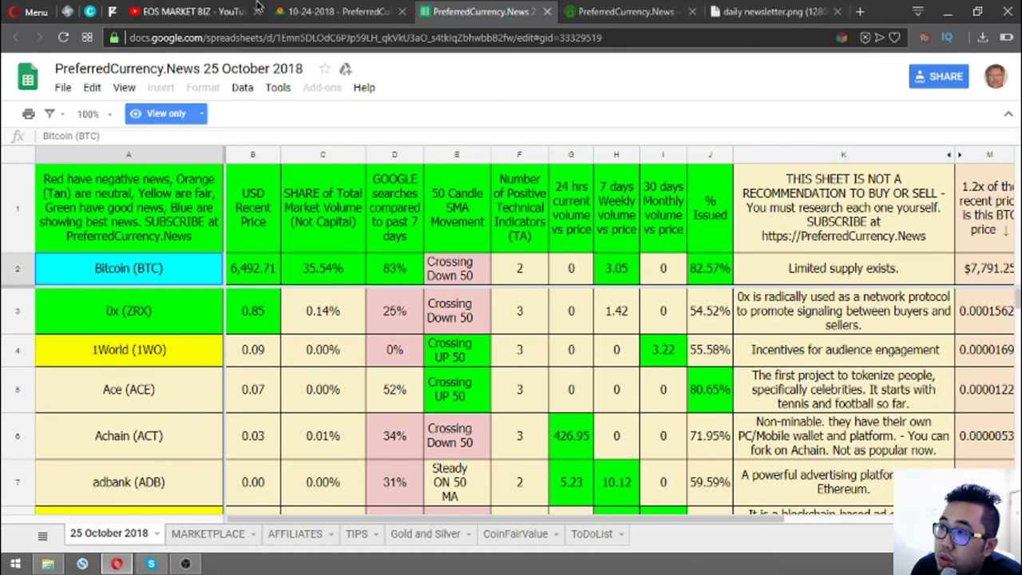
mouse_move(546, 13)
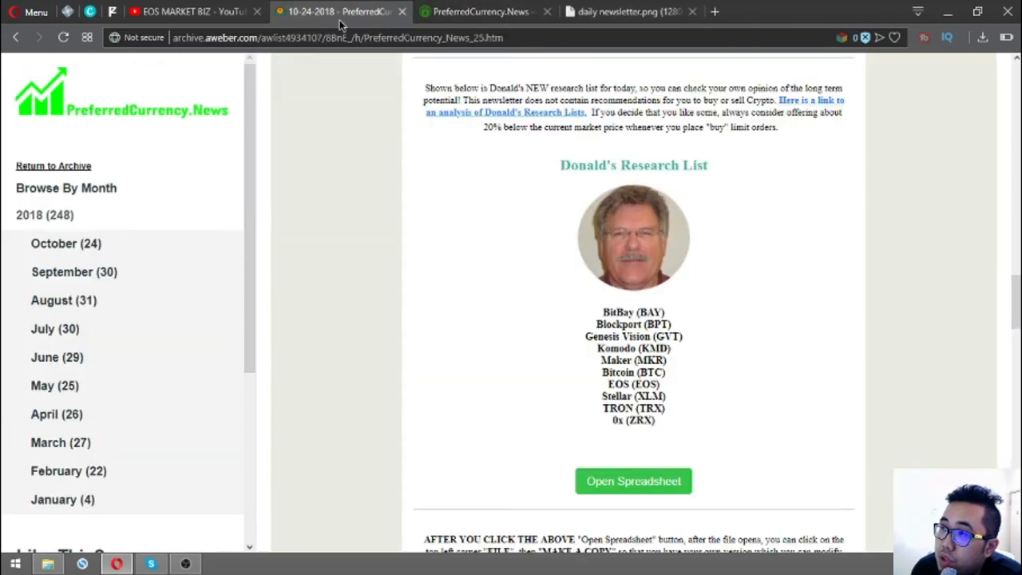
scroll("down", 3)
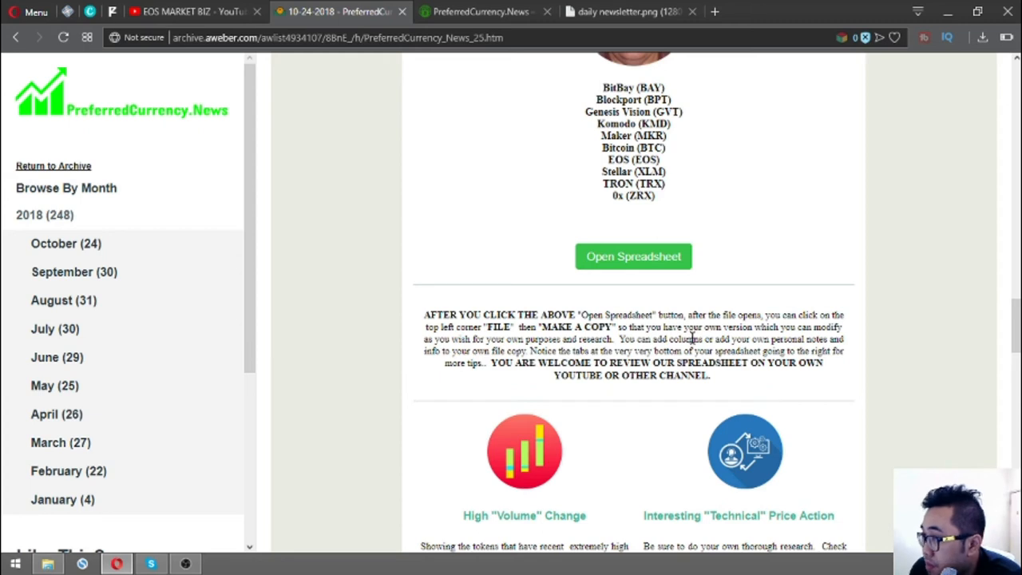
mouse_move(455, 329)
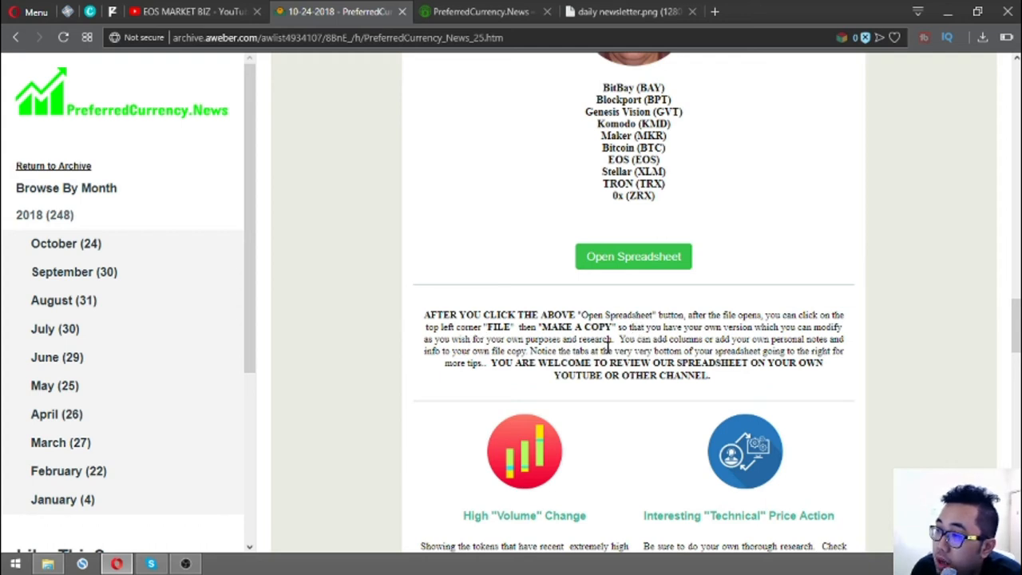
mouse_move(496, 364)
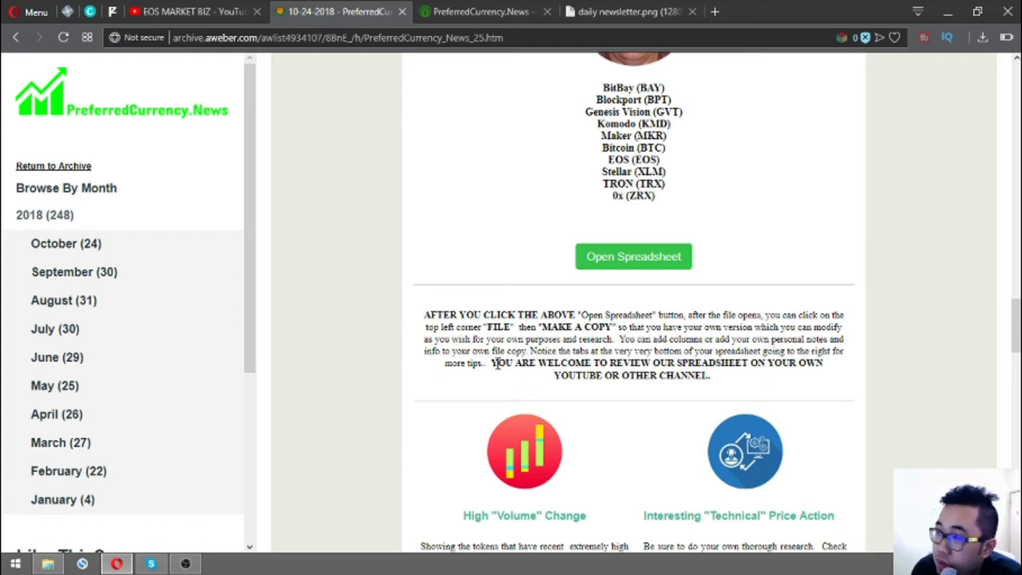
mouse_move(653, 336)
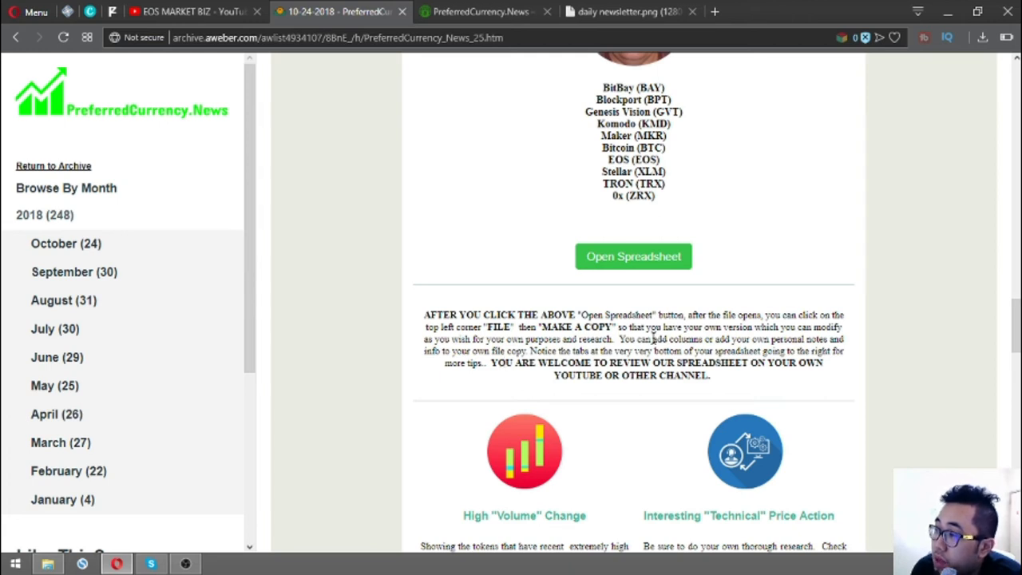
mouse_move(604, 357)
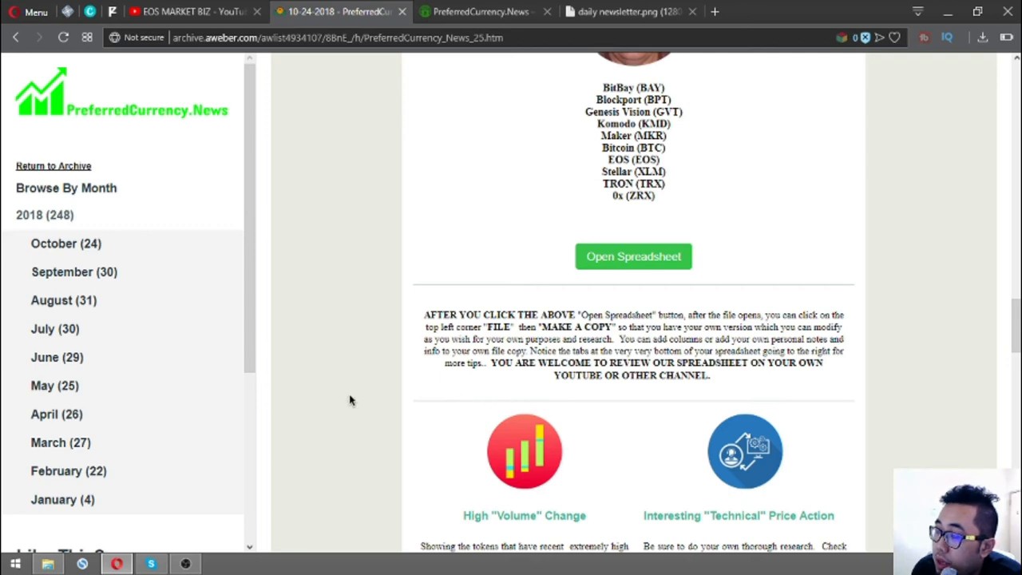
mouse_move(502, 434)
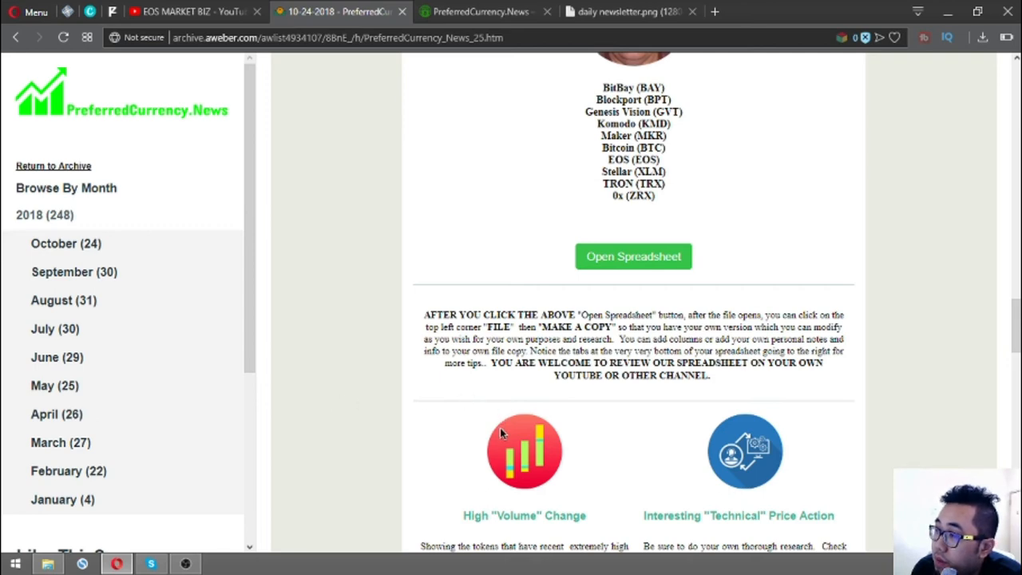
mouse_move(511, 476)
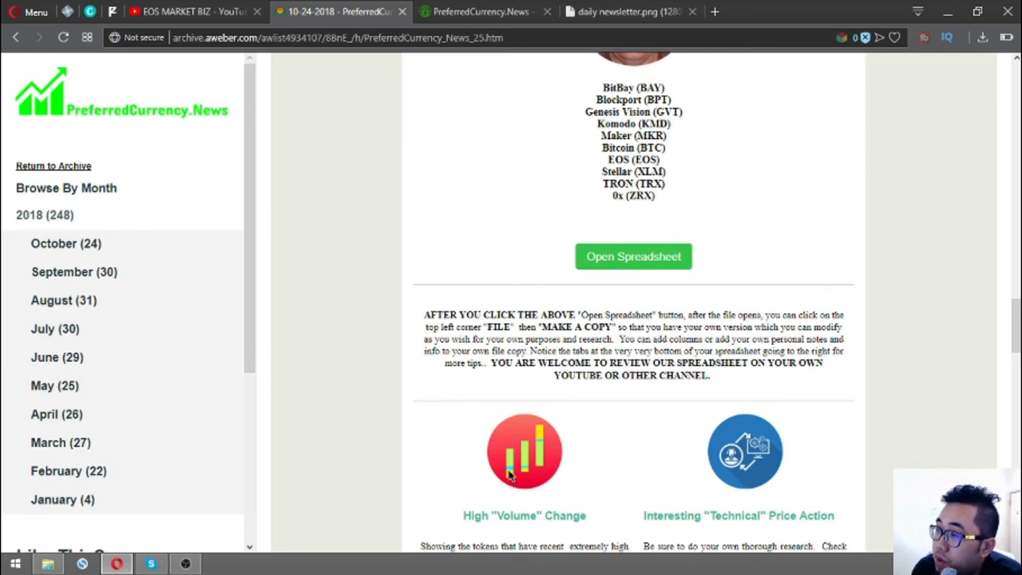
scroll("down", 3)
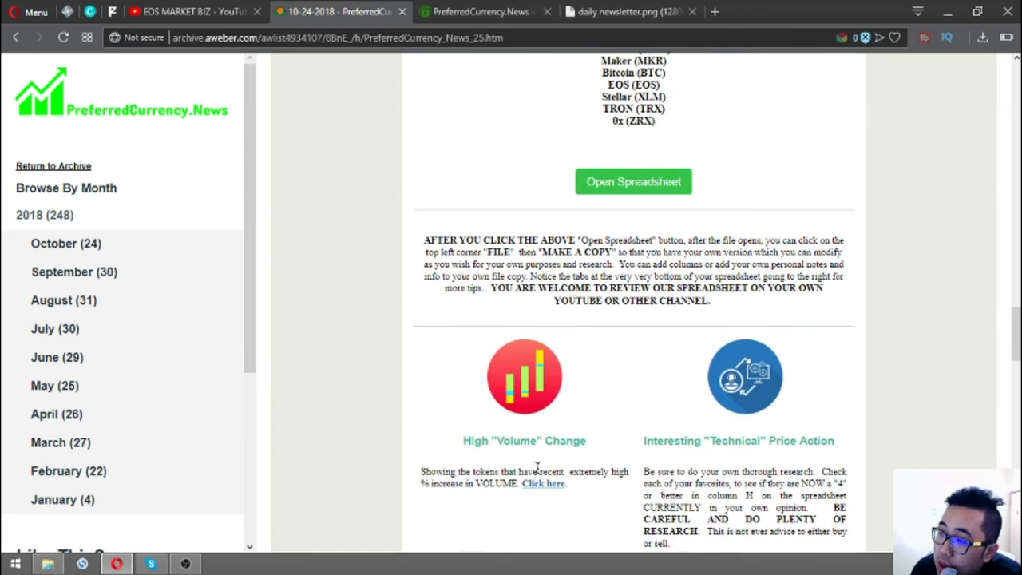
- Scroll past the Volume, Technical, weekly trade-volume and Google Search lists to Become an Affiliate
scroll("down", 3)
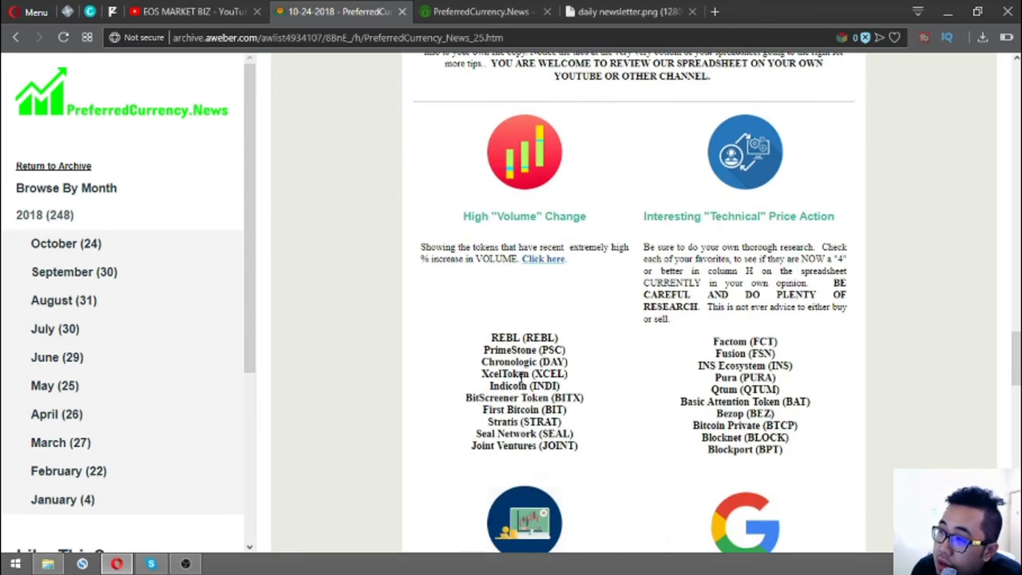
mouse_move(482, 319)
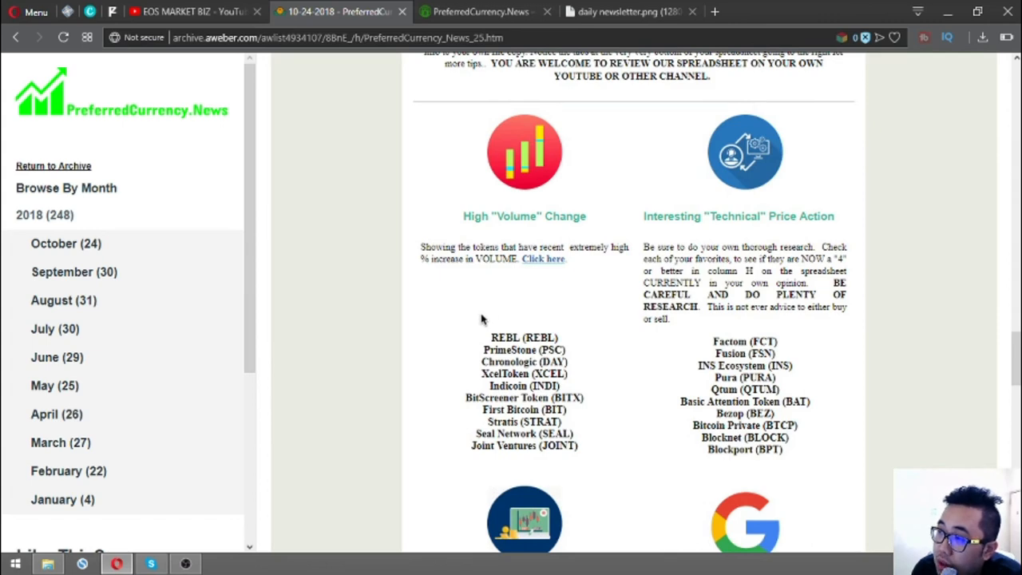
scroll("down", 3)
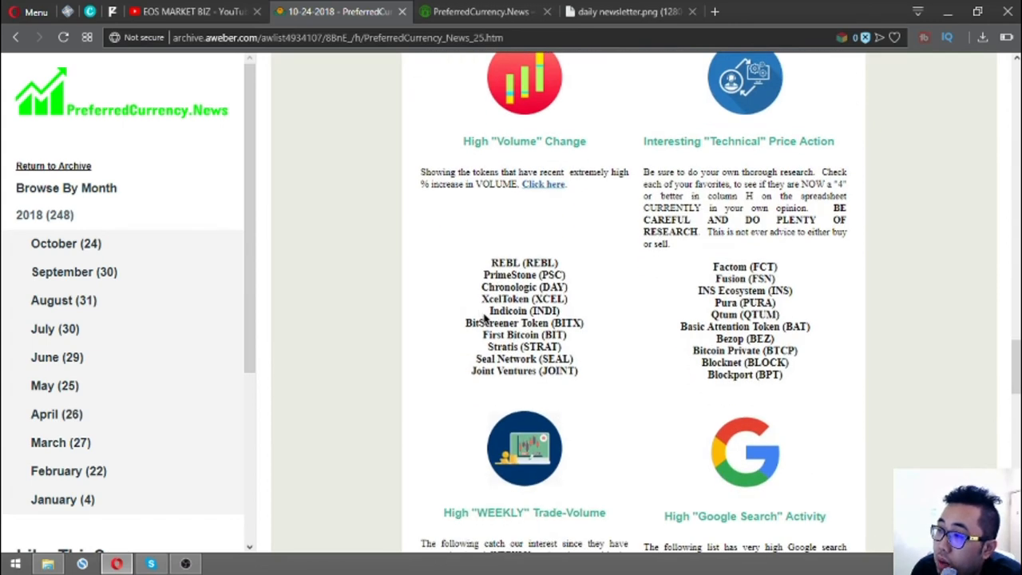
mouse_move(782, 488)
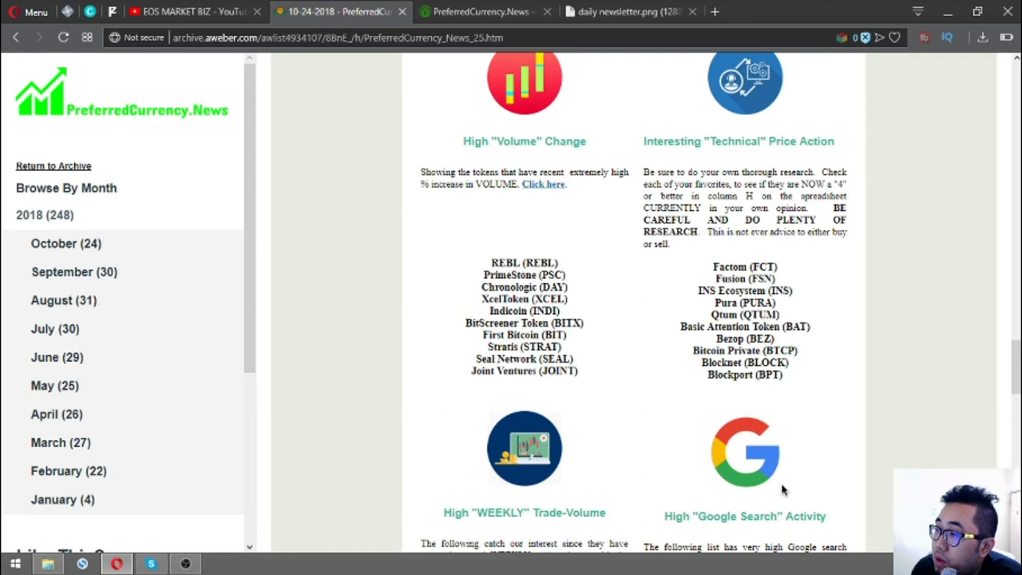
mouse_move(765, 418)
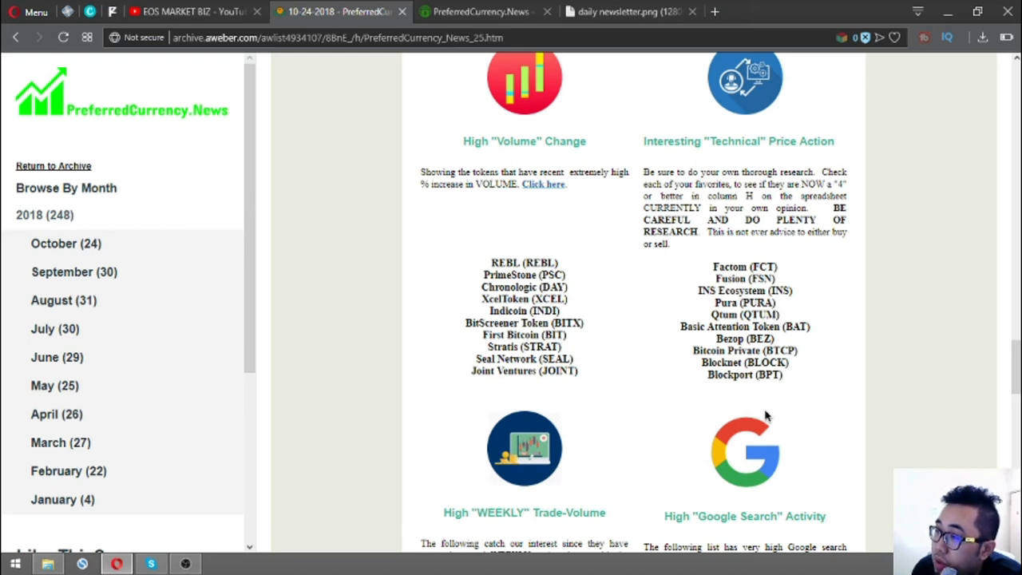
mouse_move(638, 349)
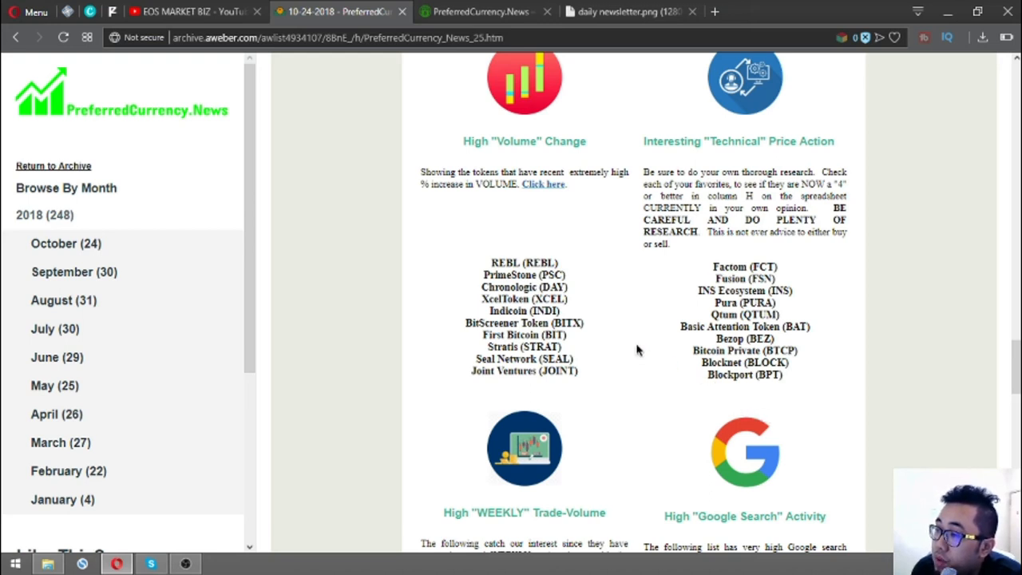
mouse_move(700, 366)
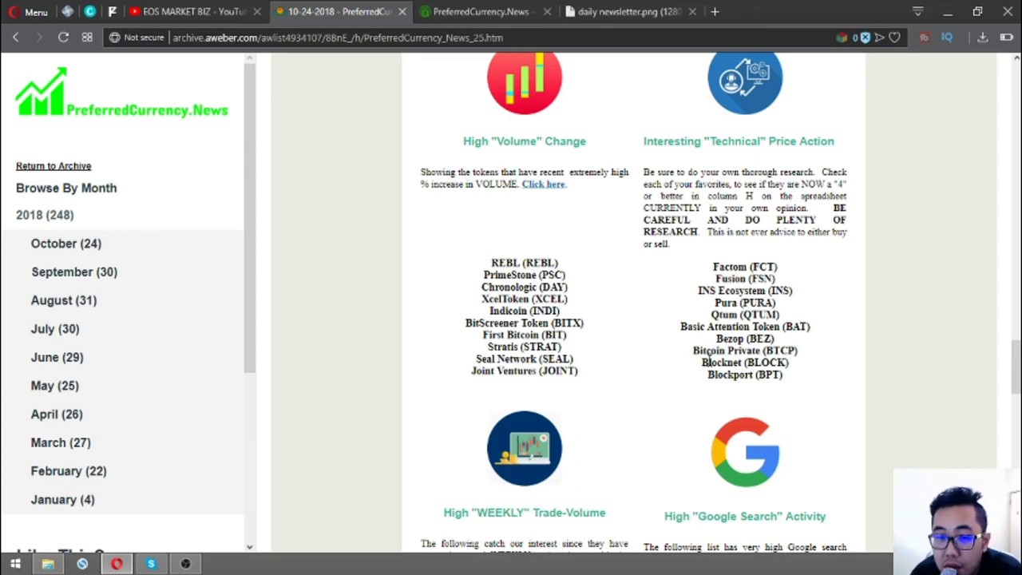
scroll("down", 3)
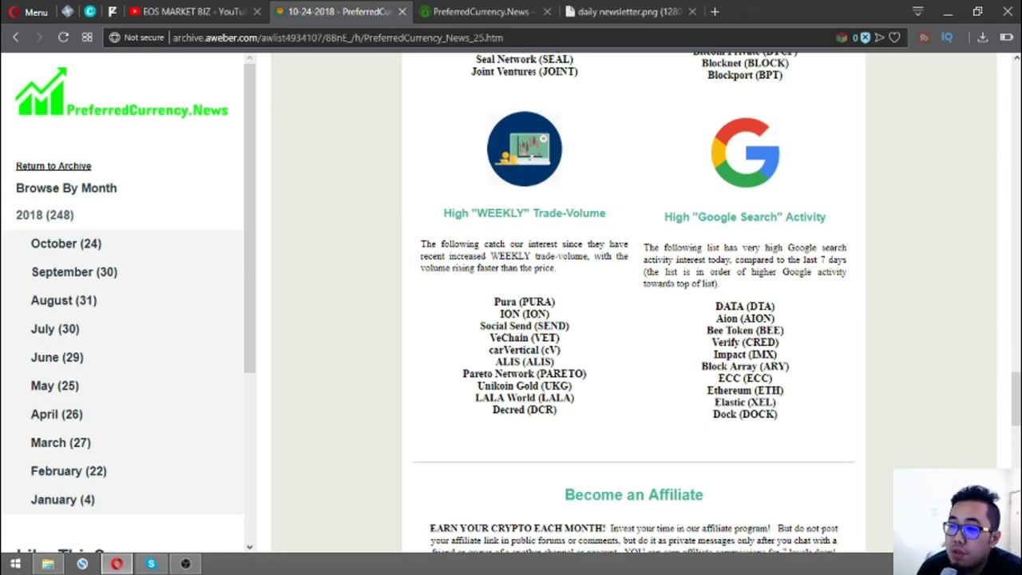
scroll("down", 3)
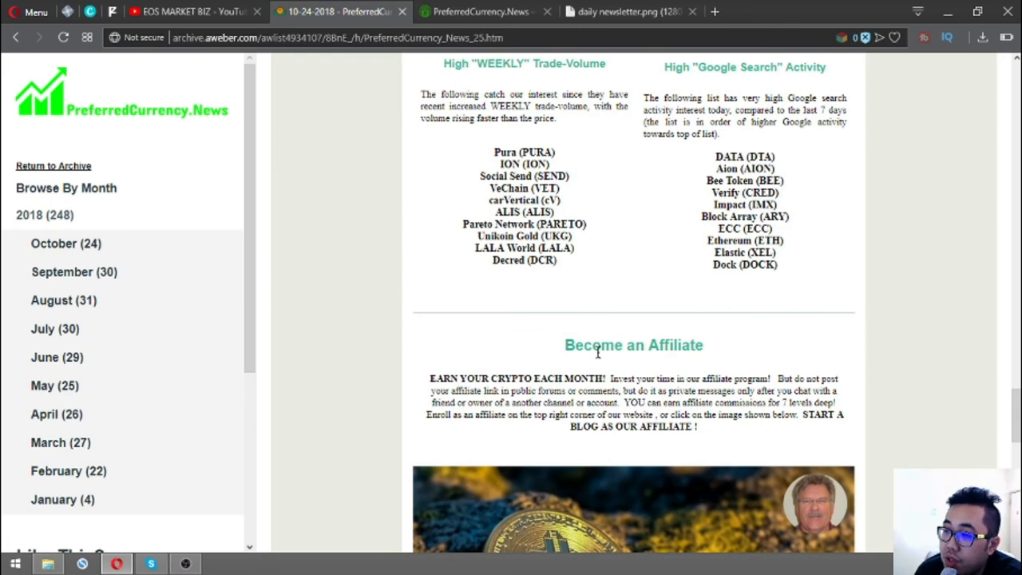
- Scroll through the Become an Affiliate section toward the PreferredCurrency.News banner
scroll("down", 3)
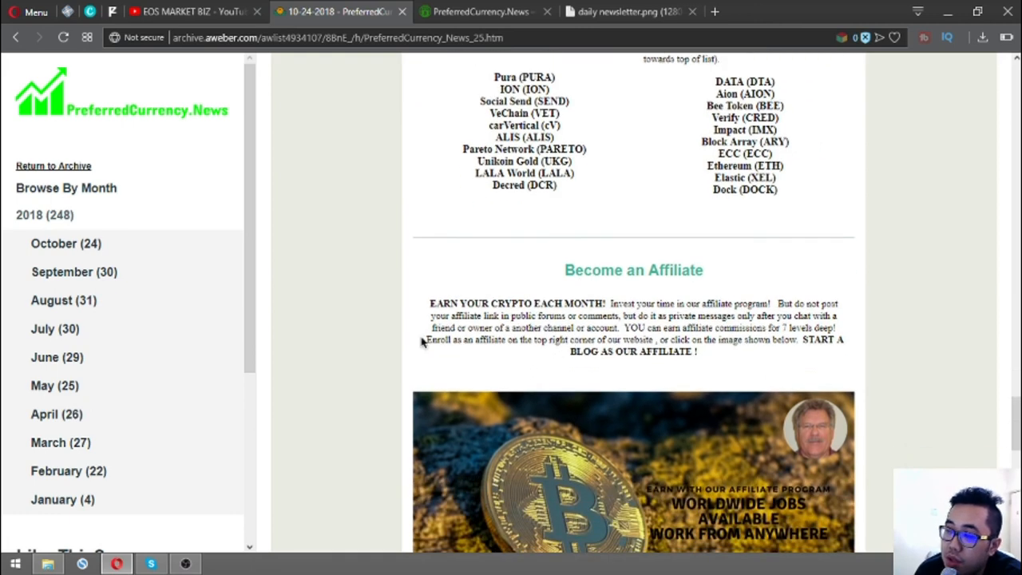
mouse_move(713, 424)
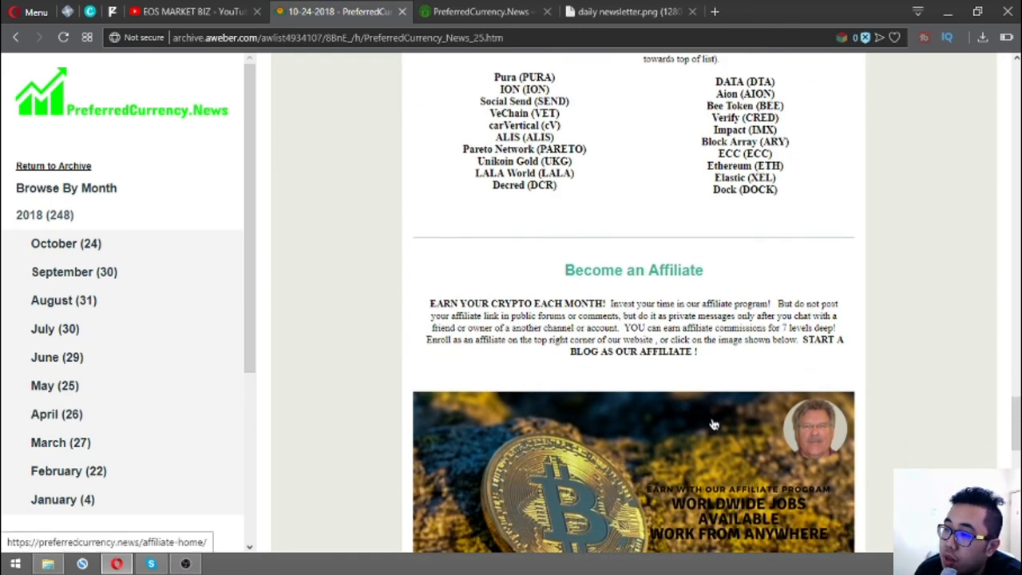
mouse_move(577, 414)
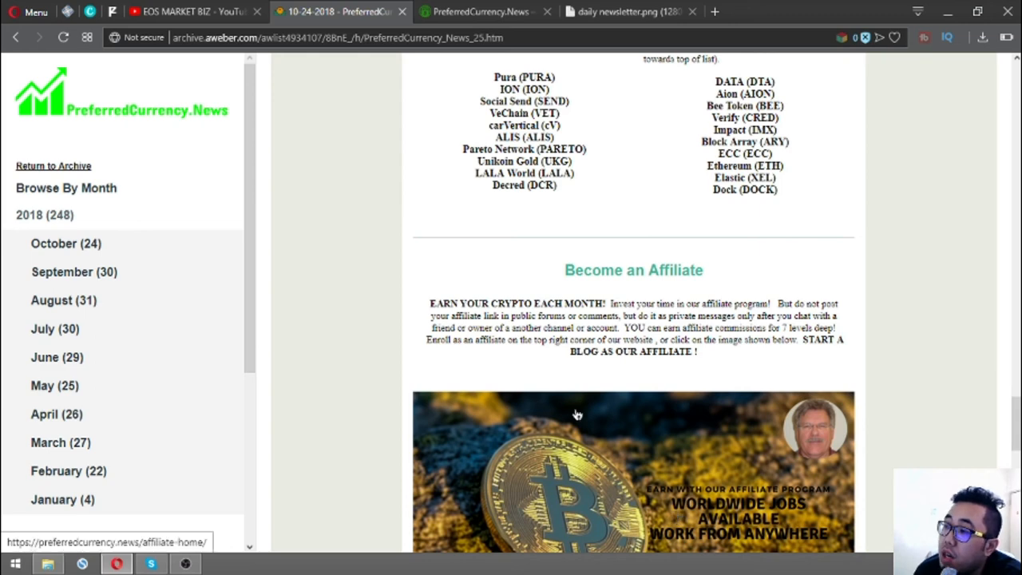
mouse_move(652, 389)
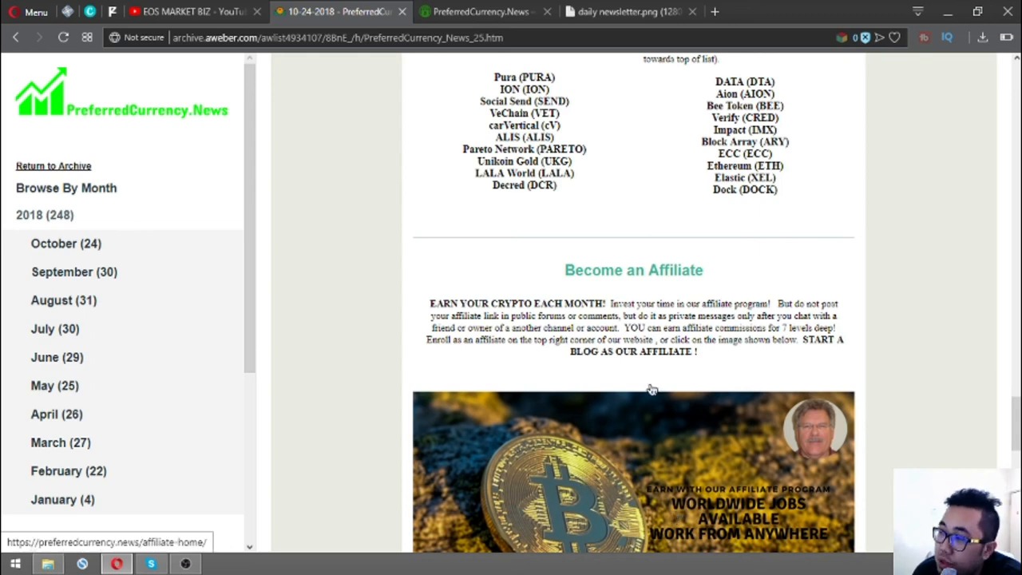
scroll("down", 3)
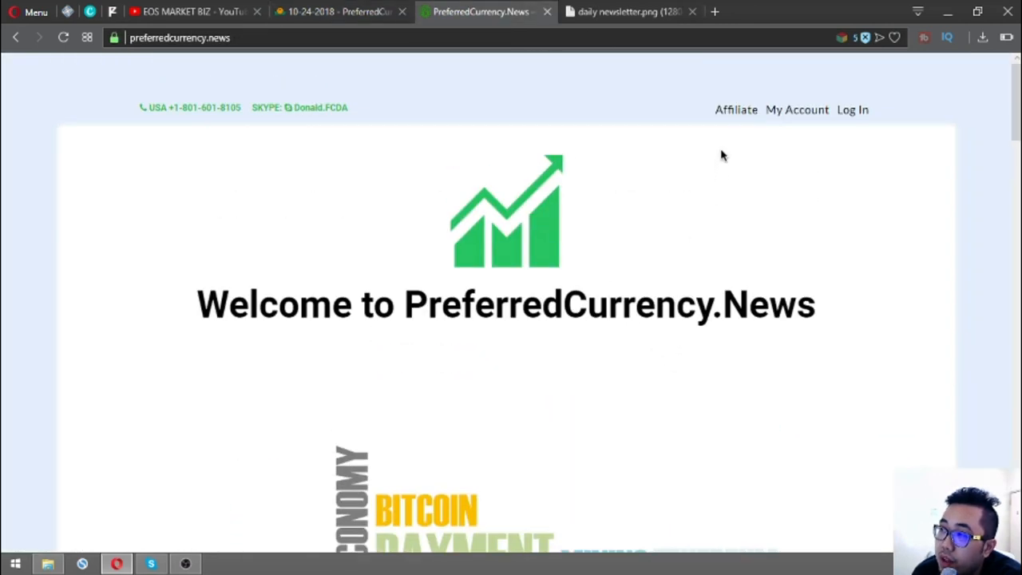
mouse_move(735, 109)
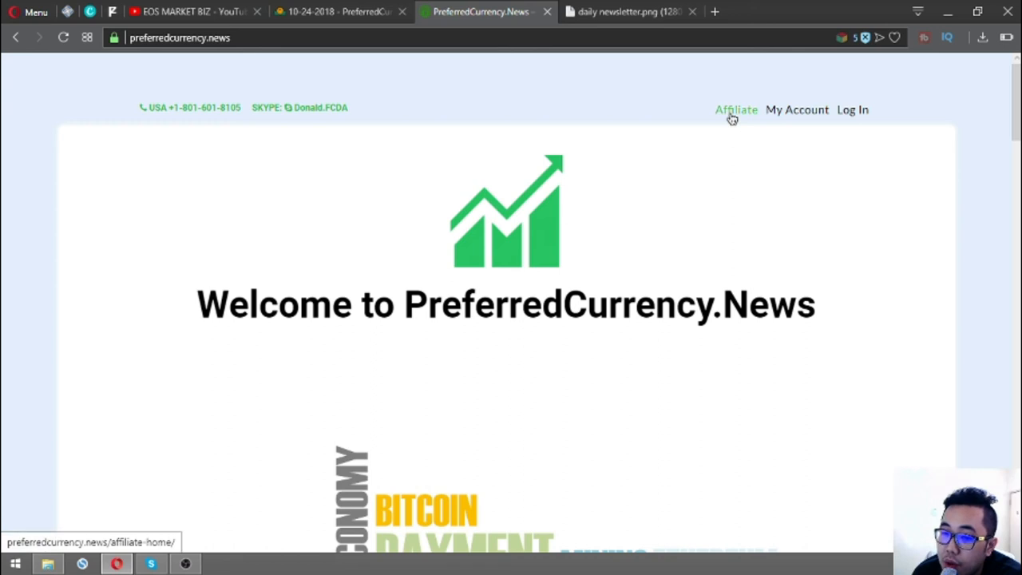
mouse_move(479, 108)
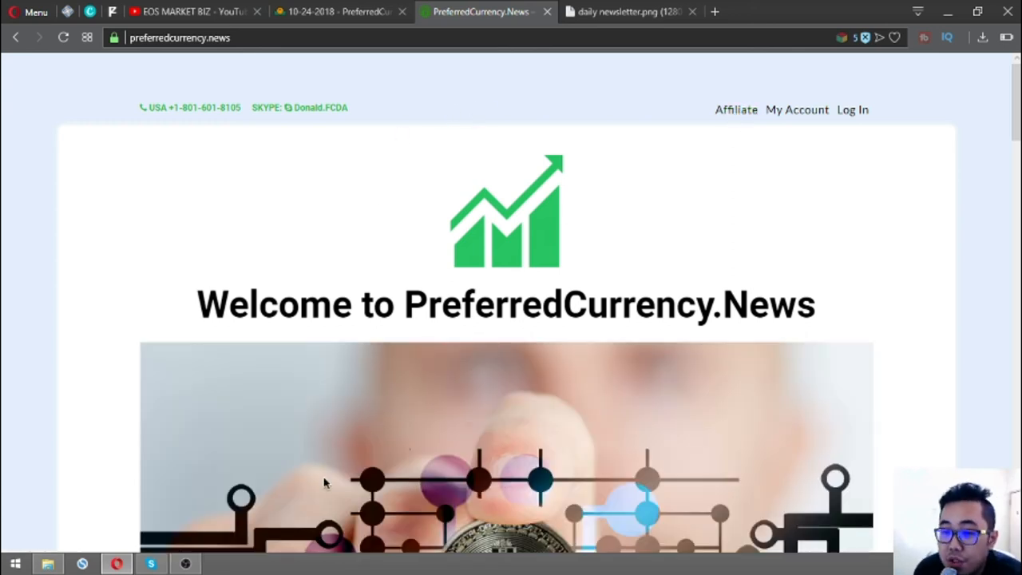
mouse_move(471, 272)
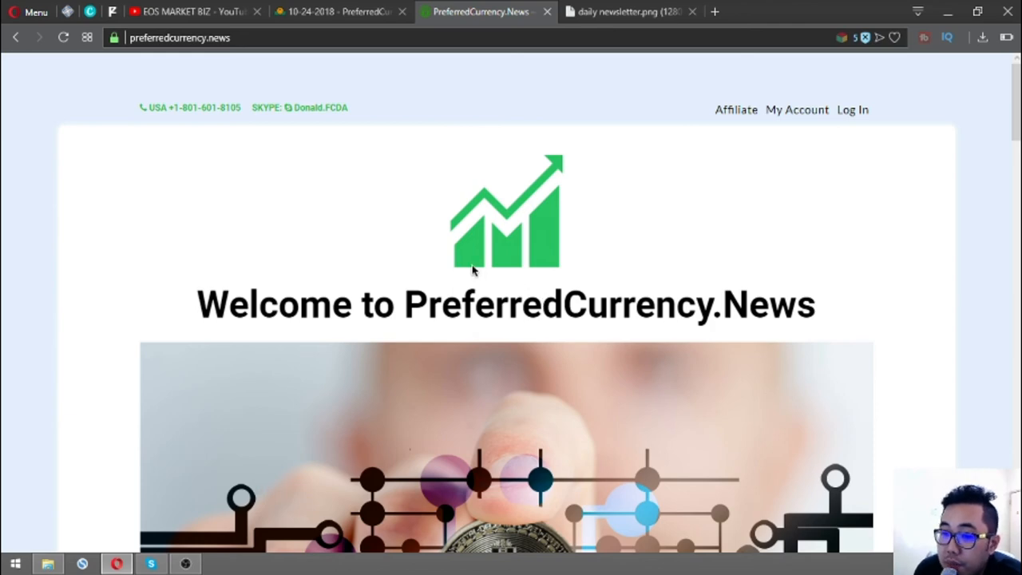
mouse_move(392, 354)
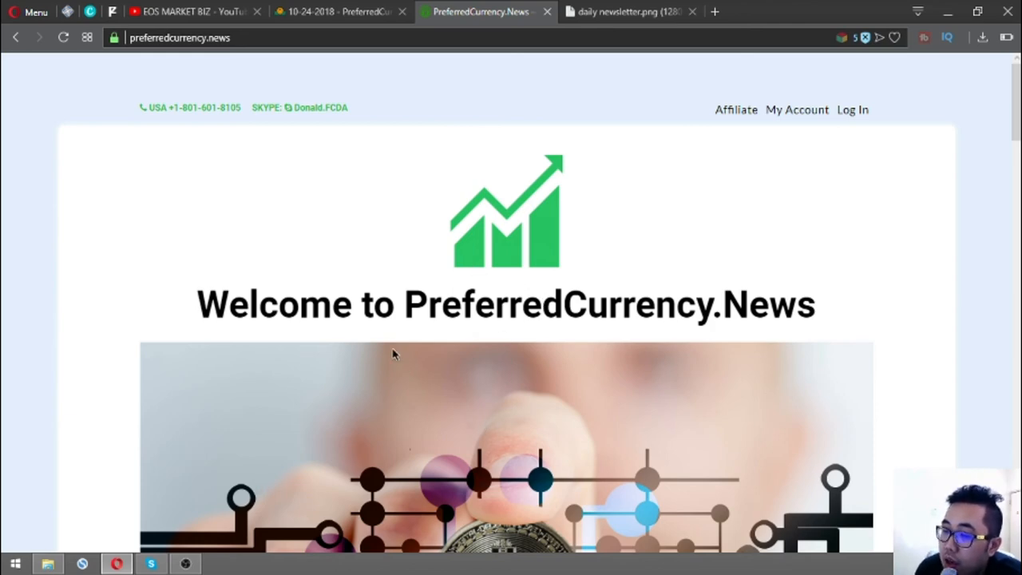
mouse_move(403, 326)
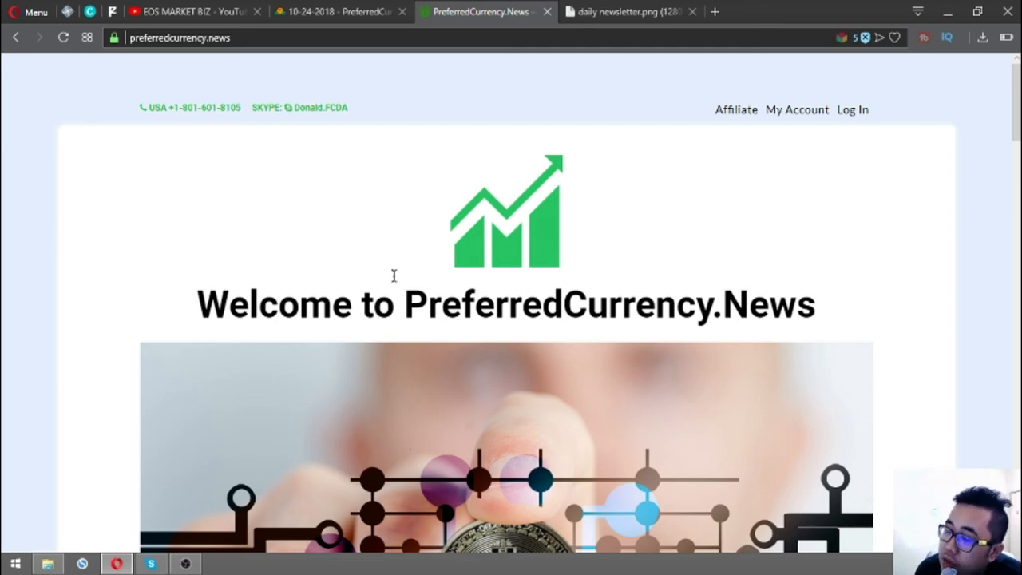
- Return to the newsletter tab and scroll to the closing Visa debit card and contact notes
left_click(335, 11)
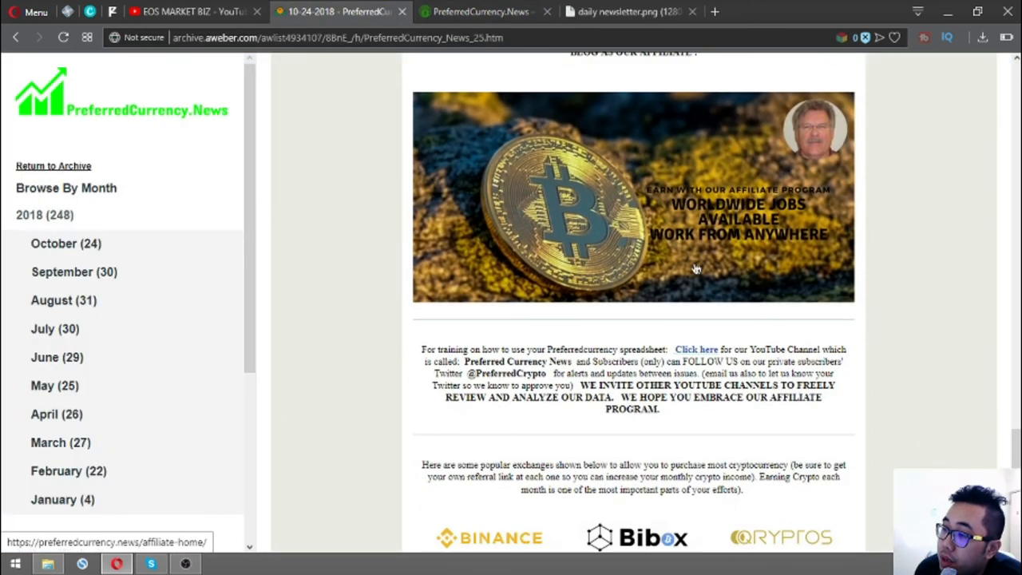
scroll("down", 3)
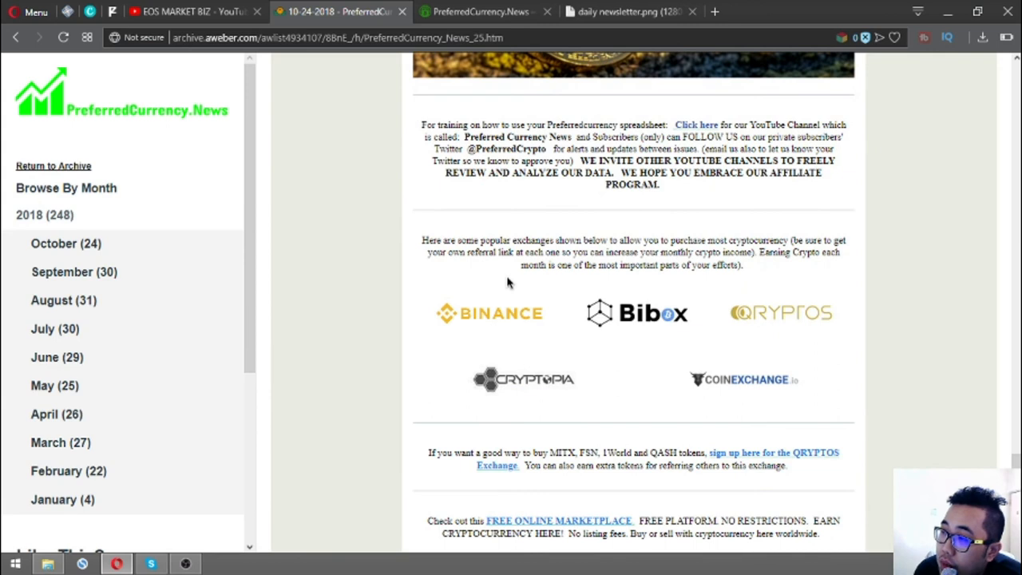
mouse_move(482, 330)
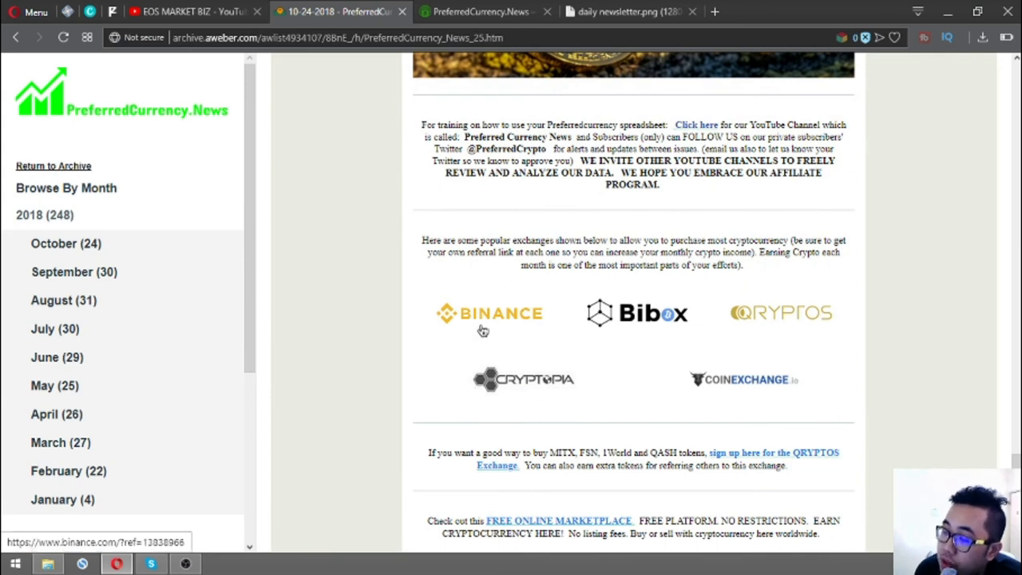
mouse_move(453, 345)
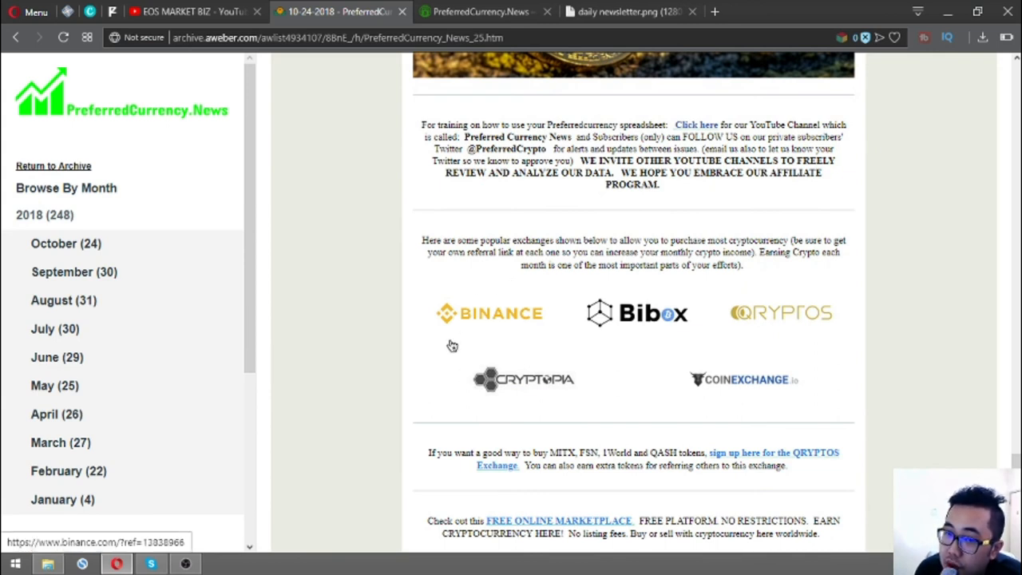
scroll("down", 3)
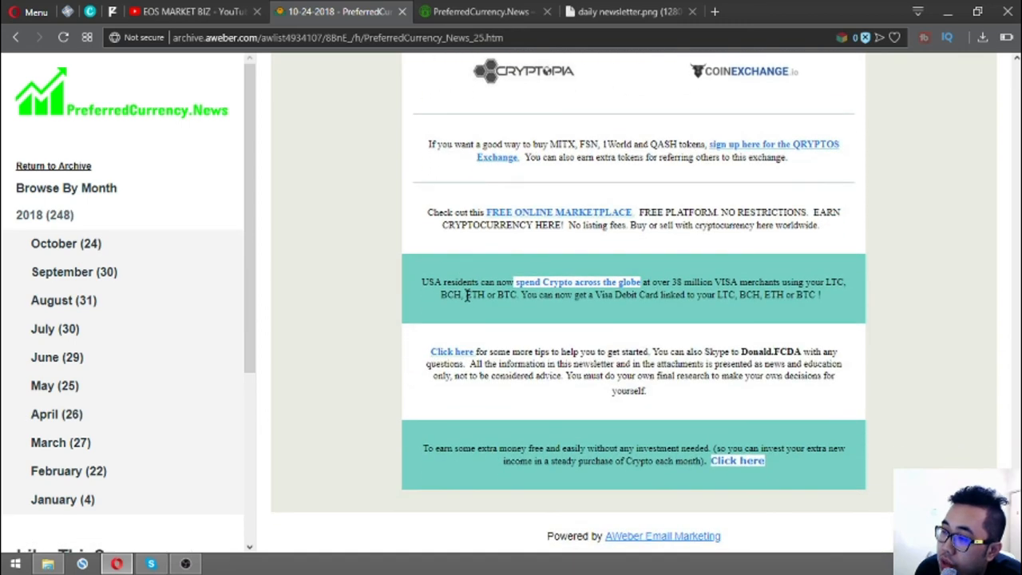
mouse_move(597, 260)
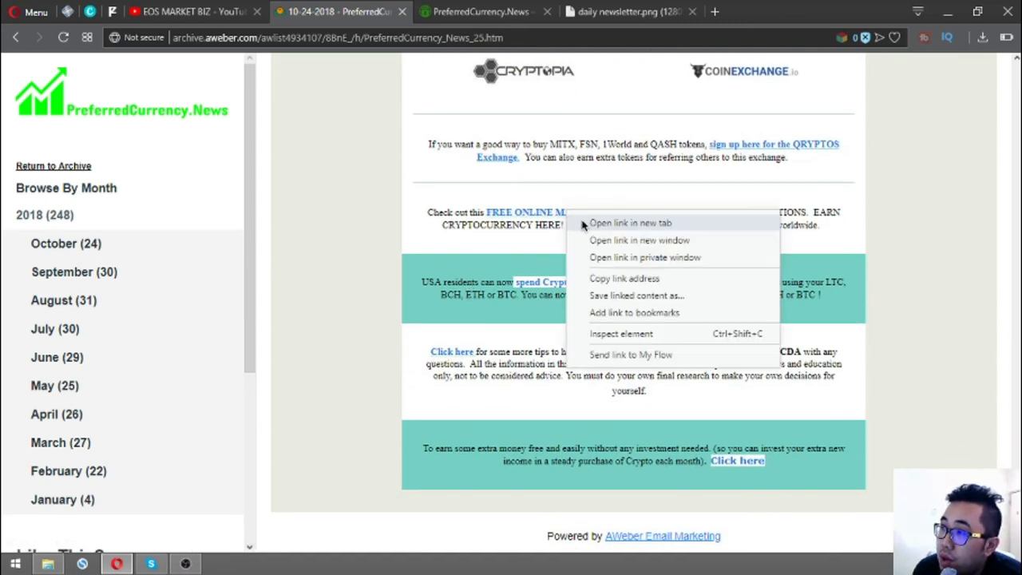
- Open the OpenBazaar marketplace page, browse to Shop The World, then close it
left_click(628, 223)
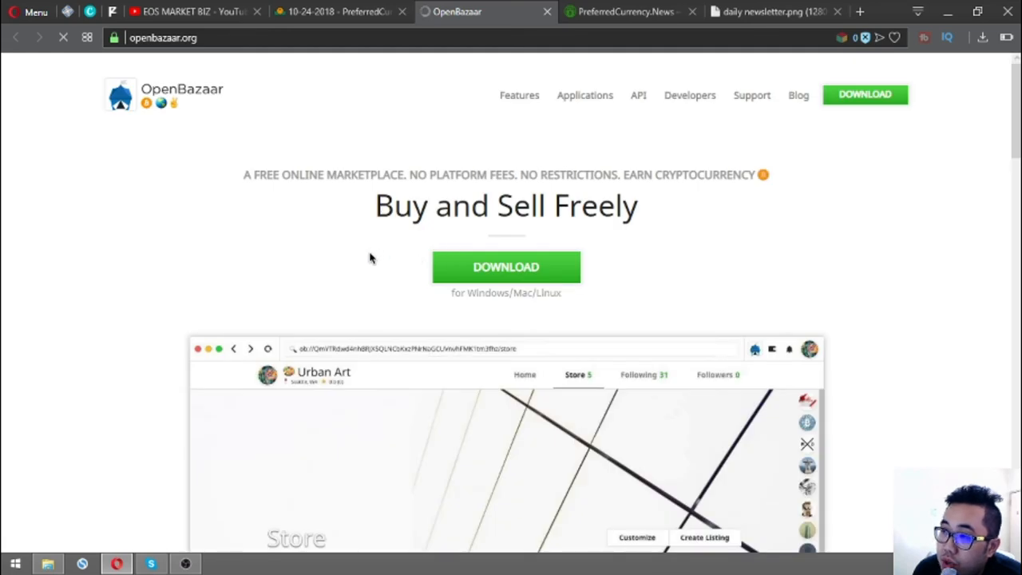
mouse_move(313, 173)
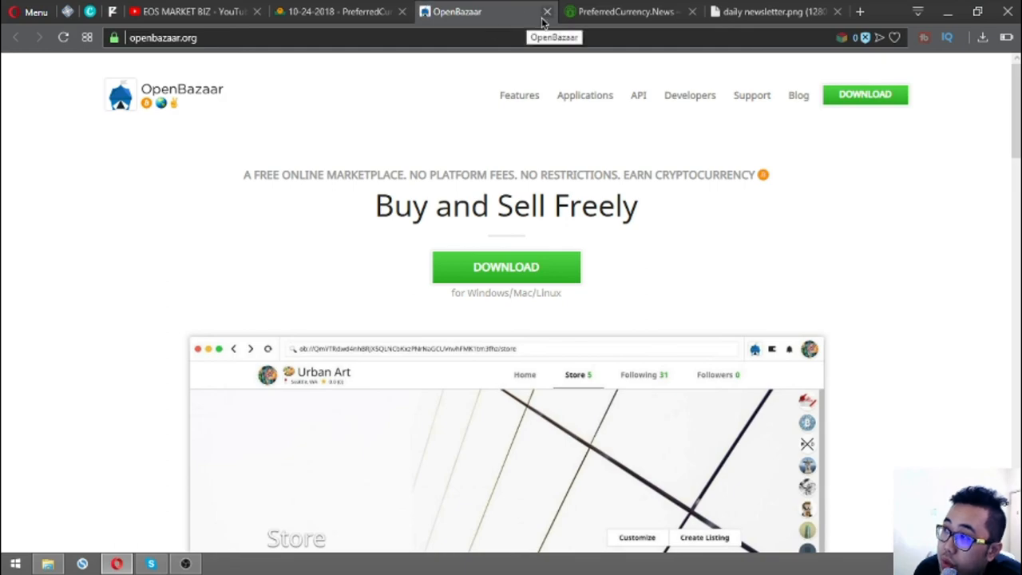
scroll("down", 3)
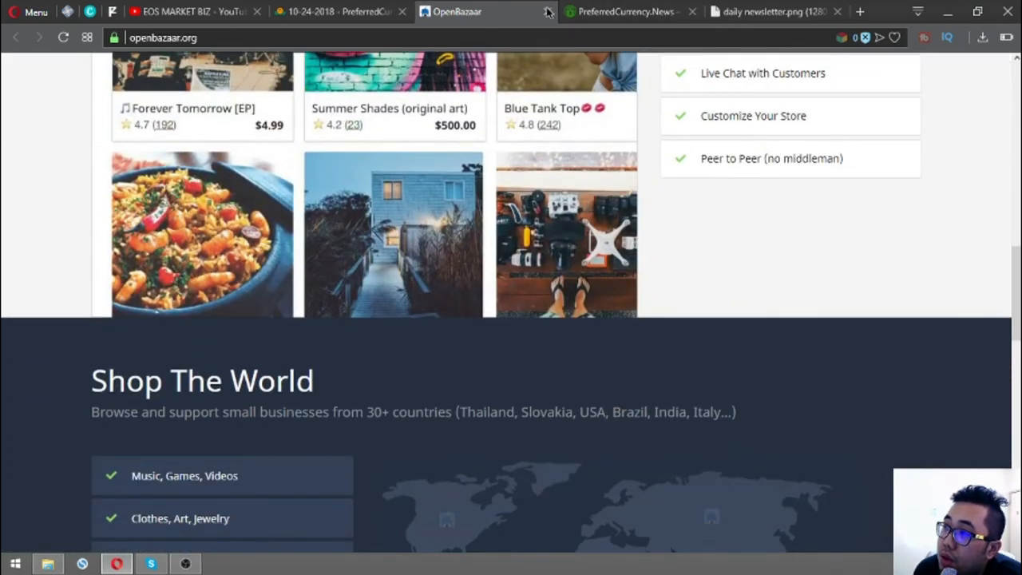
left_click(549, 11)
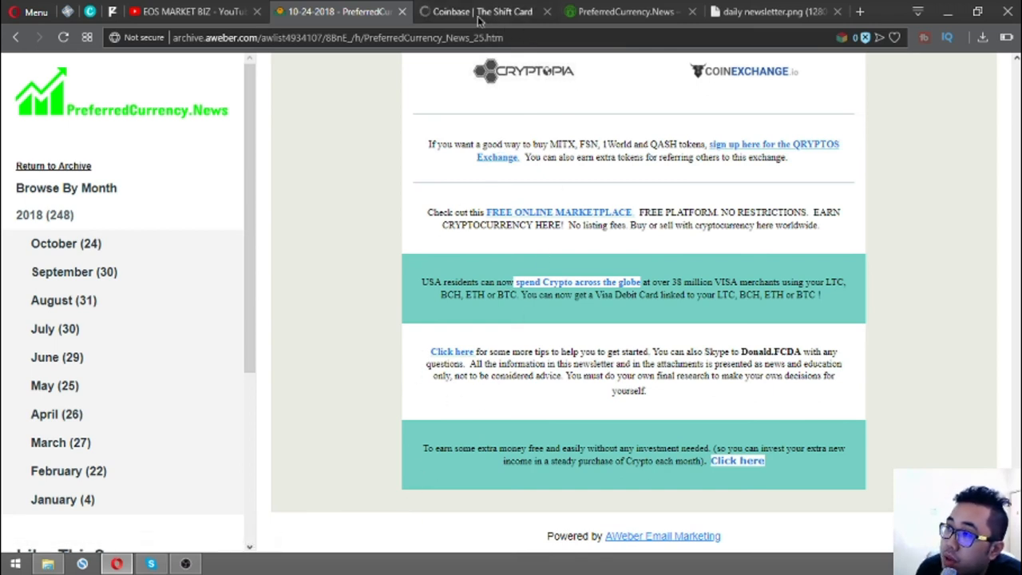
mouse_move(479, 11)
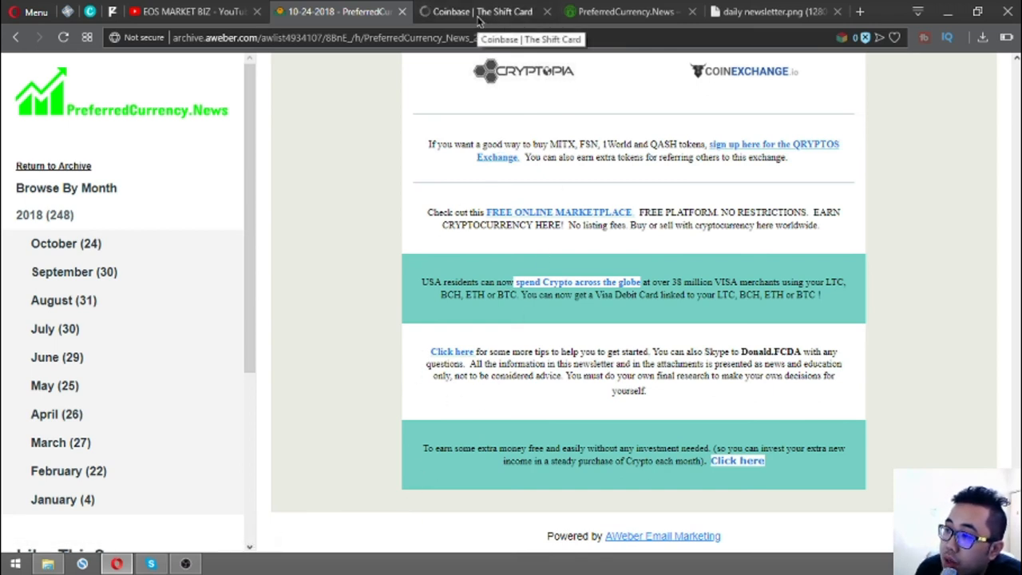
- Switch to the Coinbase Shift Card article and read down to its cost section
left_click(479, 11)
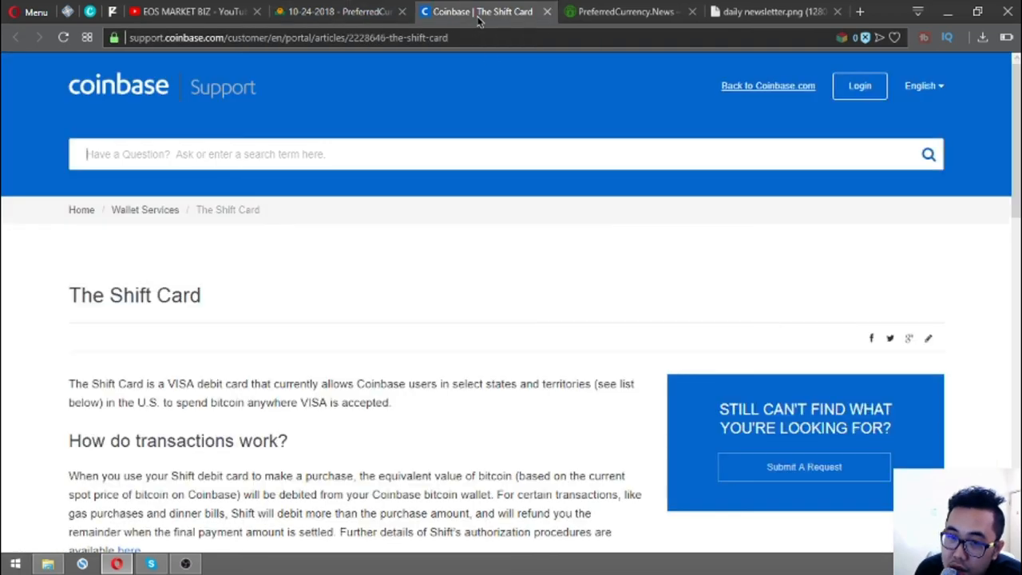
scroll("down", 3)
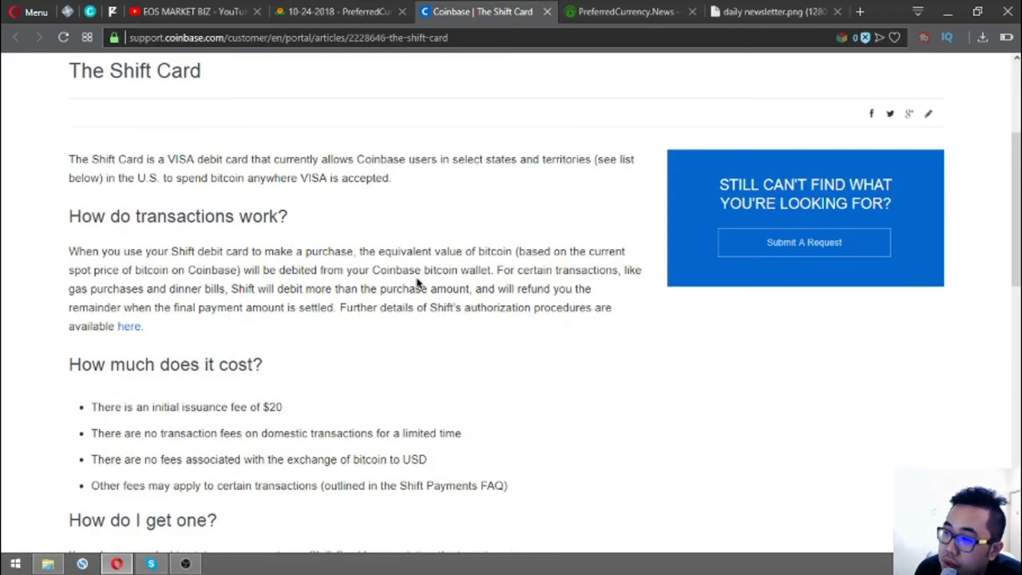
scroll("down", 3)
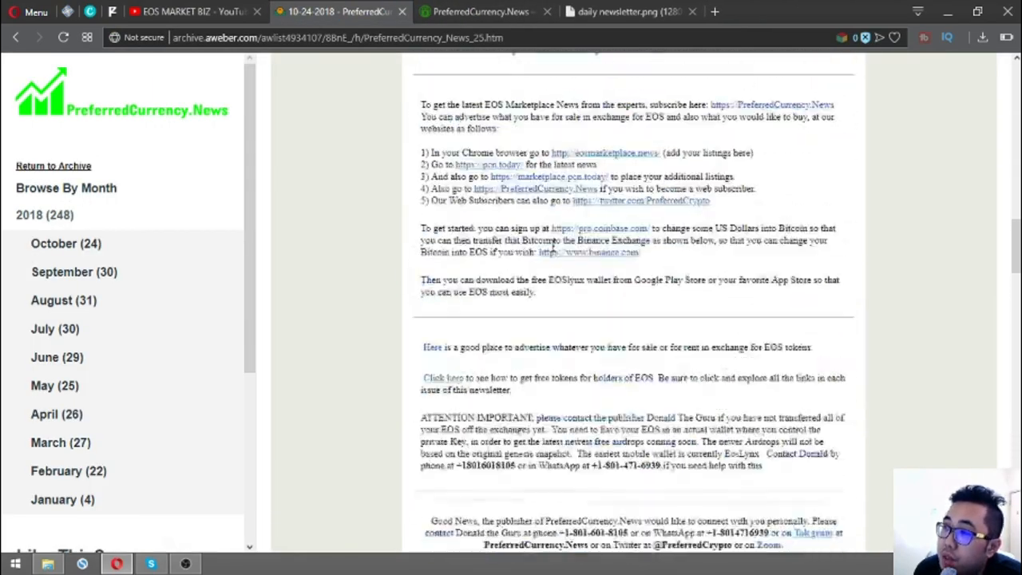
scroll("up", 3)
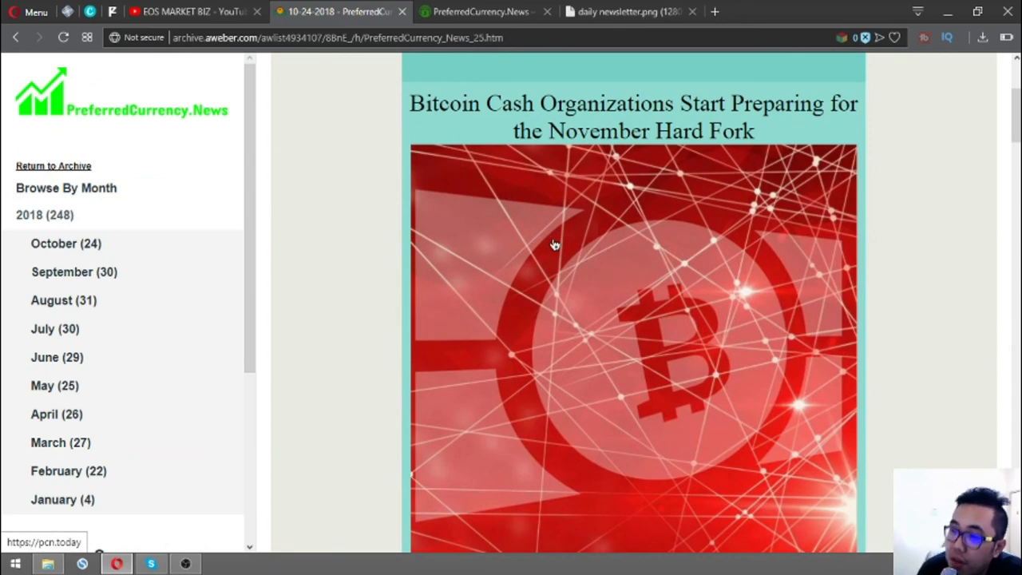
scroll("down", 3)
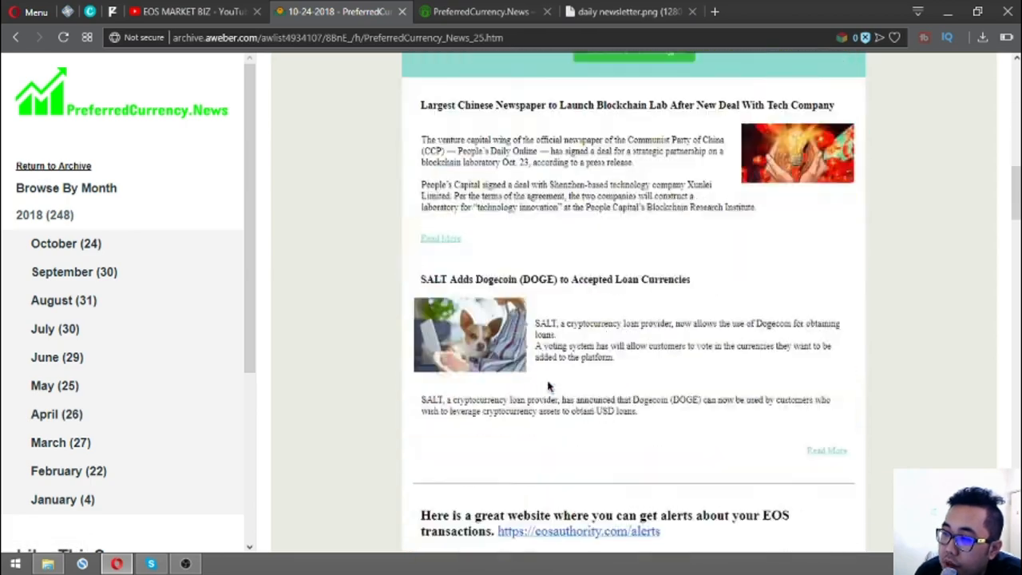
scroll("up", 3)
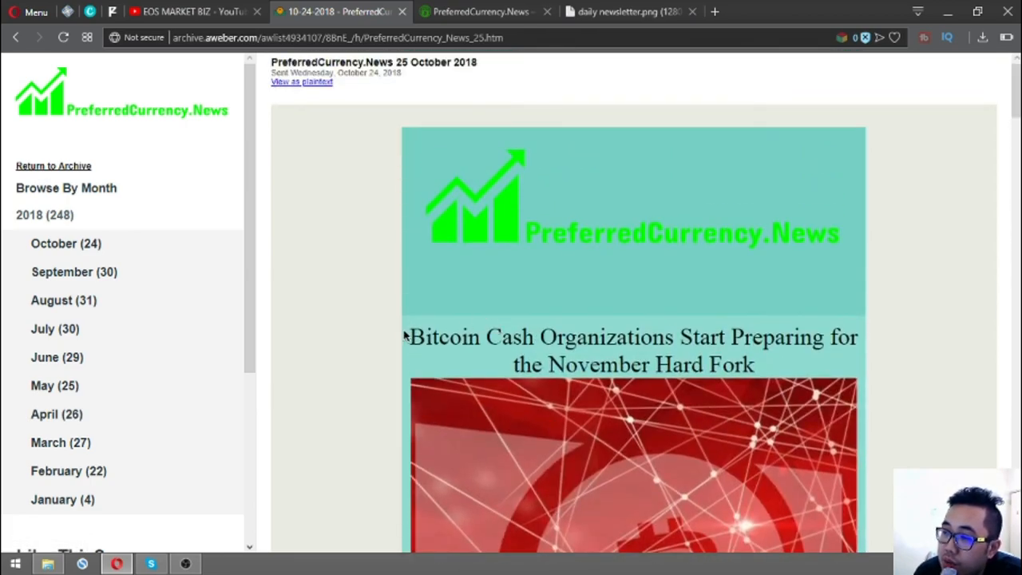
mouse_move(591, 252)
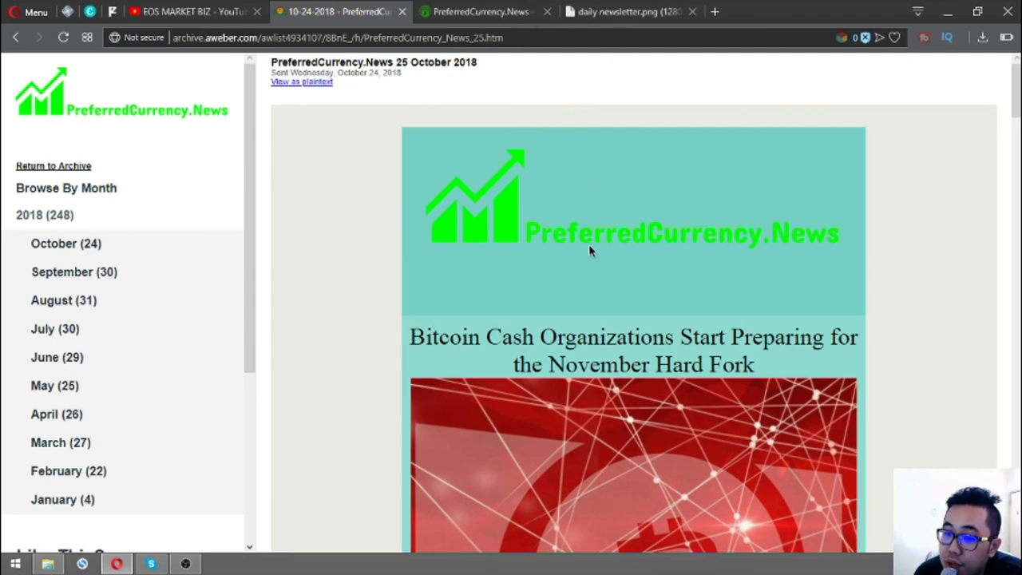
scroll("down", 3)
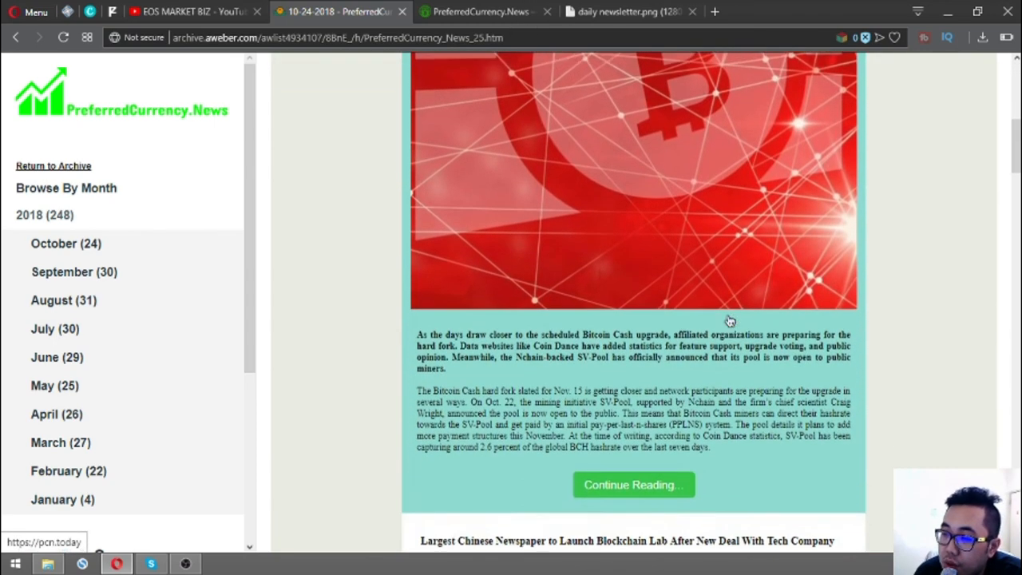
scroll("down", 3)
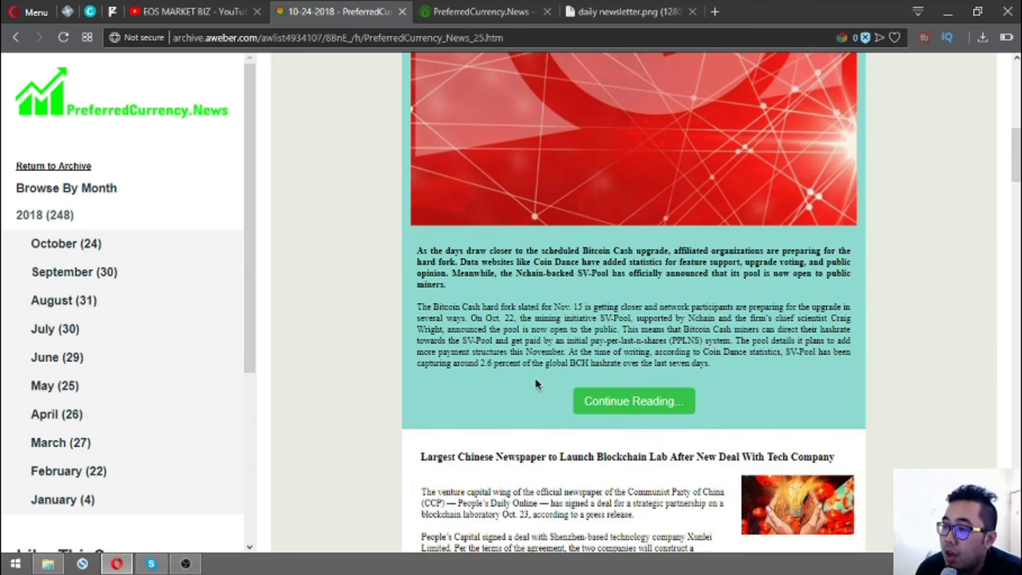
double_click(626, 457)
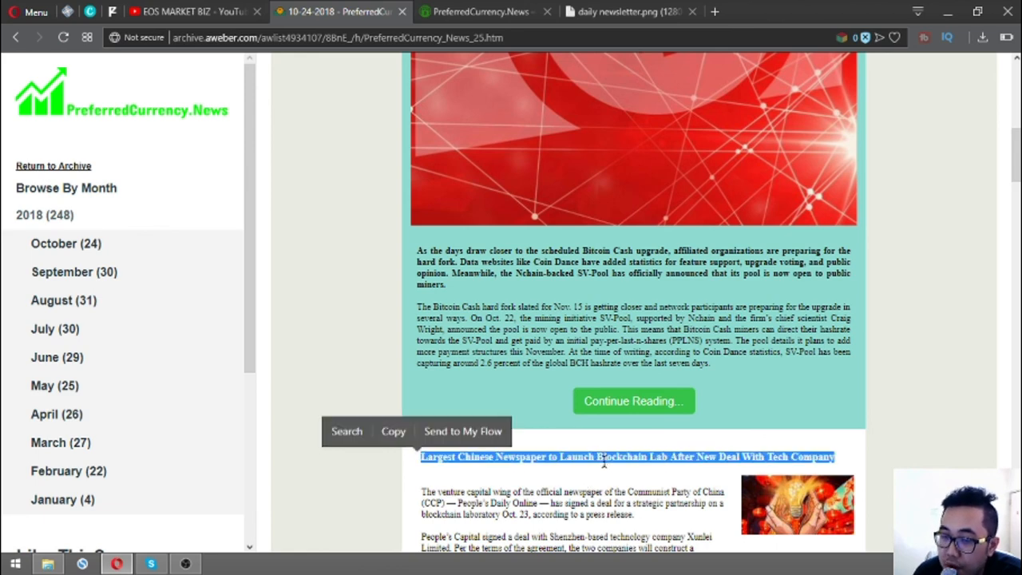
scroll("down", 3)
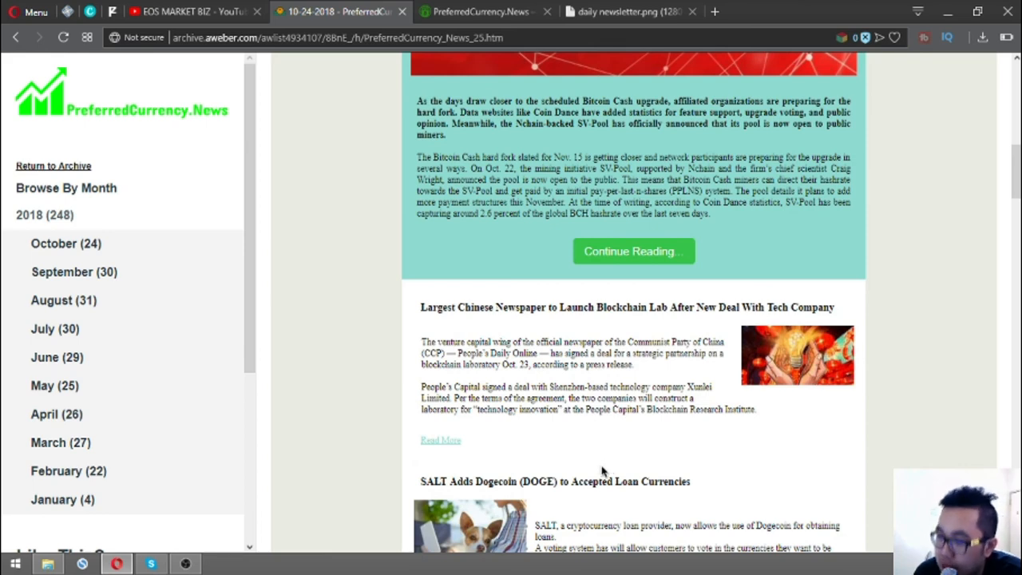
mouse_move(451, 22)
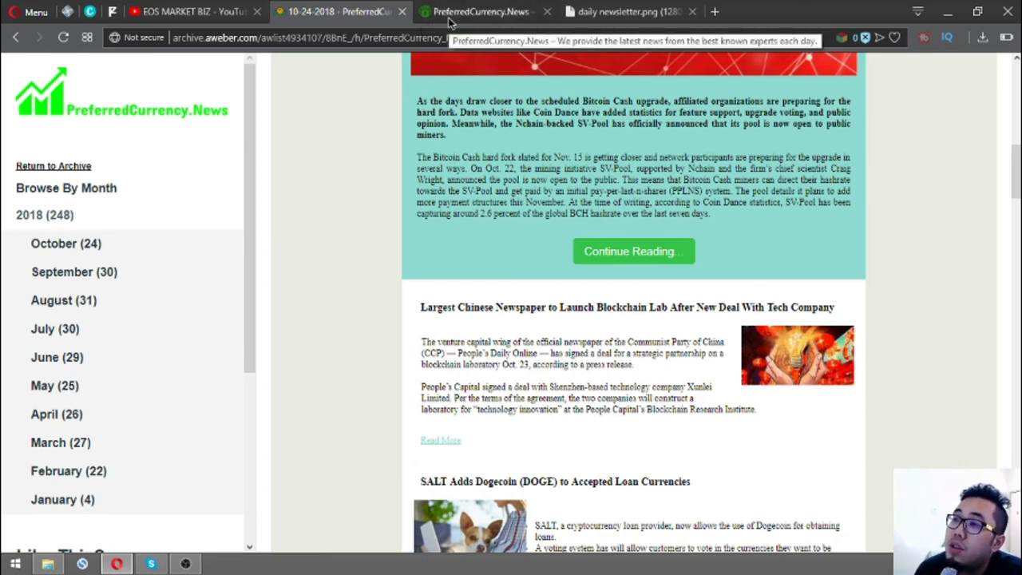
scroll("down", 3)
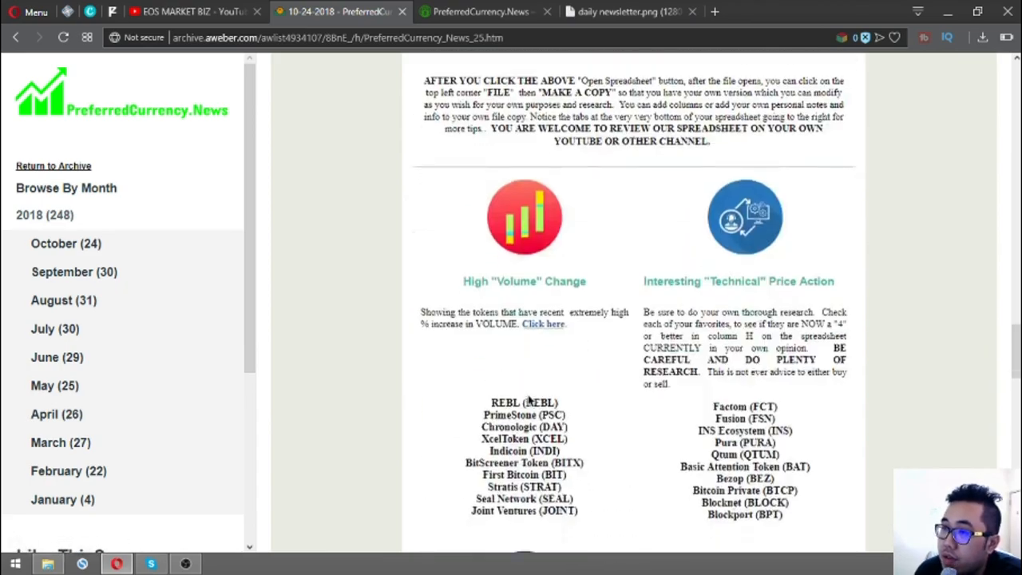
scroll("down", 3)
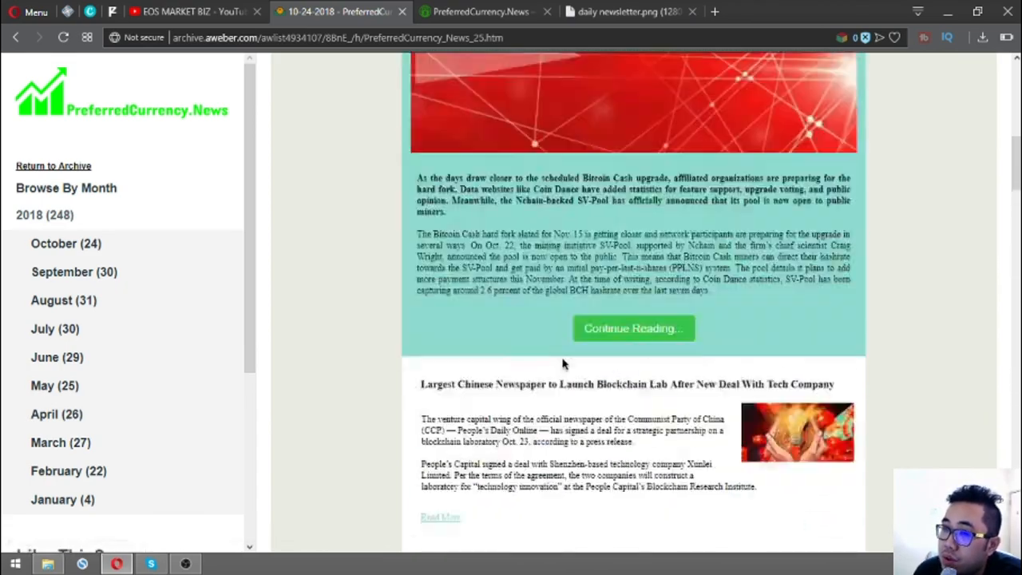
- Switch to the PreferredCurrency.News homepage and scroll through its video section and welcome banner
left_click(479, 11)
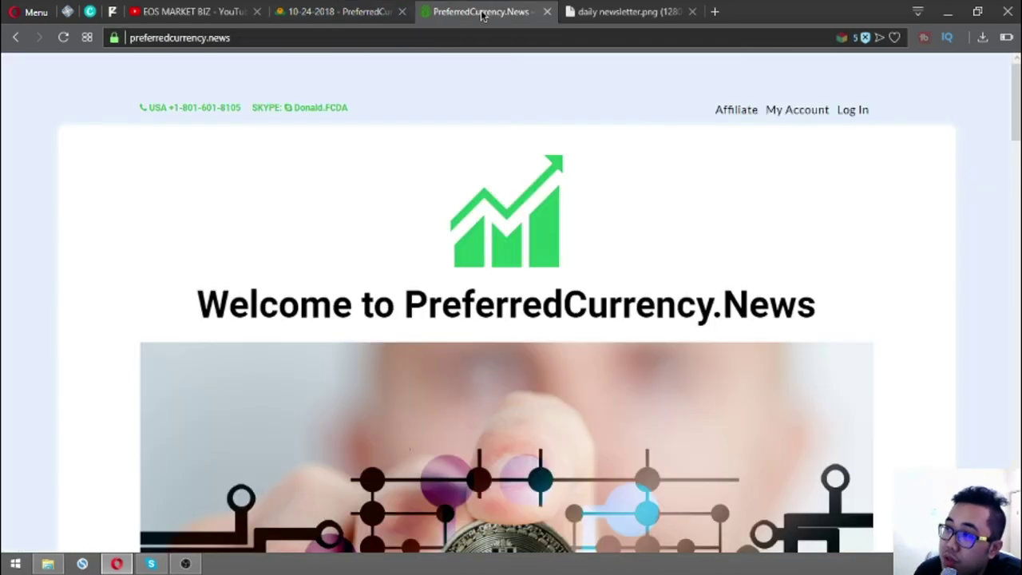
scroll("down", 3)
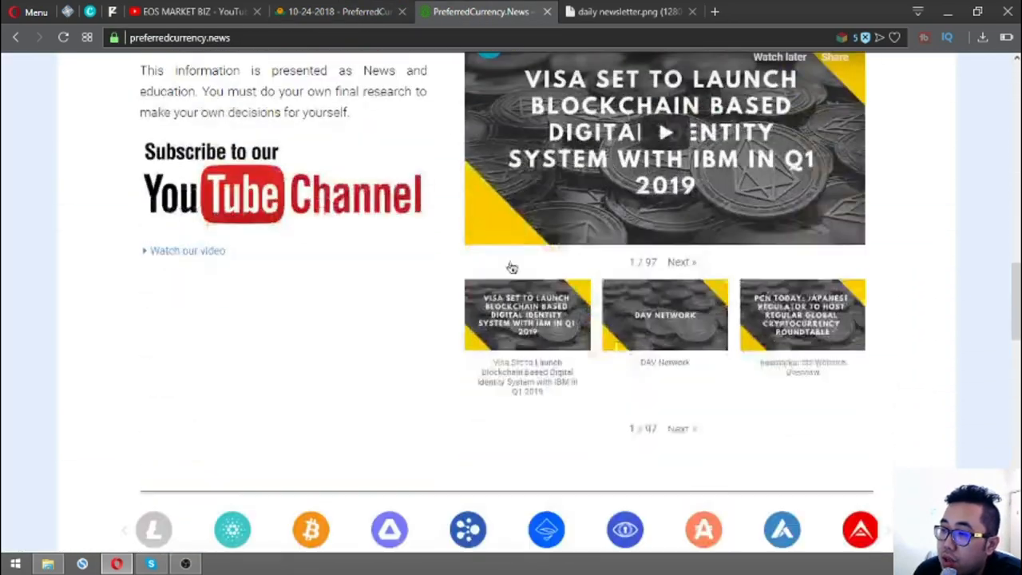
scroll("up", 3)
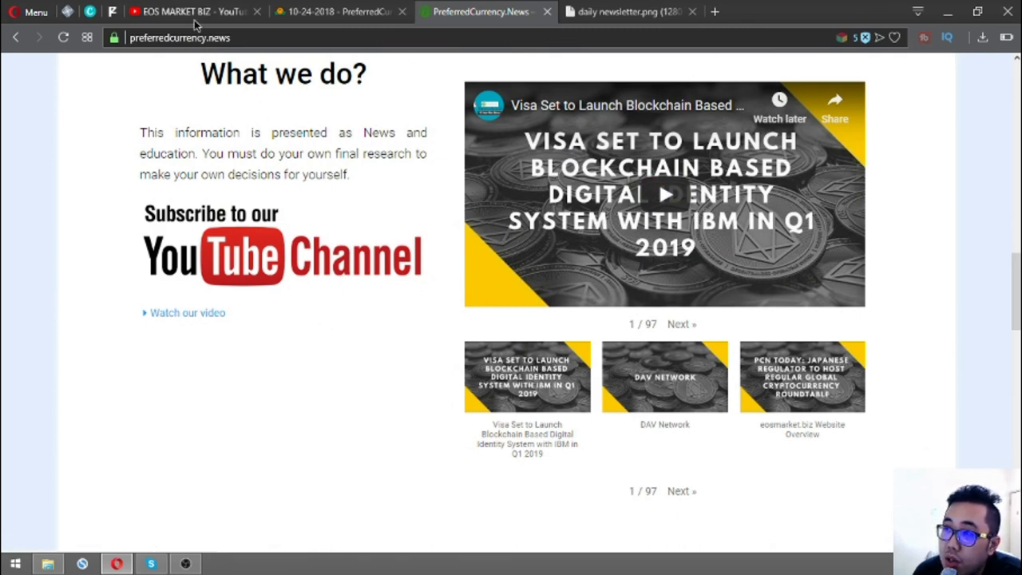
mouse_move(434, 469)
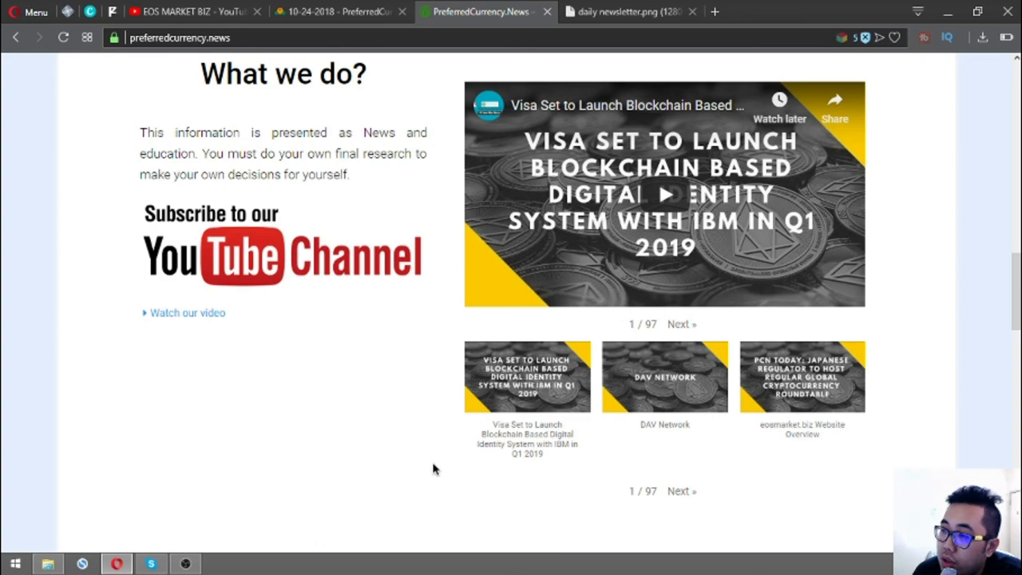
mouse_move(359, 169)
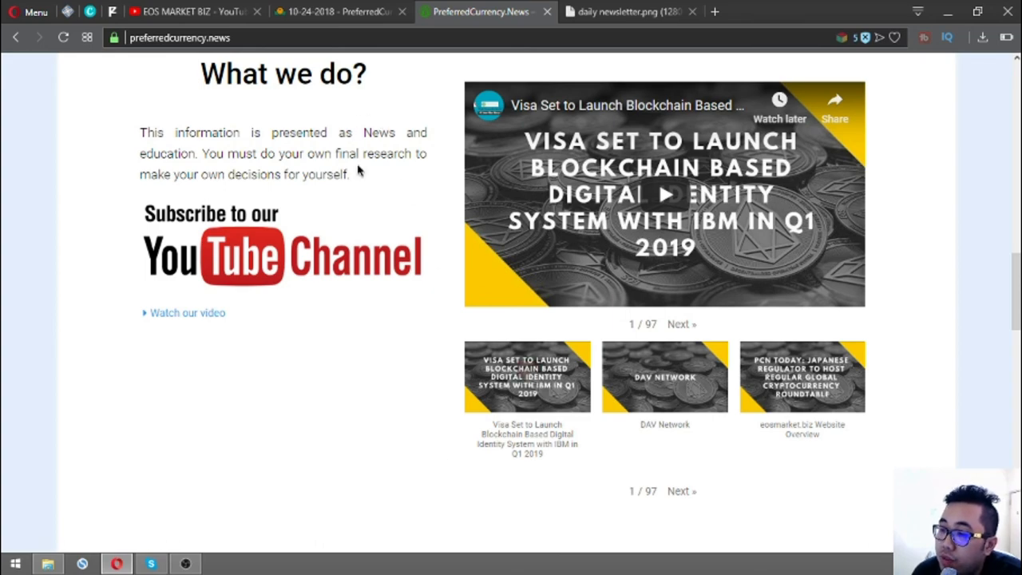
scroll("up", 3)
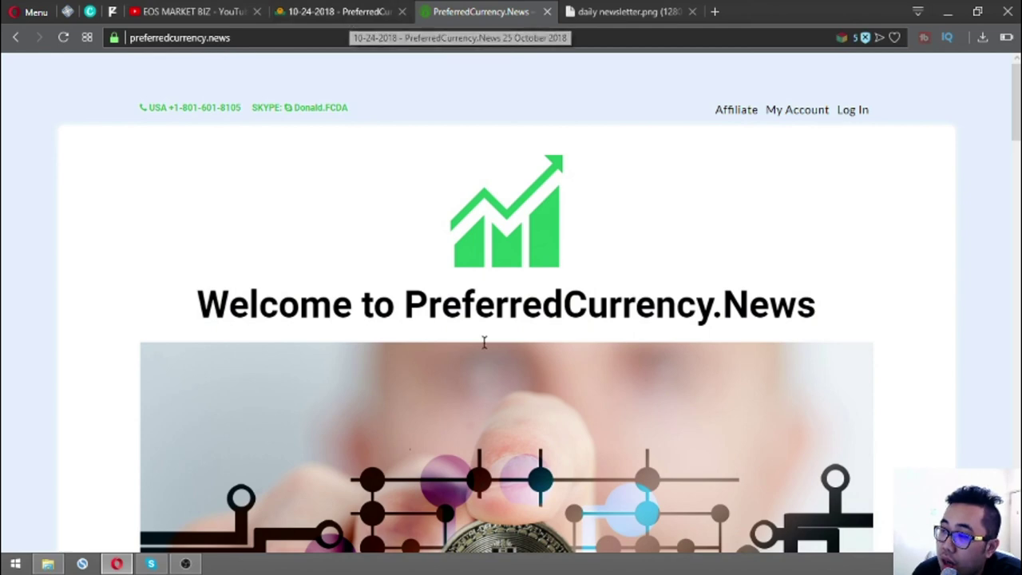
mouse_move(268, 367)
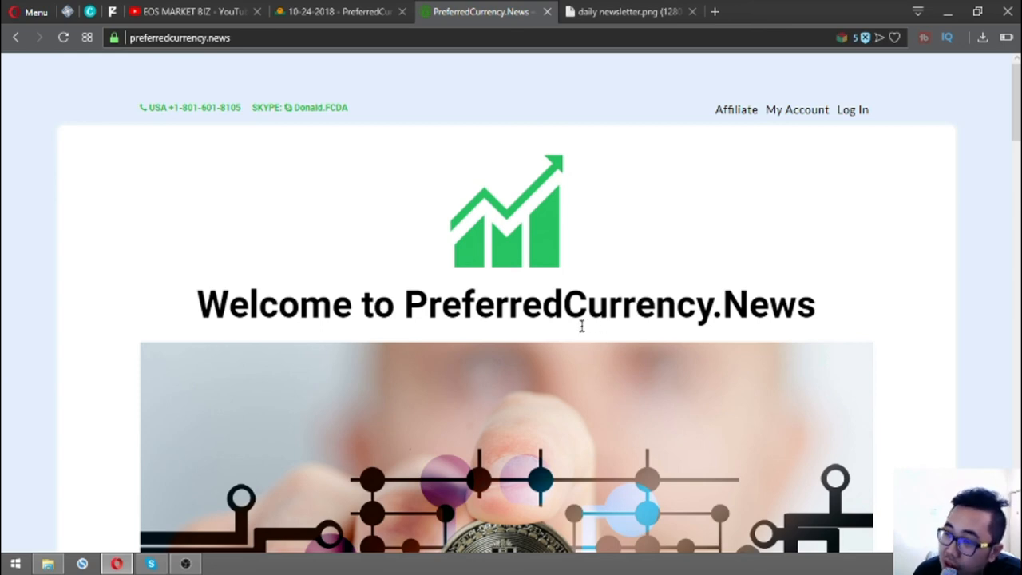
mouse_move(567, 346)
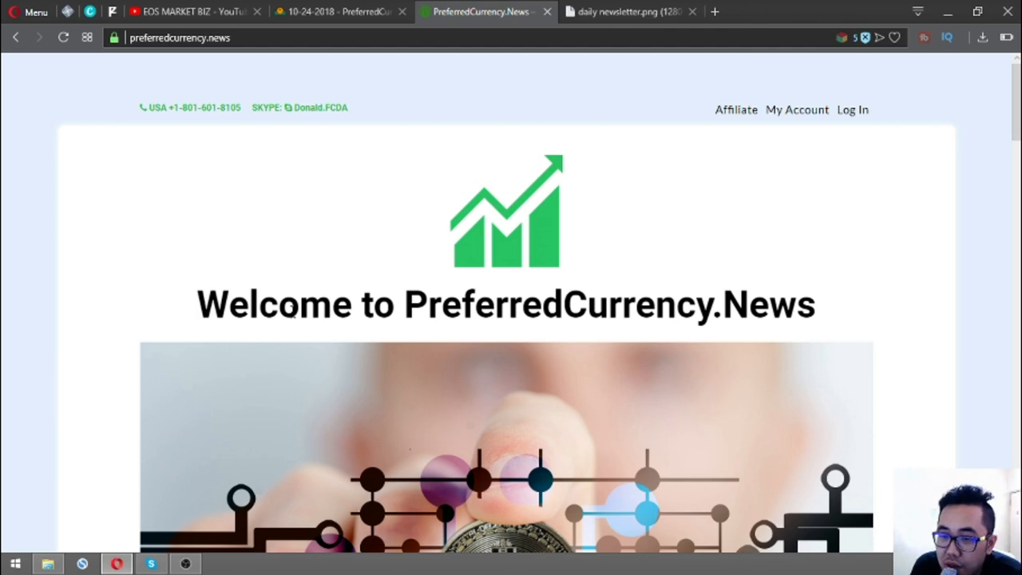
scroll("down", 3)
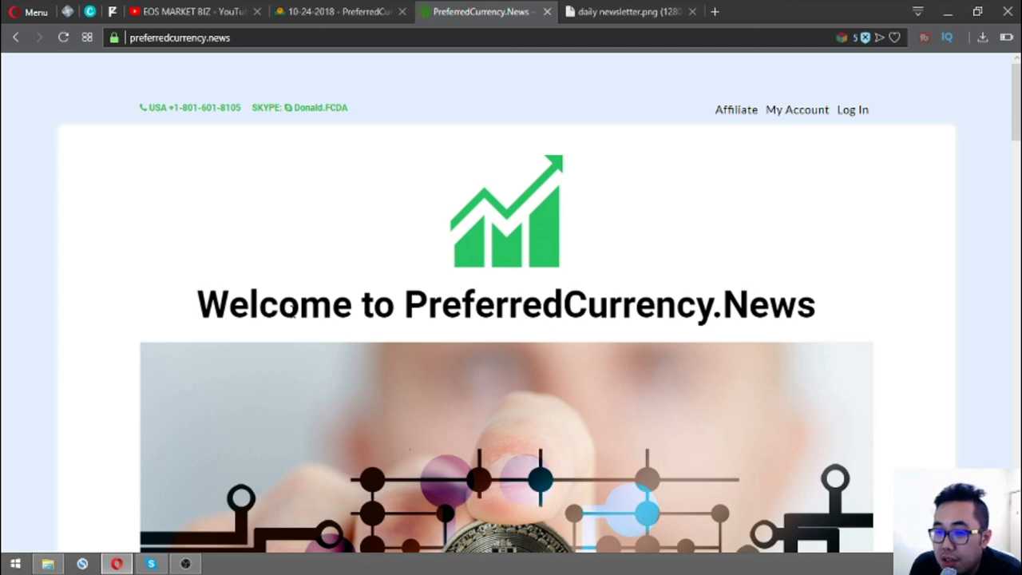
scroll("down", 3)
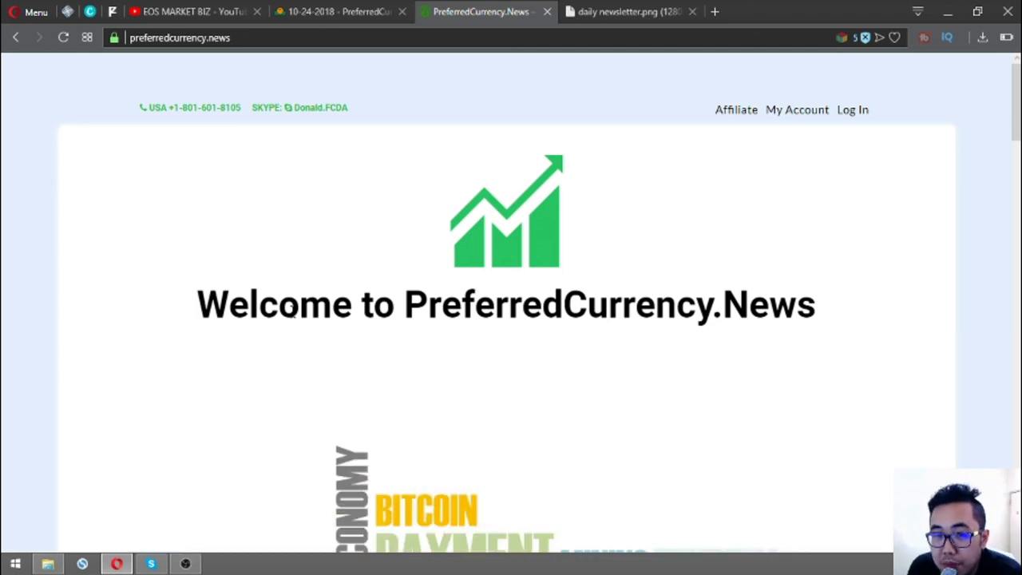